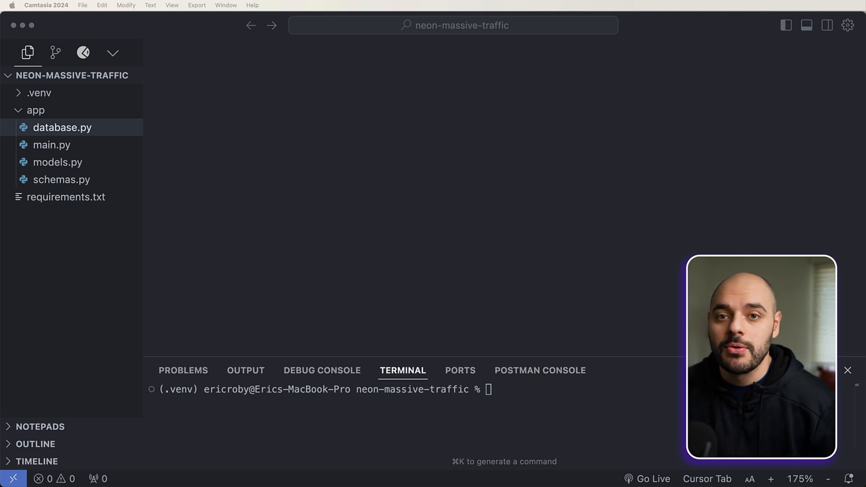
{"action": "mouse_move", "coordinate": [88, 151]}
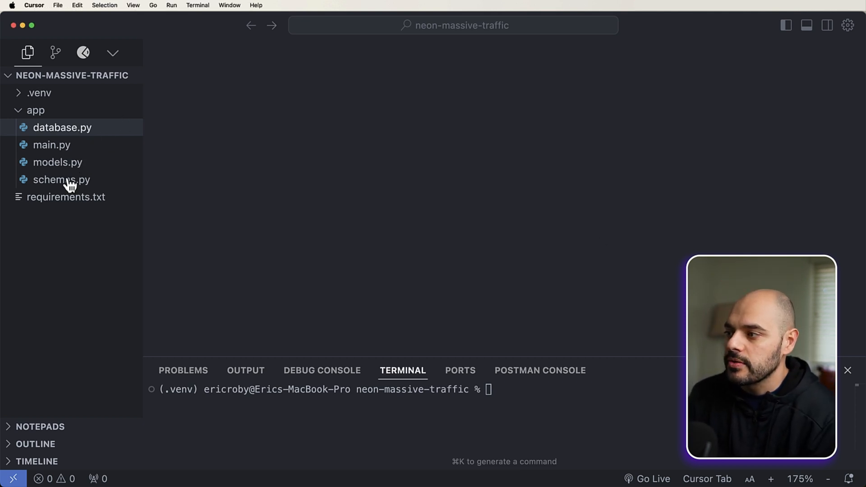
- Review schemas.py and the Product model in models.py, highlighting the products table name
{"action": "left_click", "coordinate": [61, 179]}
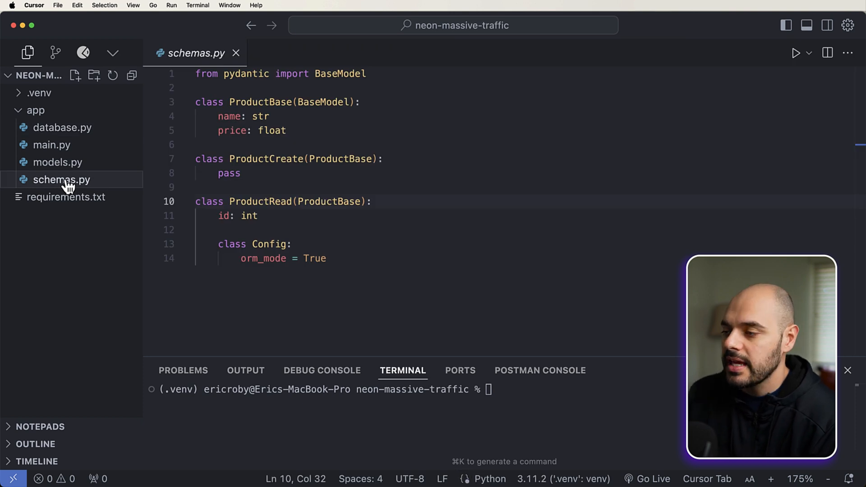
{"action": "mouse_move", "coordinate": [224, 76]}
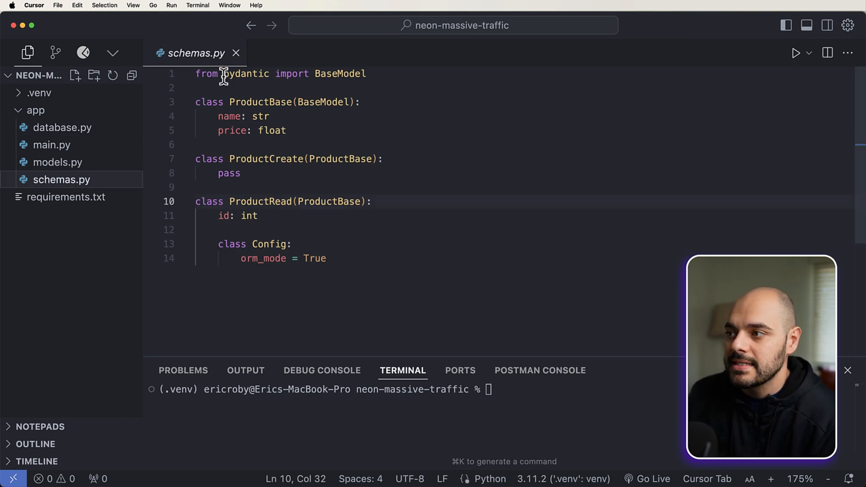
{"action": "left_click", "coordinate": [59, 162]}
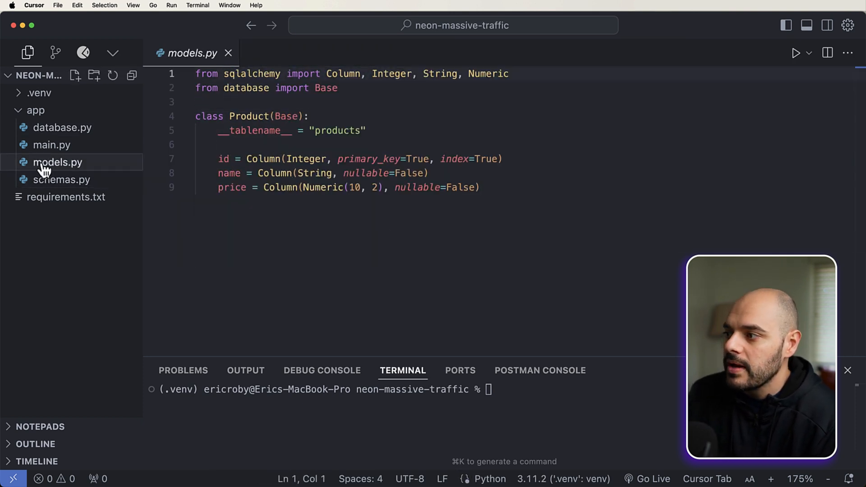
{"action": "mouse_move", "coordinate": [556, 187]}
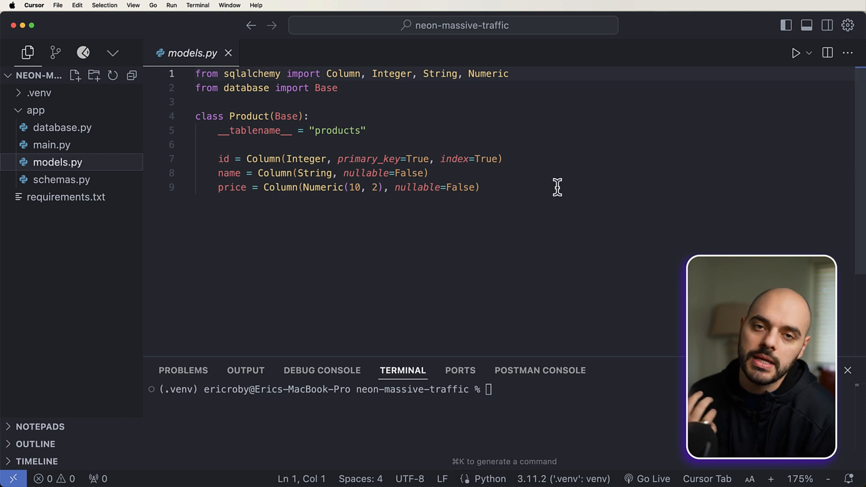
{"action": "mouse_move", "coordinate": [545, 187]}
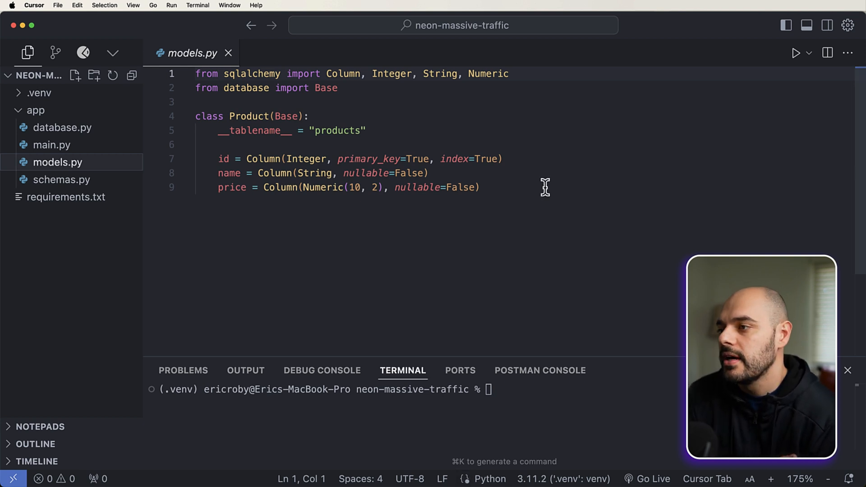
{"action": "double_click", "coordinate": [336, 130]}
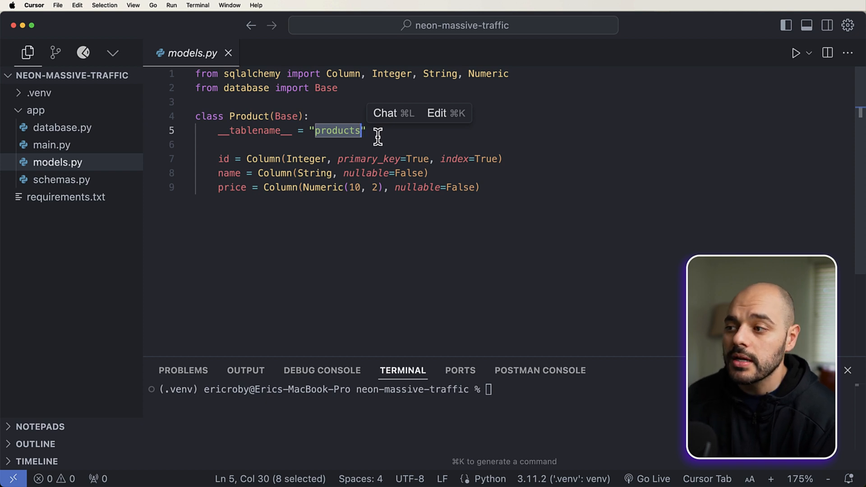
{"action": "left_click", "coordinate": [502, 159]}
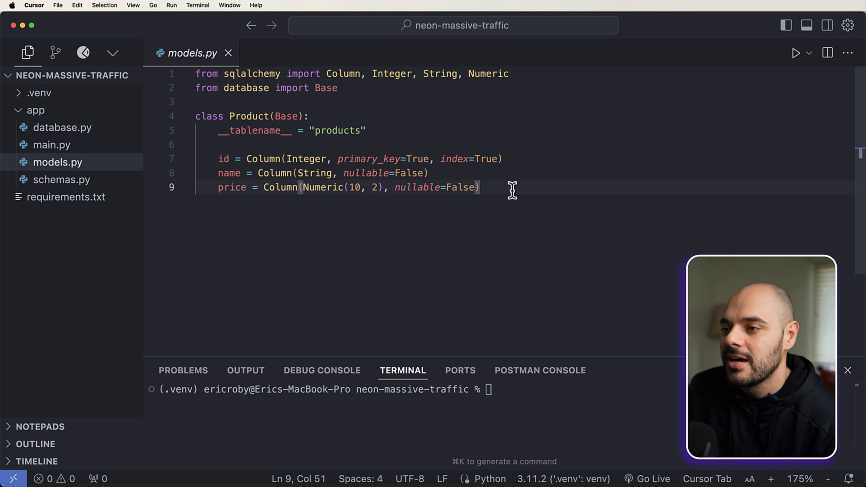
- Read through main.py's create, list and get-product-by-id route handlers
{"action": "left_click", "coordinate": [52, 145]}
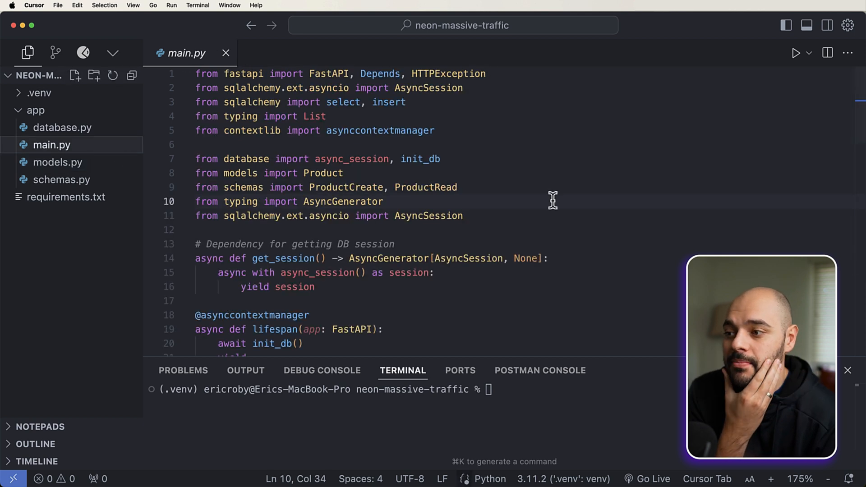
{"action": "scroll", "scroll_direction": "down", "scroll_amount": 3}
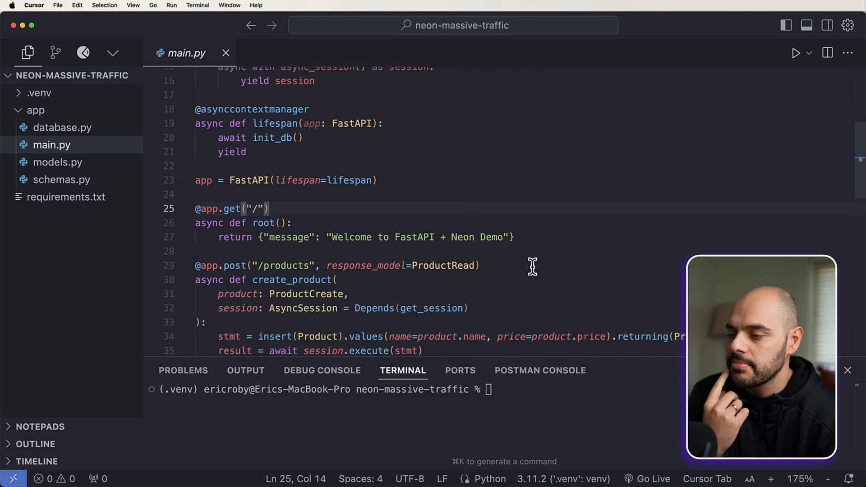
{"action": "scroll", "scroll_direction": "down", "scroll_amount": 3}
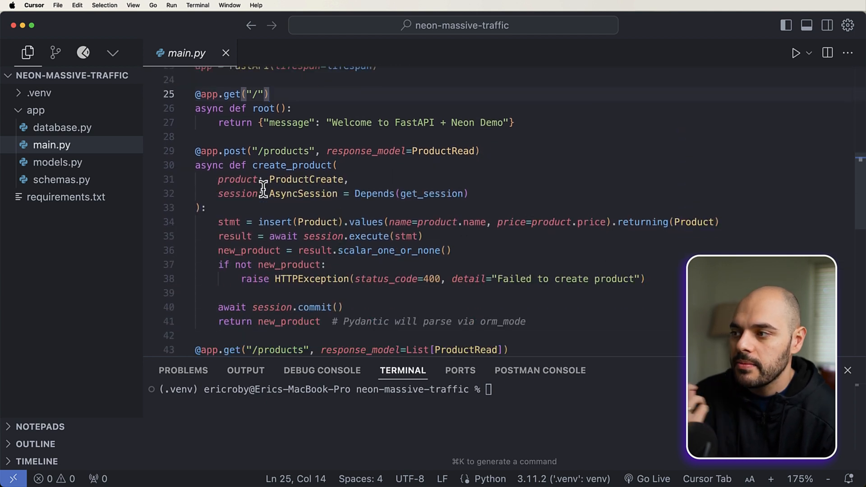
{"action": "mouse_move", "coordinate": [395, 172]}
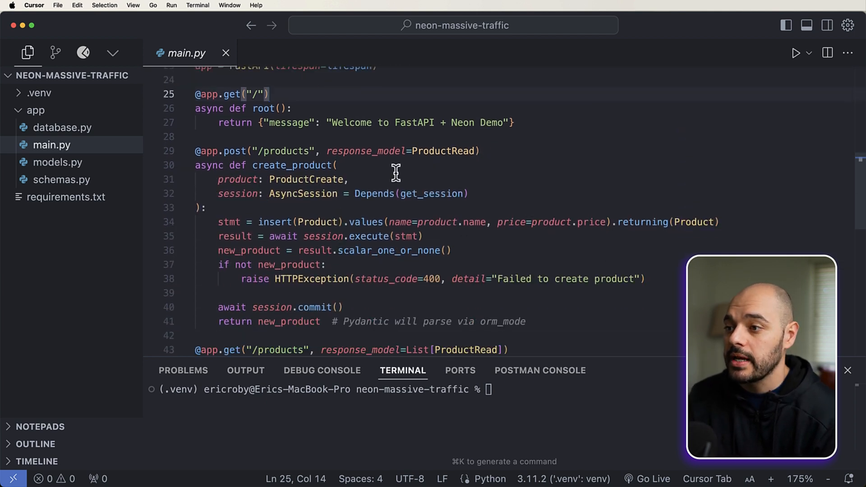
{"action": "double_click", "coordinate": [307, 179]}
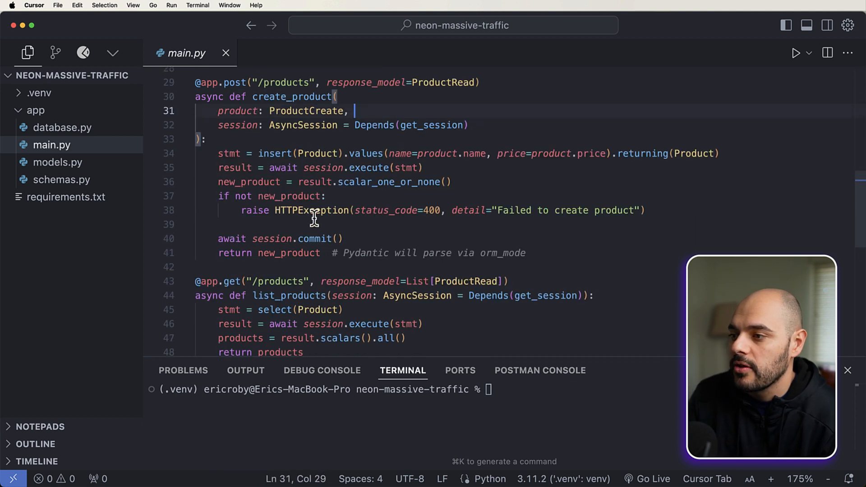
{"action": "mouse_move", "coordinate": [467, 185]}
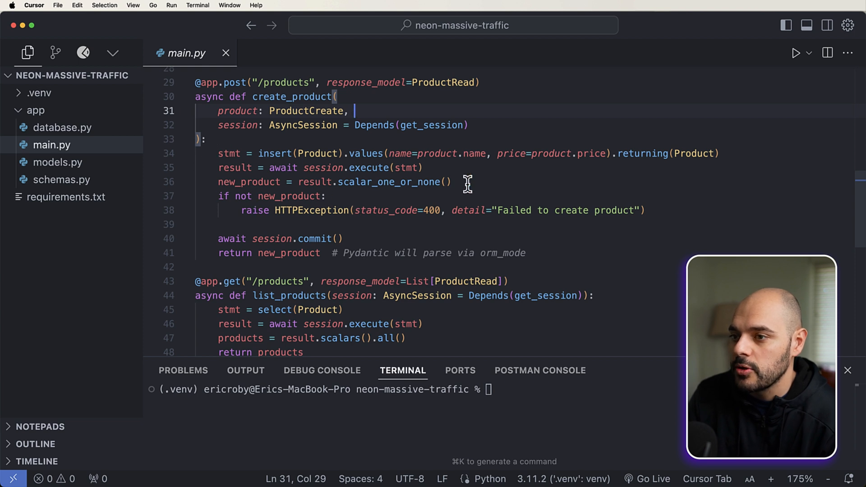
{"action": "mouse_move", "coordinate": [505, 214]}
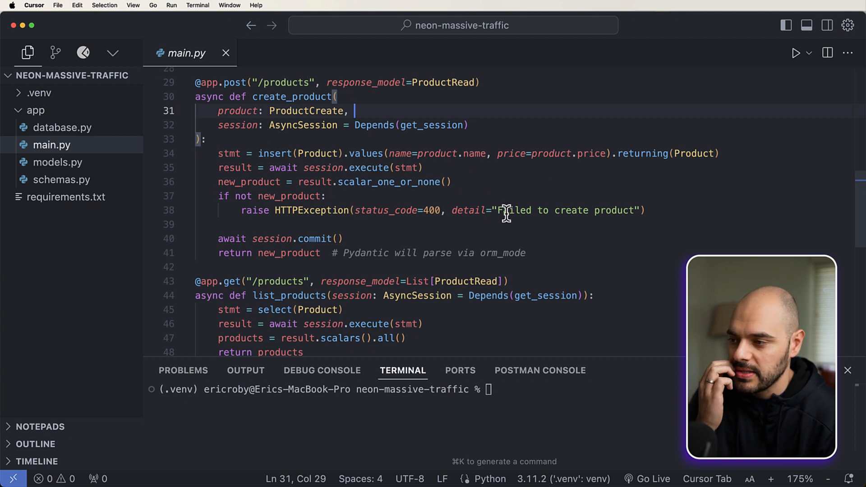
{"action": "scroll", "scroll_direction": "down", "scroll_amount": 3}
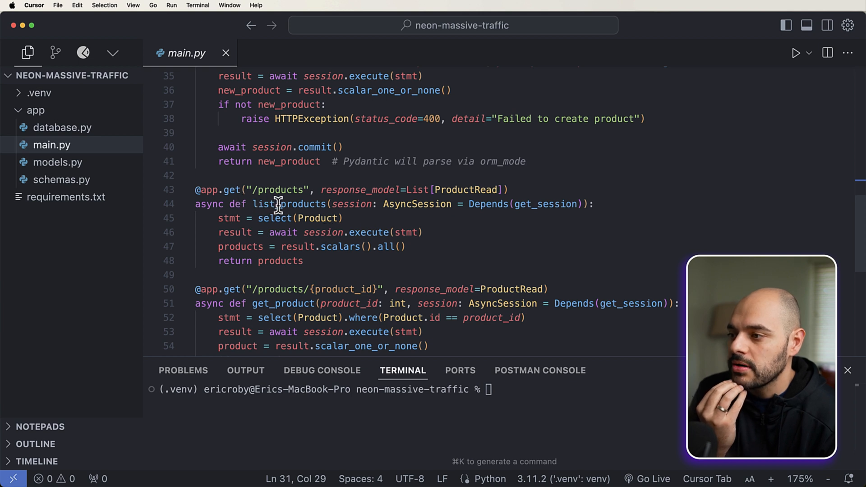
{"action": "mouse_move", "coordinate": [403, 232]}
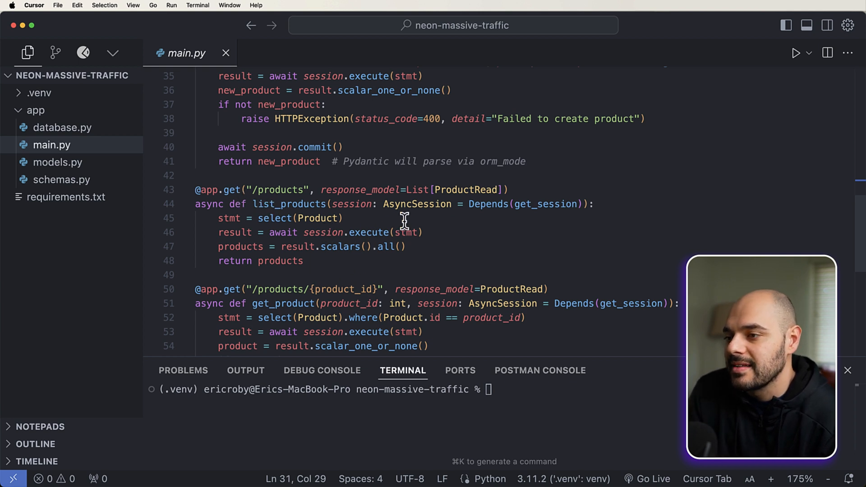
{"action": "mouse_move", "coordinate": [270, 232]}
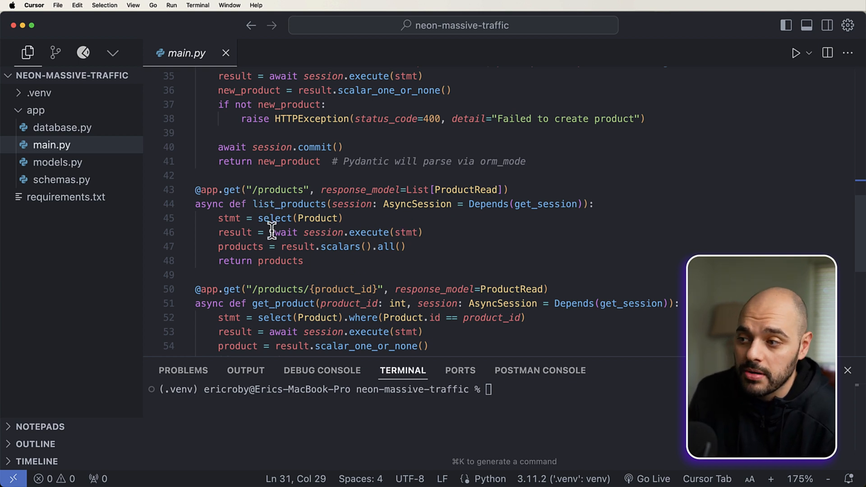
{"action": "mouse_move", "coordinate": [350, 276]}
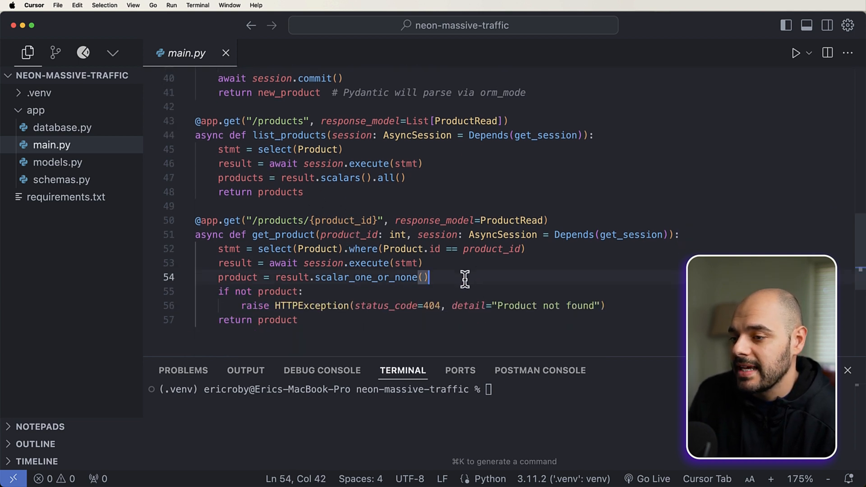
{"action": "left_click", "coordinate": [303, 292]}
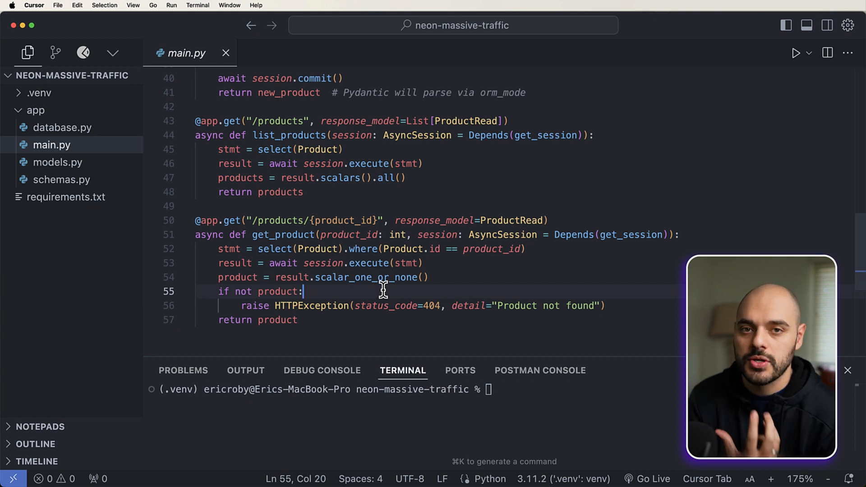
{"action": "left_click", "coordinate": [61, 128]}
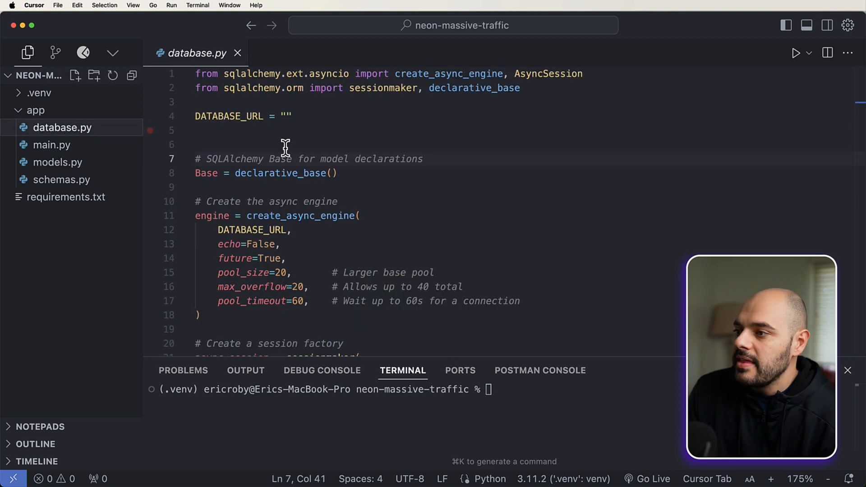
{"action": "scroll", "scroll_direction": "down", "scroll_amount": 3}
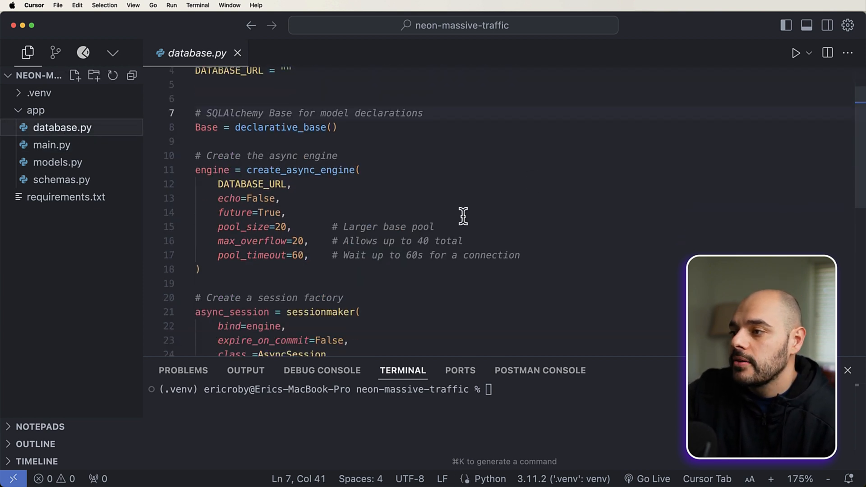
{"action": "scroll", "scroll_direction": "up", "scroll_amount": 3}
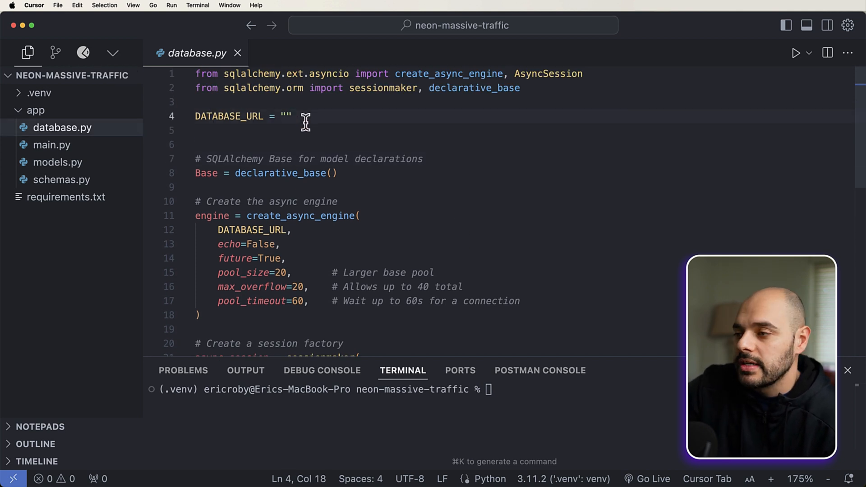
{"action": "mouse_move", "coordinate": [364, 179]}
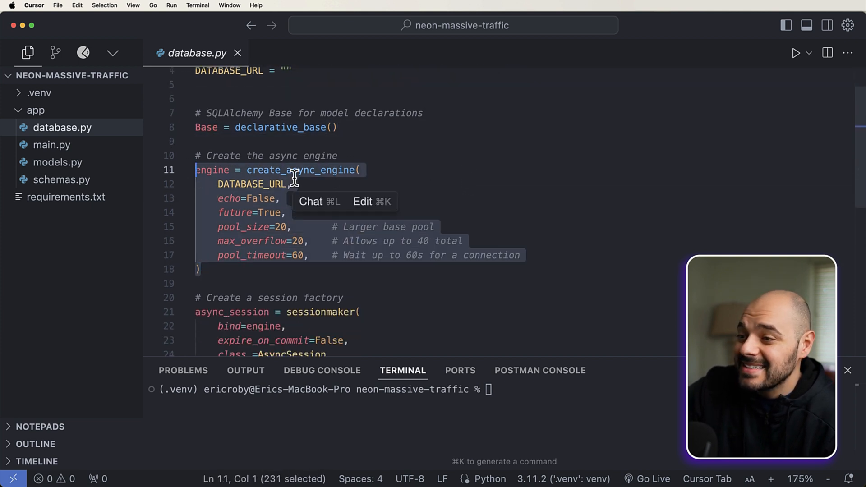
{"action": "left_click", "coordinate": [443, 184]}
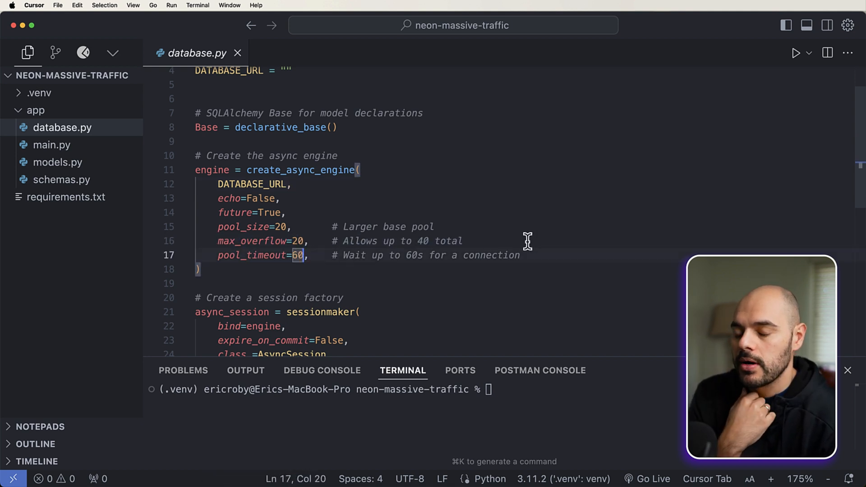
{"action": "mouse_move", "coordinate": [512, 238]}
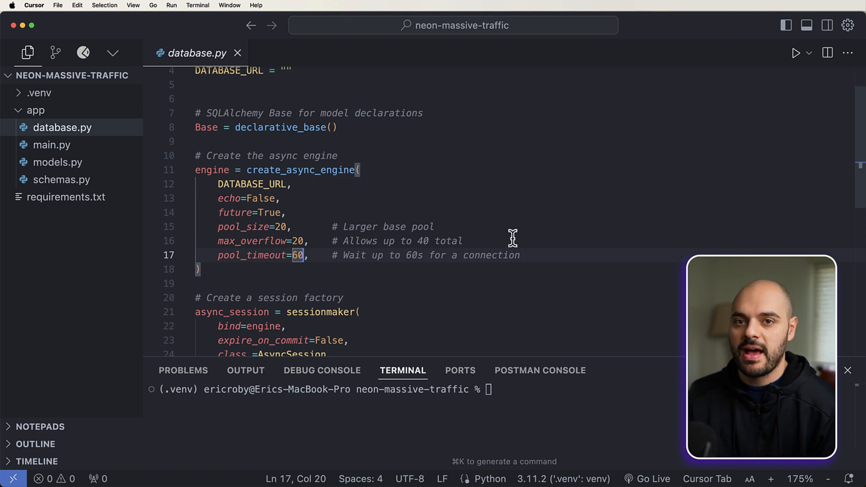
{"action": "scroll", "scroll_direction": "down", "scroll_amount": 3}
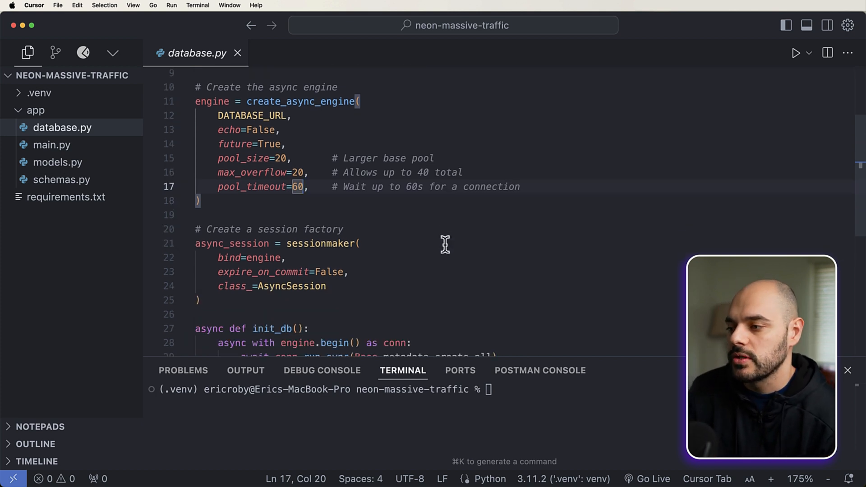
{"action": "scroll", "scroll_direction": "down", "scroll_amount": 3}
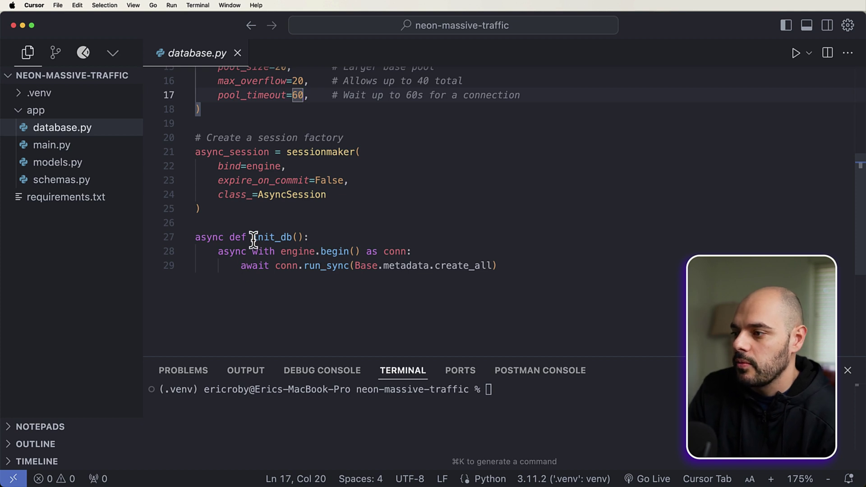
{"action": "left_click", "coordinate": [52, 145]}
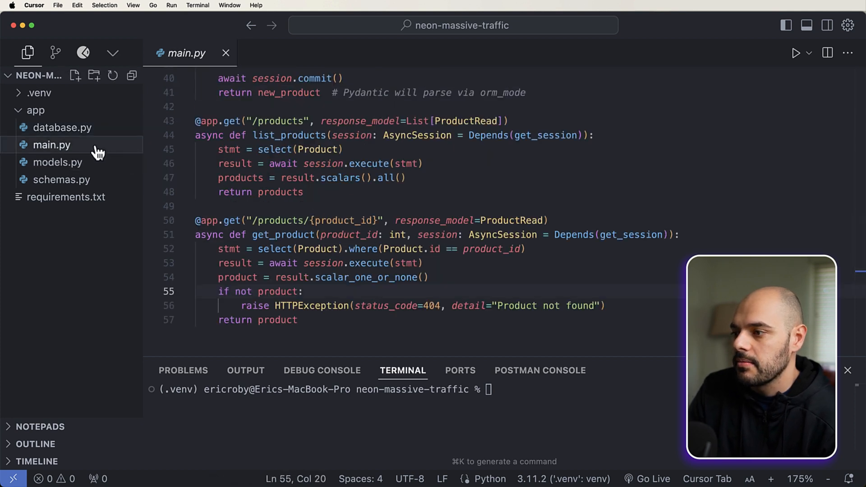
{"action": "scroll", "scroll_direction": "up", "scroll_amount": 3}
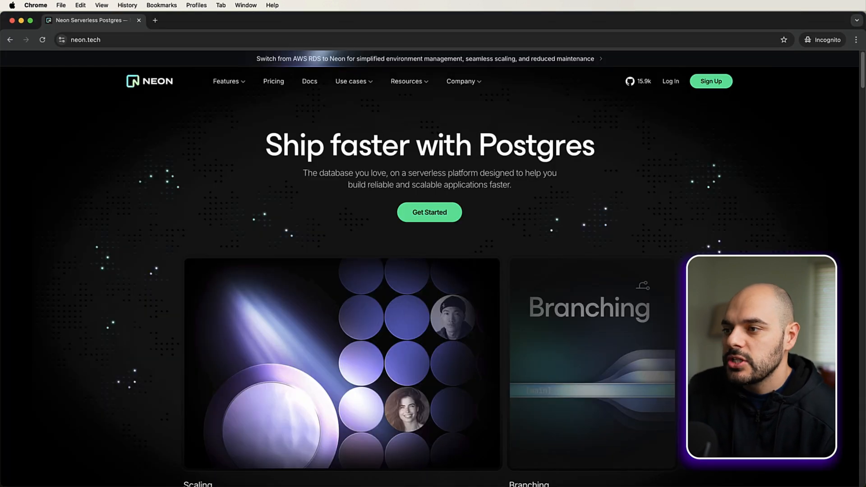
{"action": "mouse_move", "coordinate": [203, 161]}
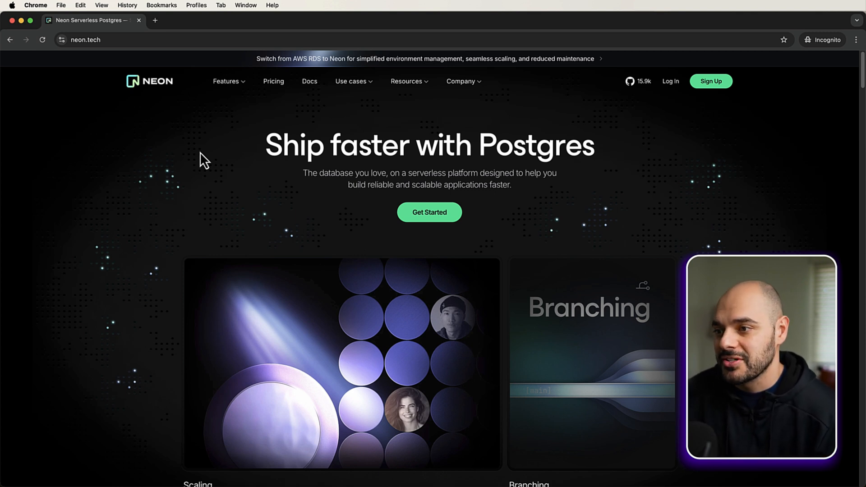
{"action": "mouse_move", "coordinate": [371, 182]}
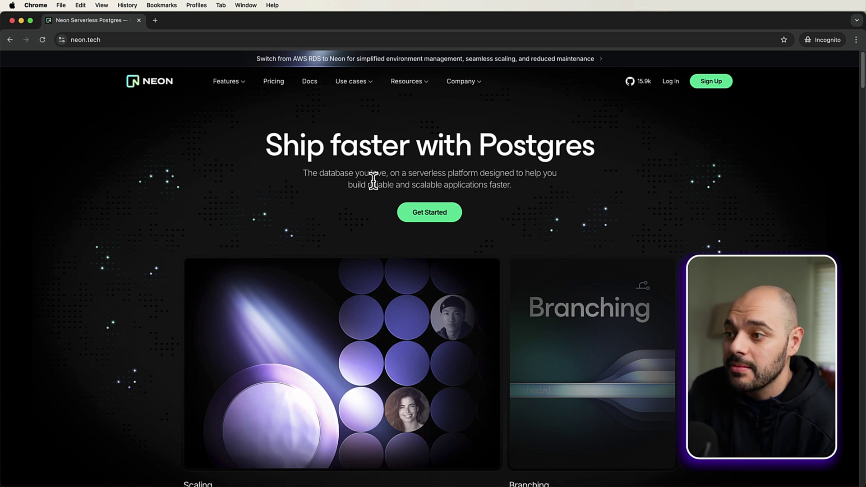
{"action": "mouse_move", "coordinate": [461, 189]}
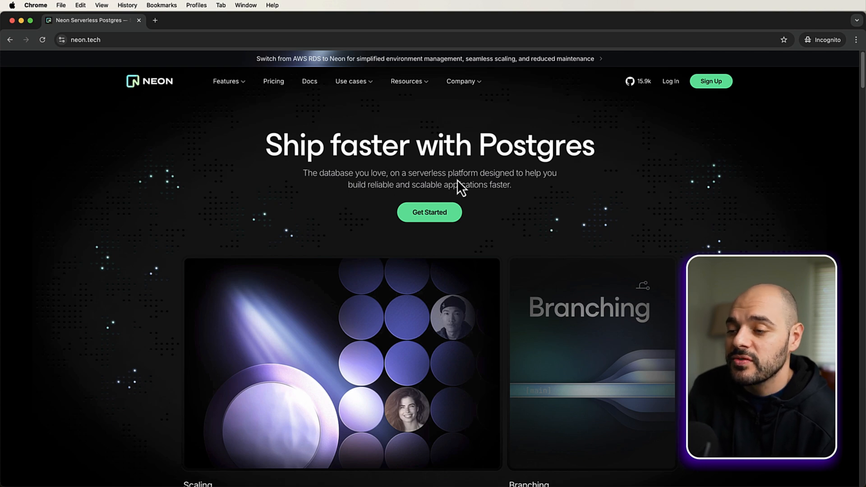
{"action": "mouse_move", "coordinate": [366, 187]}
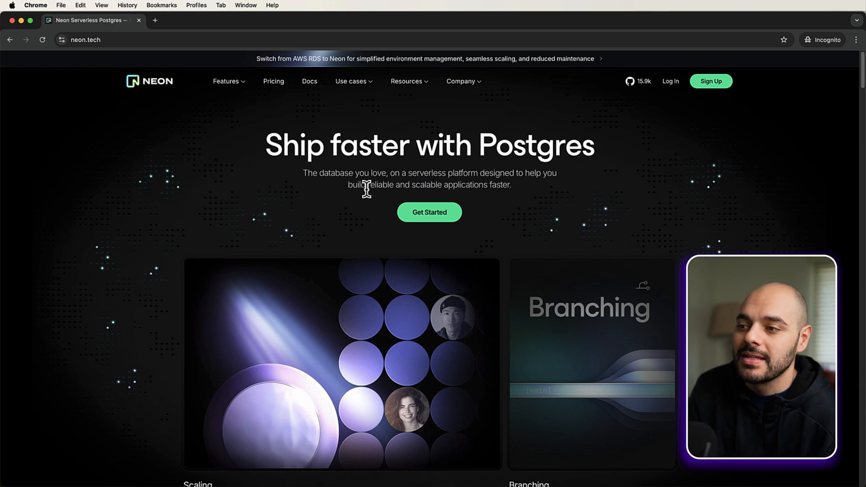
{"action": "scroll", "scroll_direction": "down", "scroll_amount": 3}
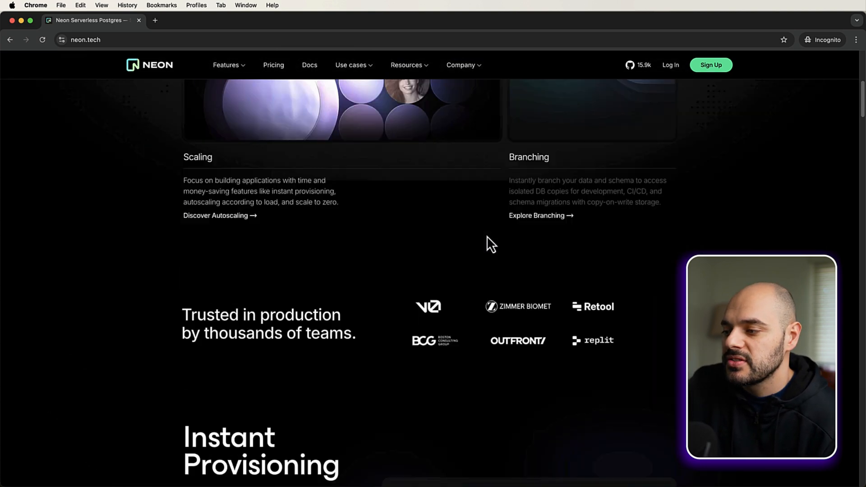
{"action": "scroll", "scroll_direction": "down", "scroll_amount": 3}
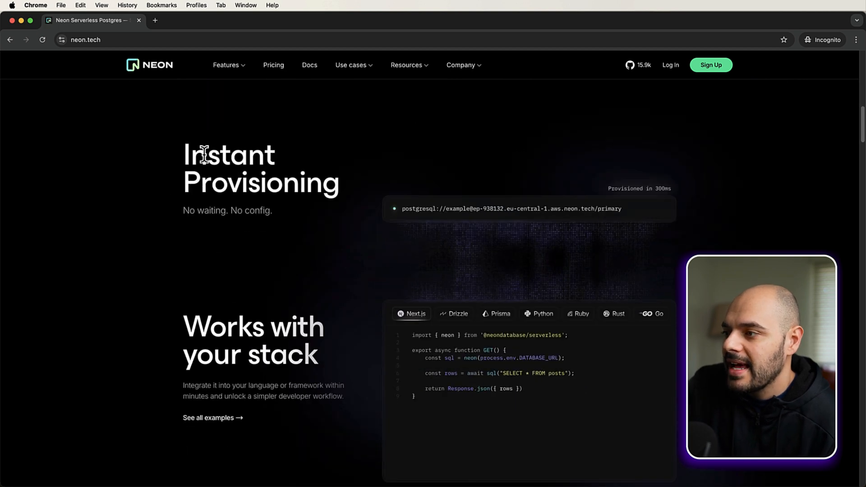
{"action": "mouse_move", "coordinate": [392, 218]}
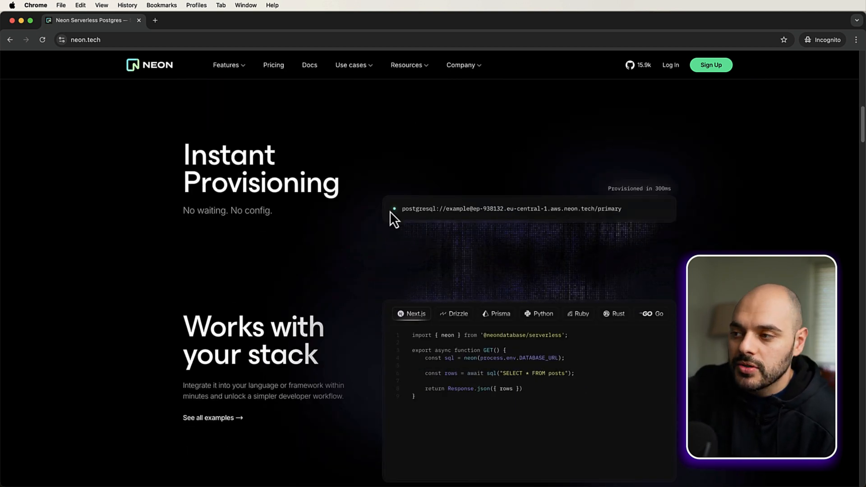
{"action": "mouse_move", "coordinate": [535, 209]}
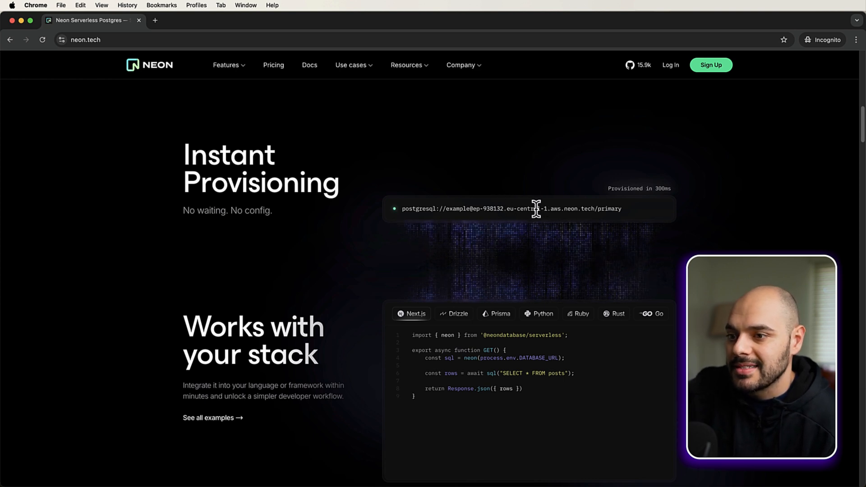
{"action": "scroll", "scroll_direction": "down", "scroll_amount": 3}
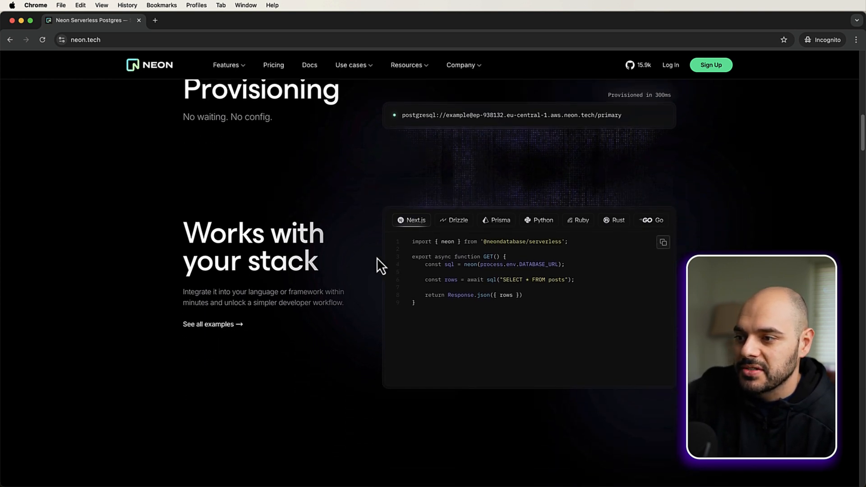
{"action": "left_click", "coordinate": [538, 220]}
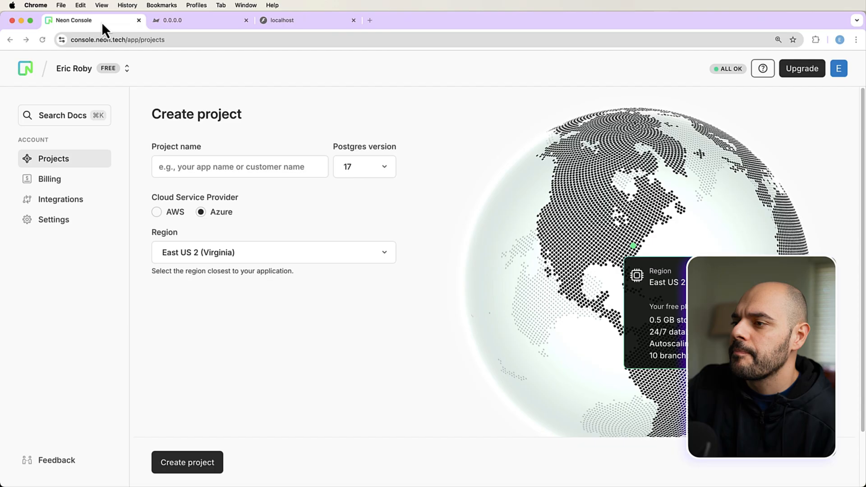
{"action": "mouse_move", "coordinate": [412, 248]}
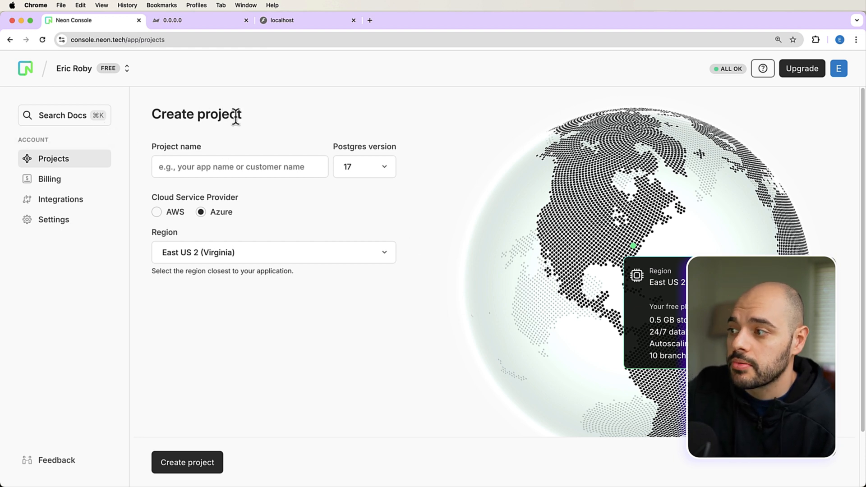
{"action": "mouse_move", "coordinate": [99, 75]}
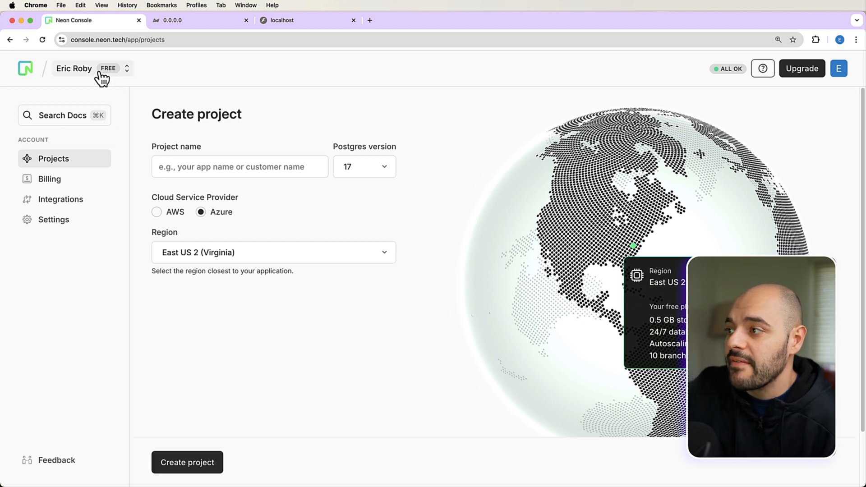
{"action": "mouse_move", "coordinate": [224, 100]}
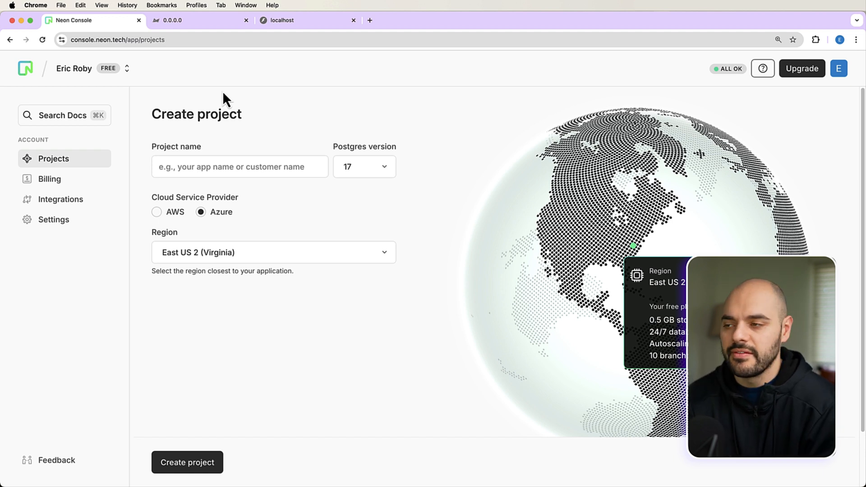
{"action": "mouse_move", "coordinate": [245, 159]}
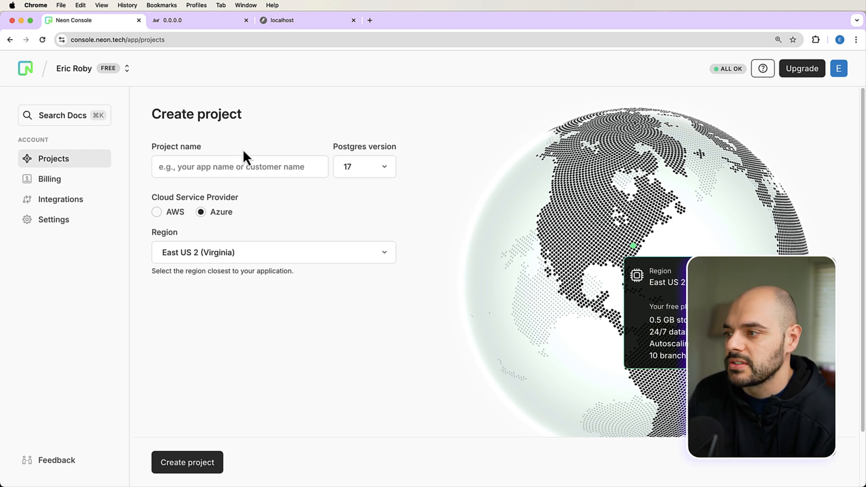
- Create a Neon project named LoadTestingYoutube on AWS in US East (Ohio)
{"action": "left_click", "coordinate": [239, 167]}
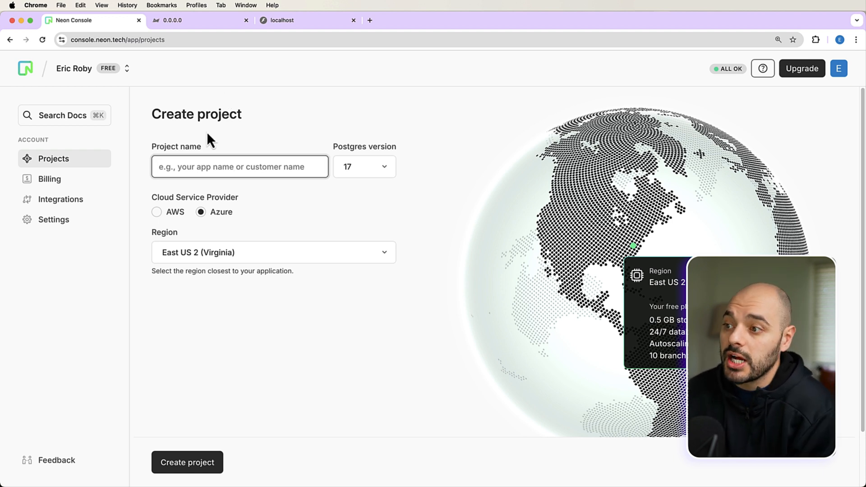
{"action": "type", "text": "LoadTestin"}
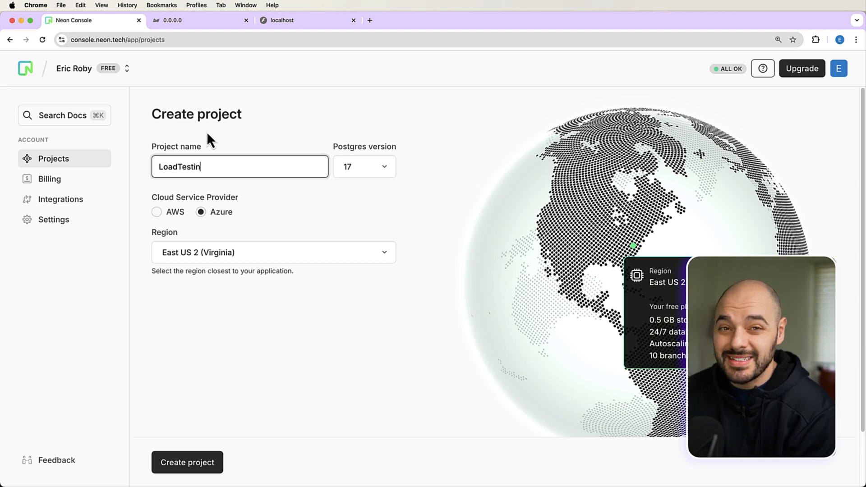
{"action": "type", "text": "gYoutube"}
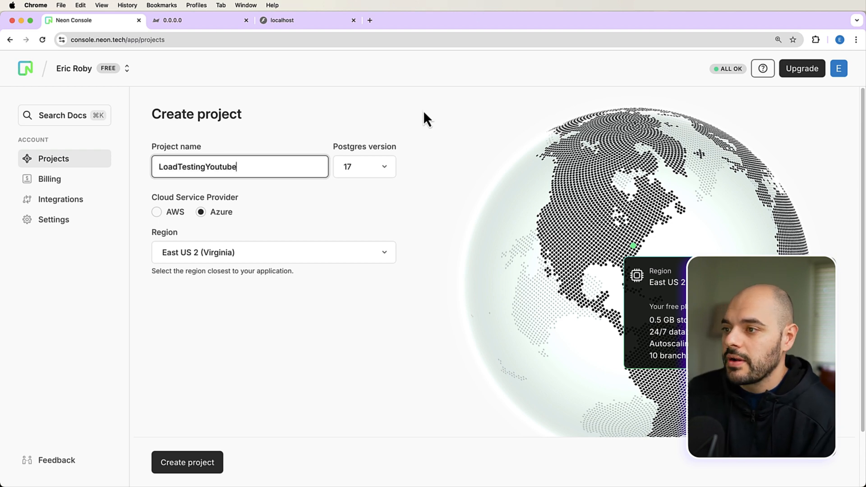
{"action": "mouse_move", "coordinate": [386, 175]}
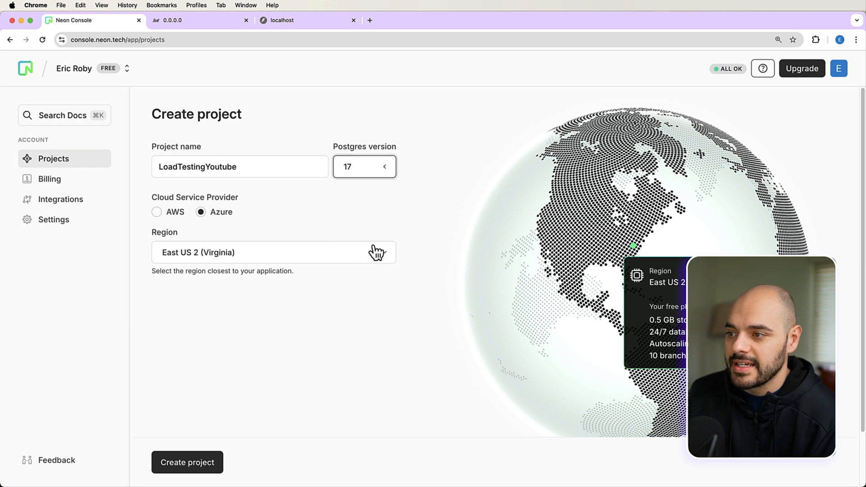
{"action": "left_click", "coordinate": [157, 212]}
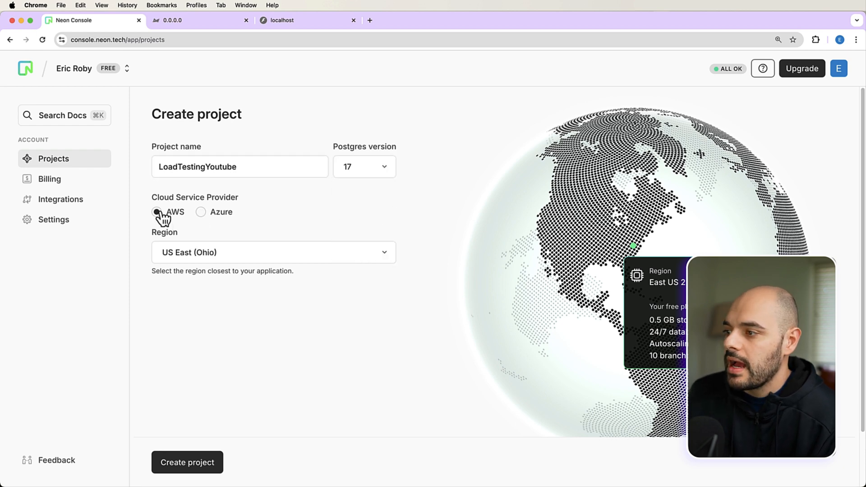
{"action": "left_click", "coordinate": [157, 211]}
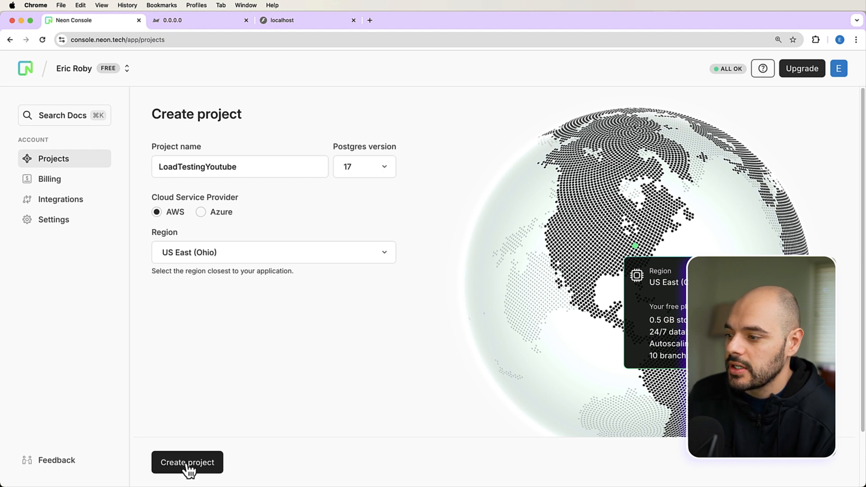
{"action": "left_click", "coordinate": [186, 462]}
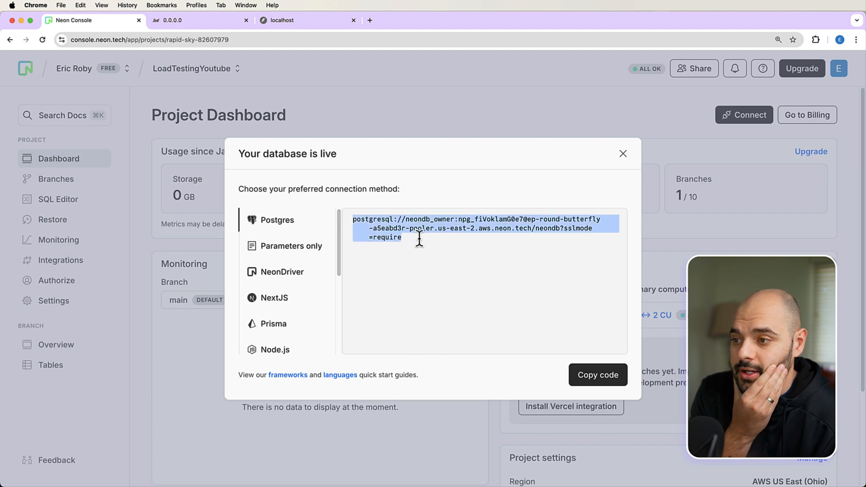
- Copy the neondb connection string, then reopen Connect and reveal the password
{"action": "left_click", "coordinate": [597, 374]}
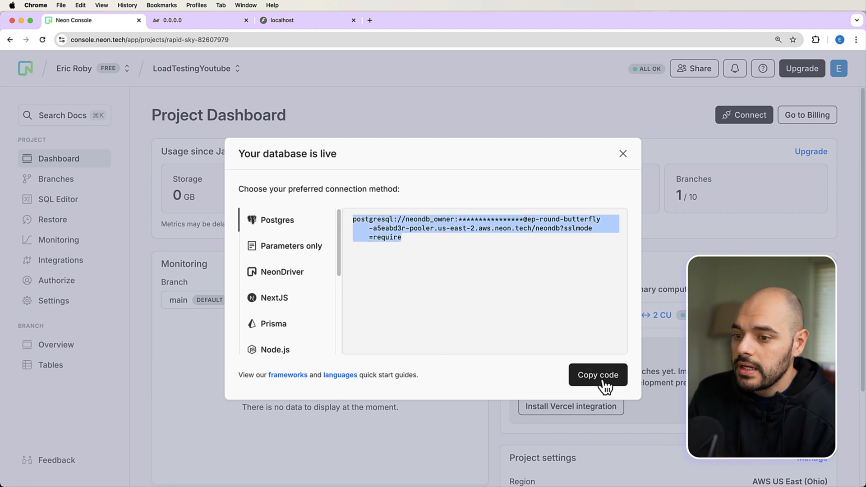
{"action": "left_click", "coordinate": [598, 374]}
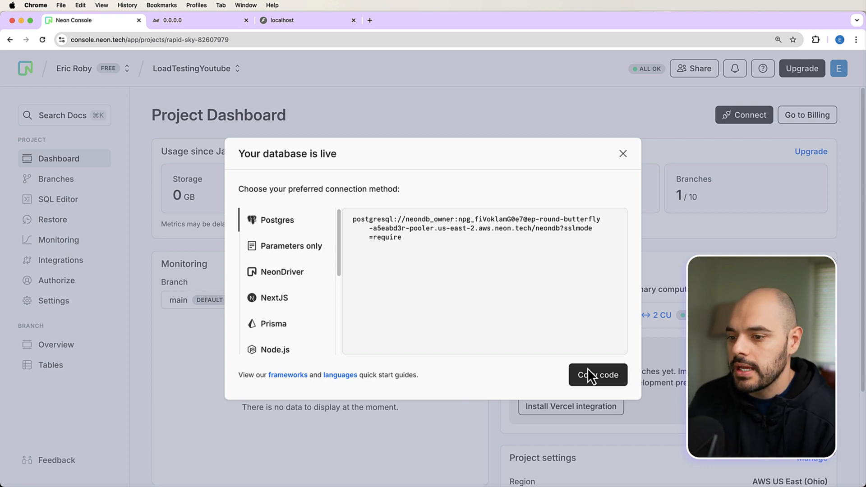
{"action": "left_click", "coordinate": [622, 153]}
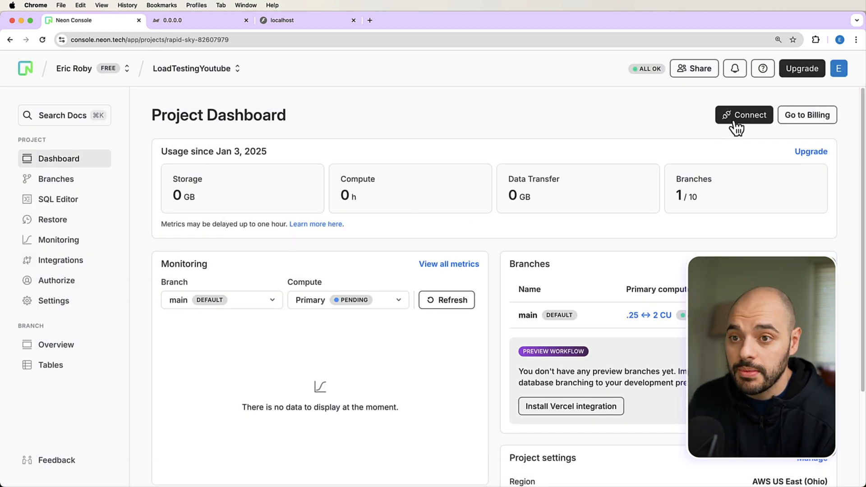
{"action": "left_click", "coordinate": [744, 115]}
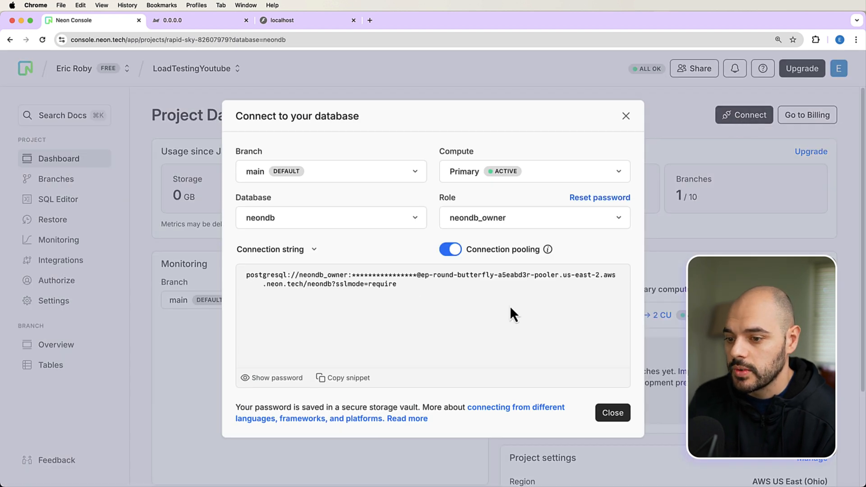
{"action": "left_click", "coordinate": [272, 378]}
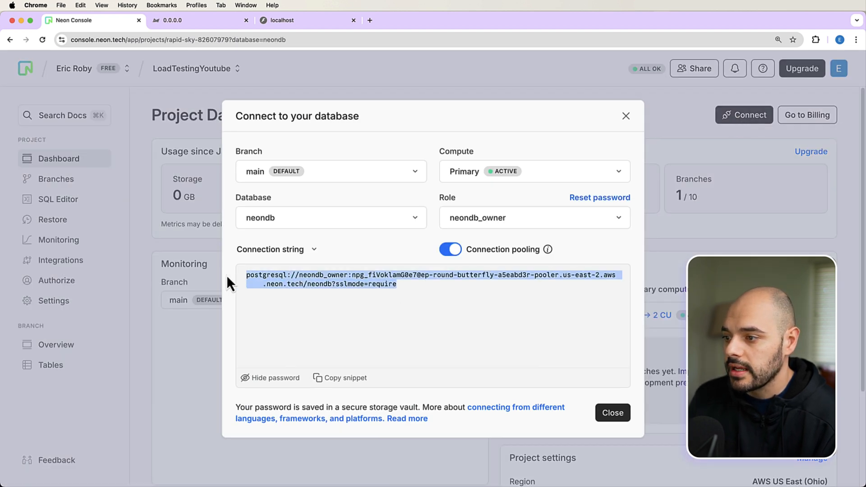
{"action": "mouse_move", "coordinate": [416, 278]}
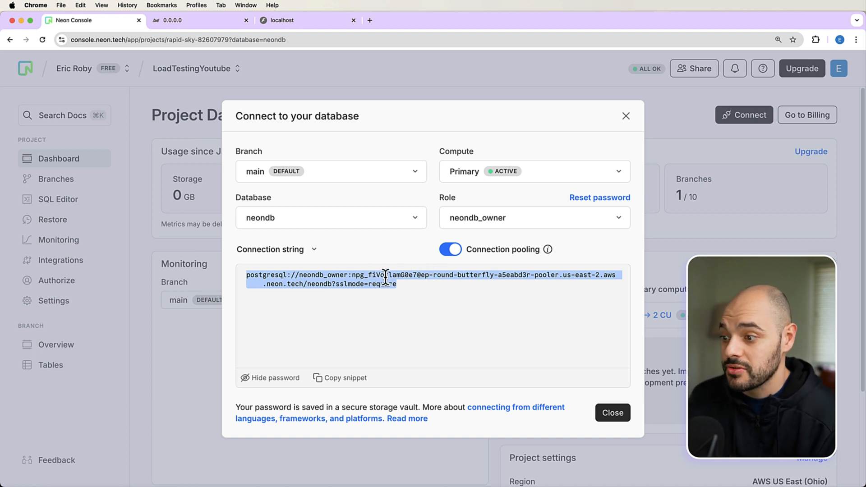
{"action": "mouse_move", "coordinate": [223, 341]}
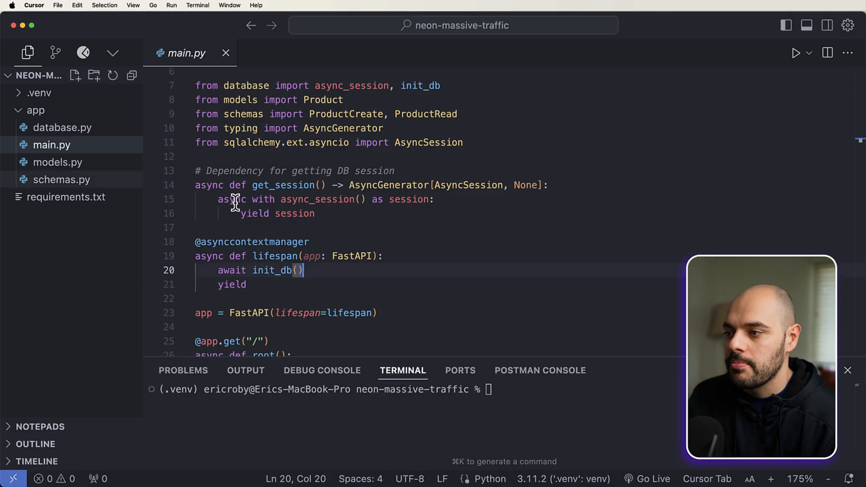
- Set DATABASE_URL in database.py to the Neon string using the postgresql+asyncpg scheme
{"action": "left_click", "coordinate": [62, 127]}
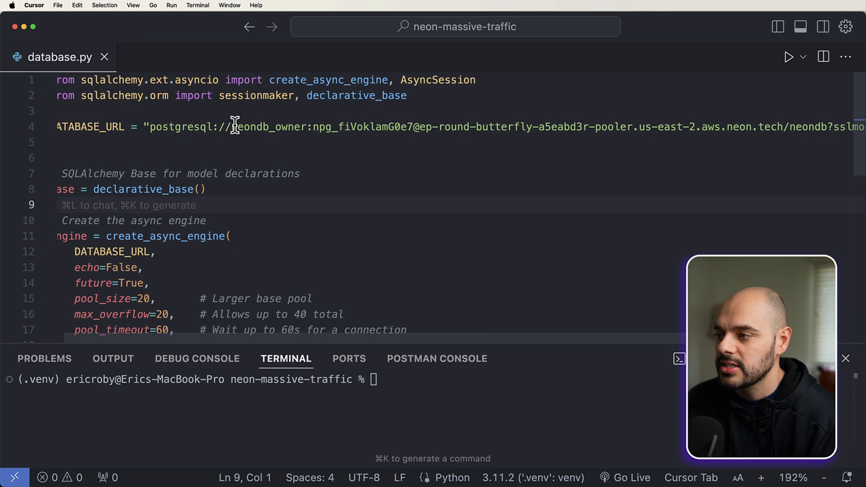
{"action": "double_click", "coordinate": [271, 127]}
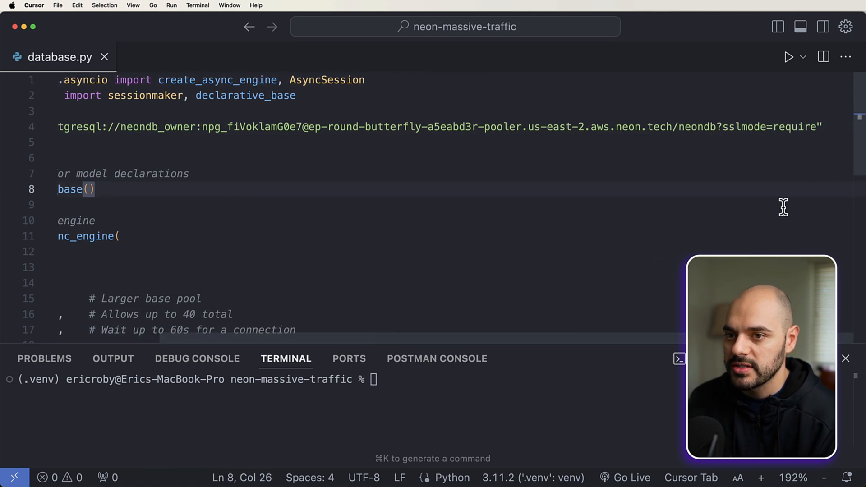
{"action": "mouse_move", "coordinate": [711, 138]}
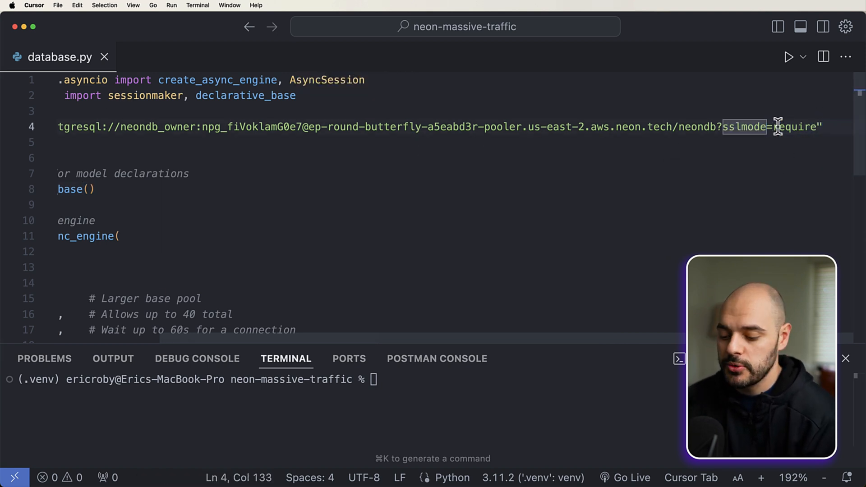
{"action": "key", "text": "Backspace"}
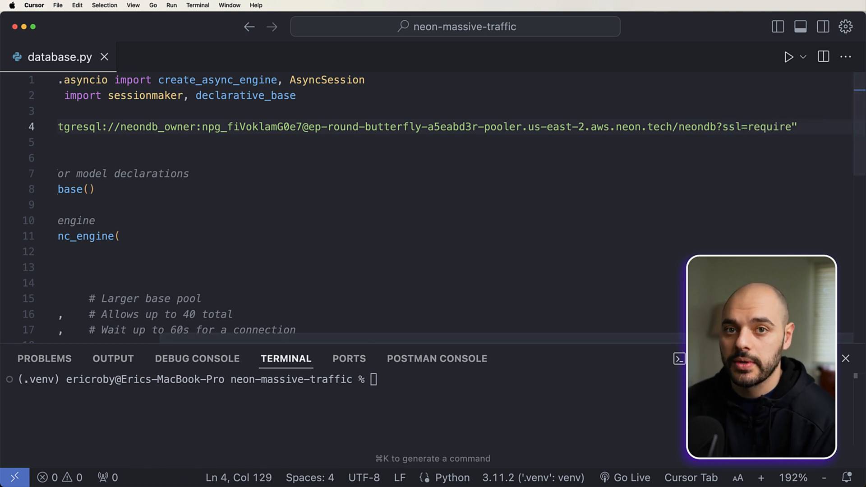
{"action": "double_click", "coordinate": [155, 173]}
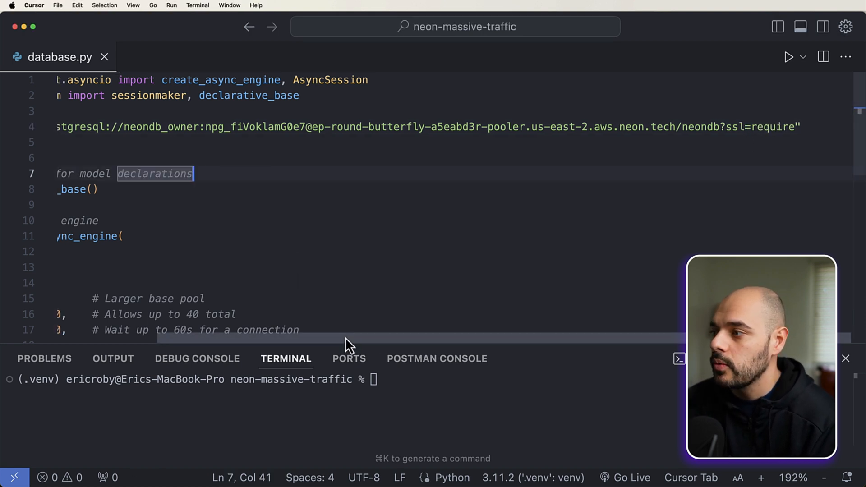
{"action": "double_click", "coordinate": [175, 127]}
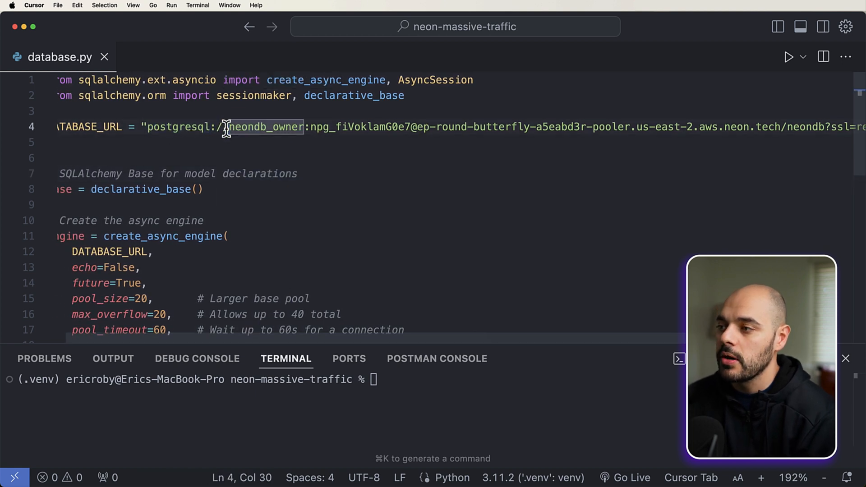
{"action": "type", "text": "+asyncpg"}
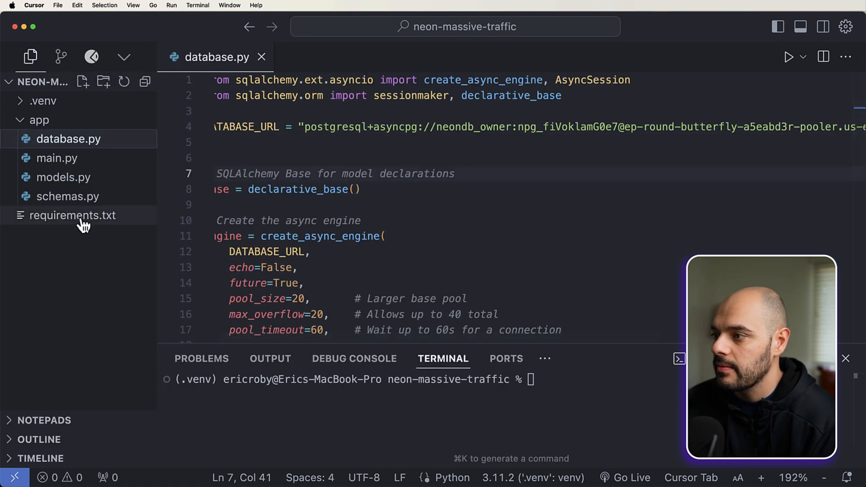
{"action": "left_click", "coordinate": [72, 216]}
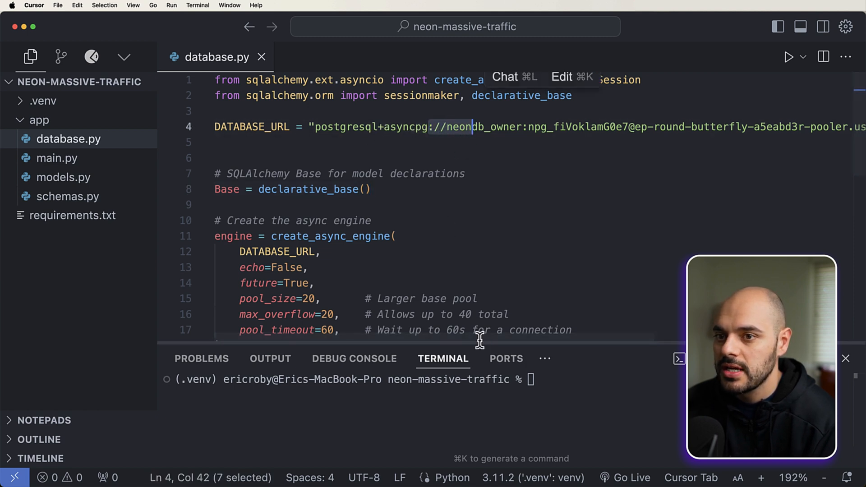
{"action": "scroll", "scroll_direction": "right", "scroll_amount": 3}
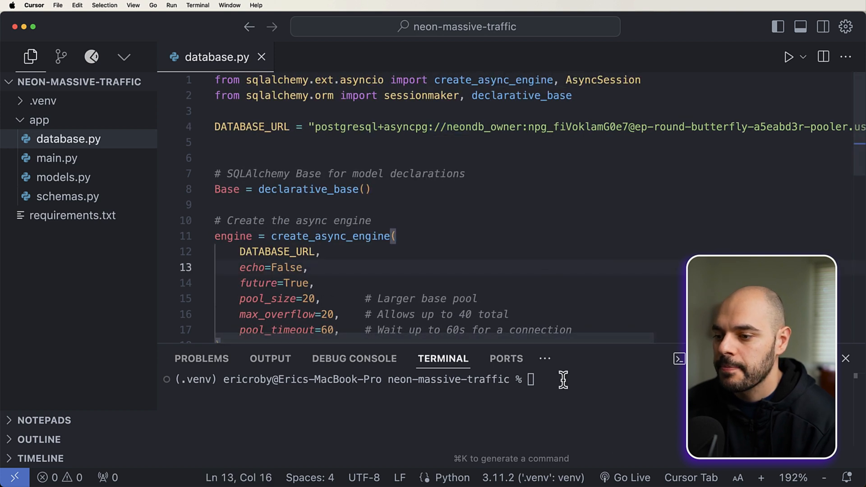
- From the app folder, launch the server with uvicorn main:app --reload
{"action": "type", "text": "cd"}
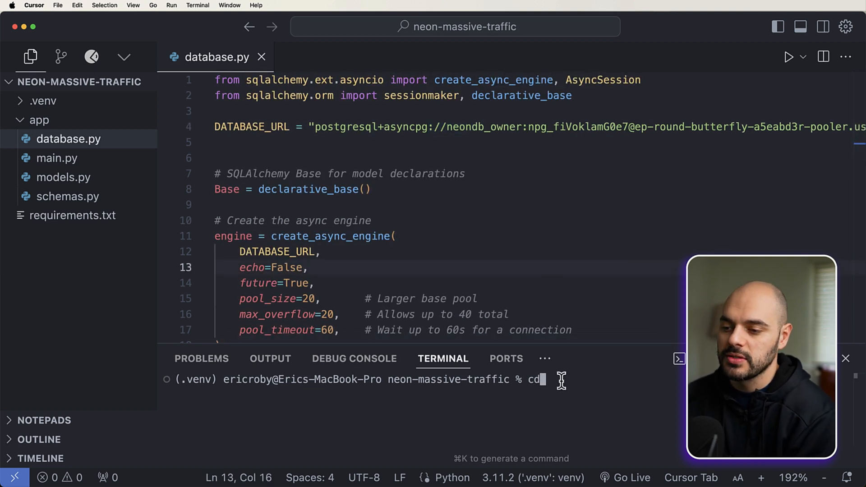
{"action": "key", "text": "Return"}
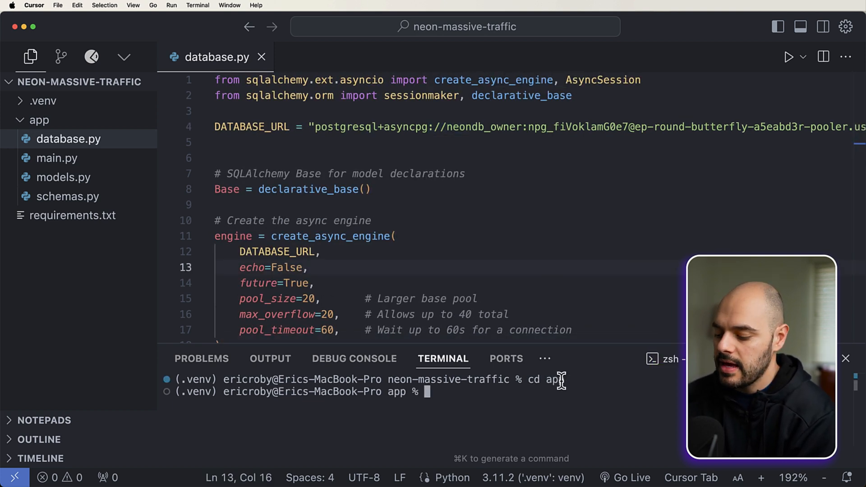
{"action": "type", "text": "uvicorn m"}
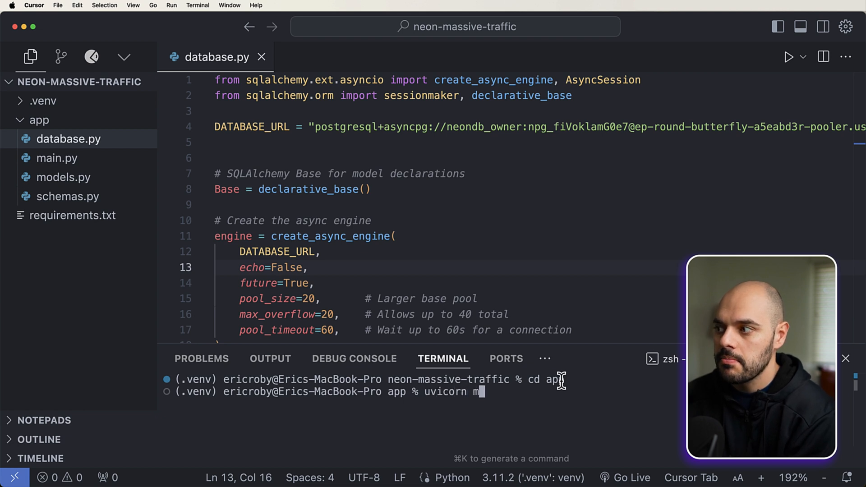
{"action": "type", "text": "ain:app --r"}
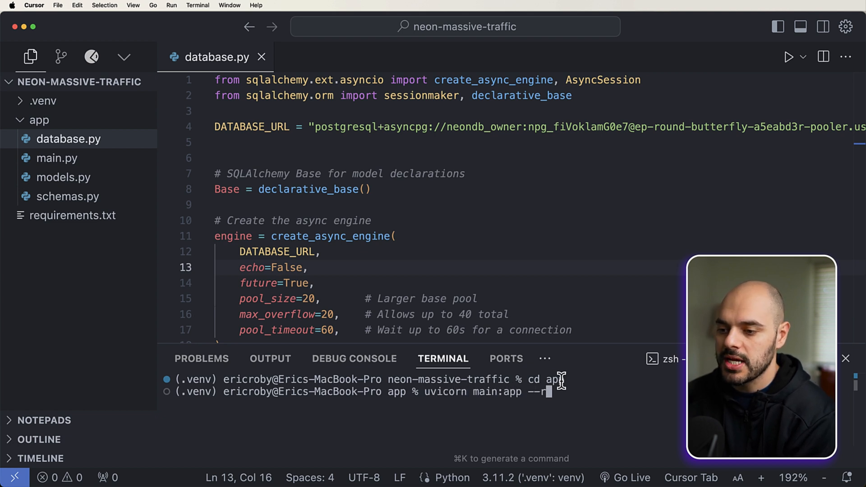
{"action": "key", "text": "Return"}
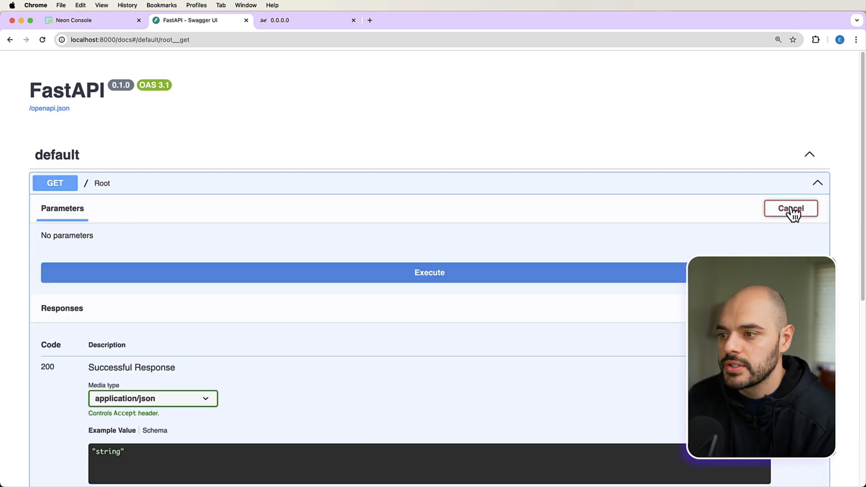
- POST a product priced 10 to /products and confirm the response returns id 1
{"action": "left_click", "coordinate": [428, 272]}
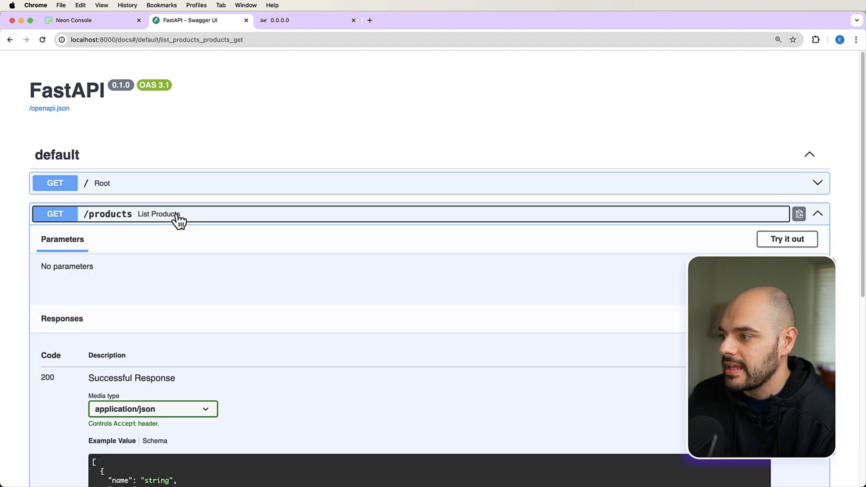
{"action": "left_click", "coordinate": [786, 239]}
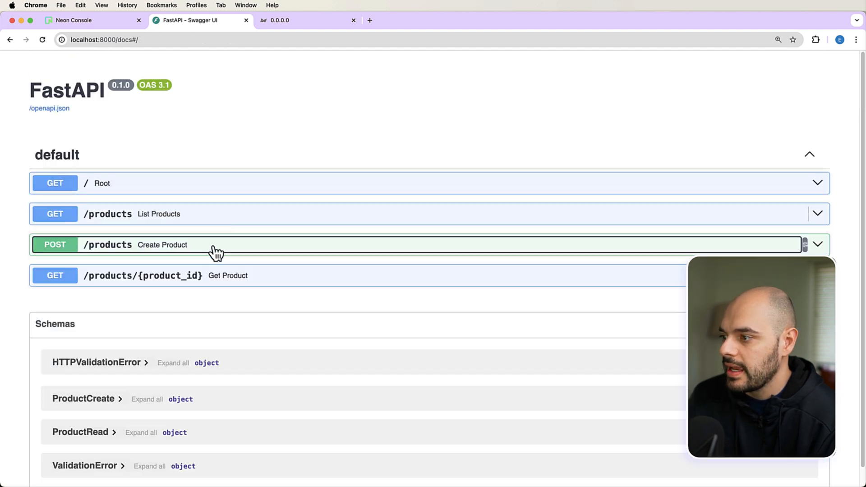
{"action": "mouse_move", "coordinate": [661, 244]}
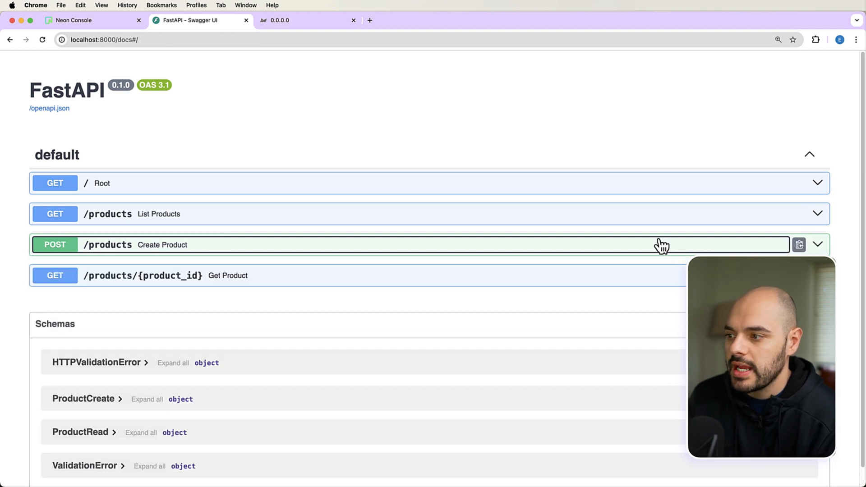
{"action": "mouse_move", "coordinate": [344, 292]}
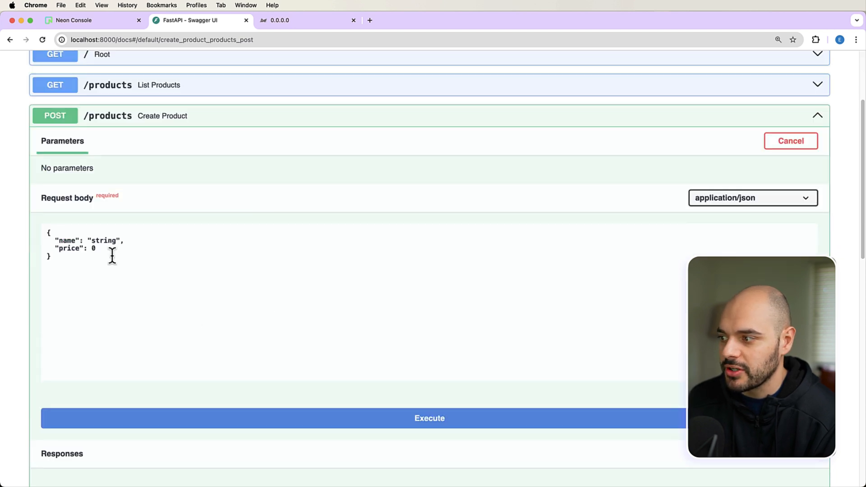
{"action": "type", "text": "10"}
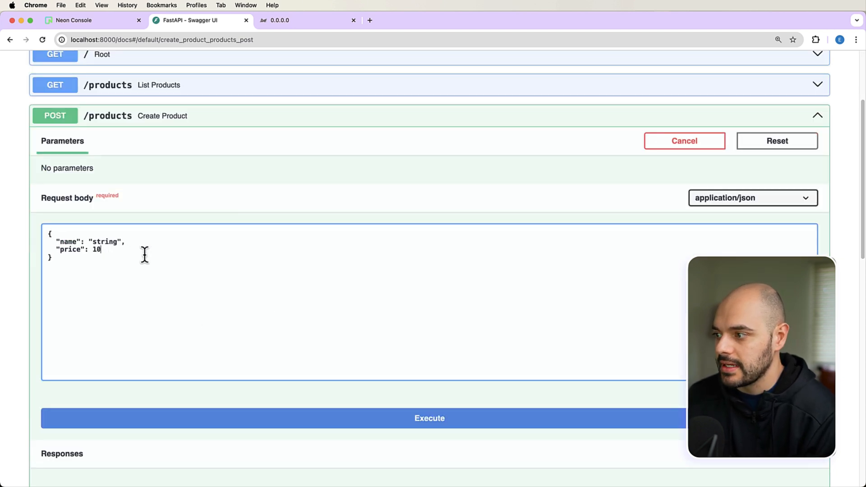
{"action": "left_click", "coordinate": [429, 418]}
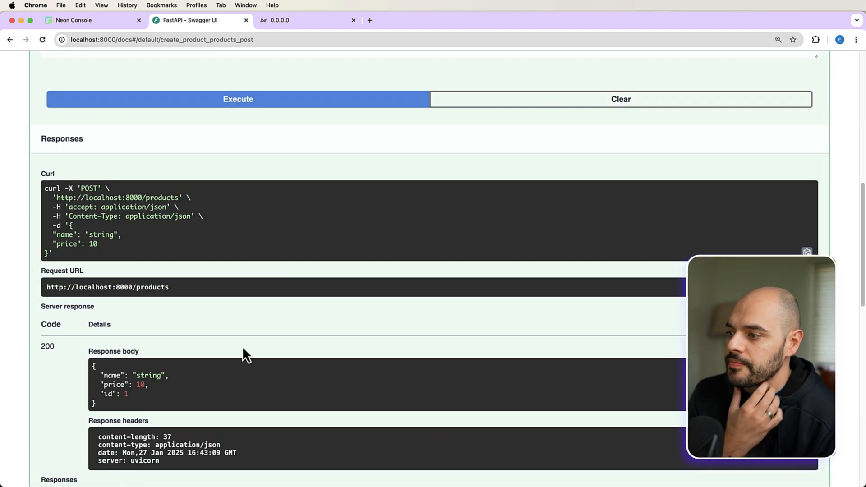
{"action": "double_click", "coordinate": [110, 377]}
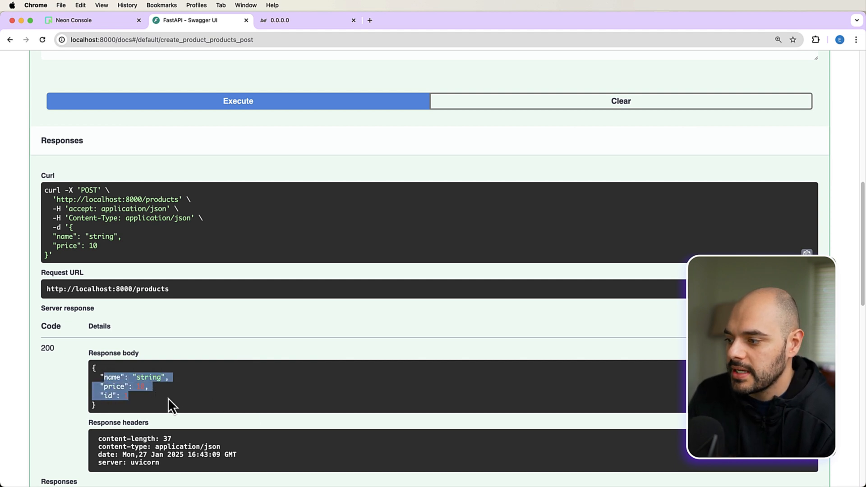
{"action": "left_click", "coordinate": [74, 20]}
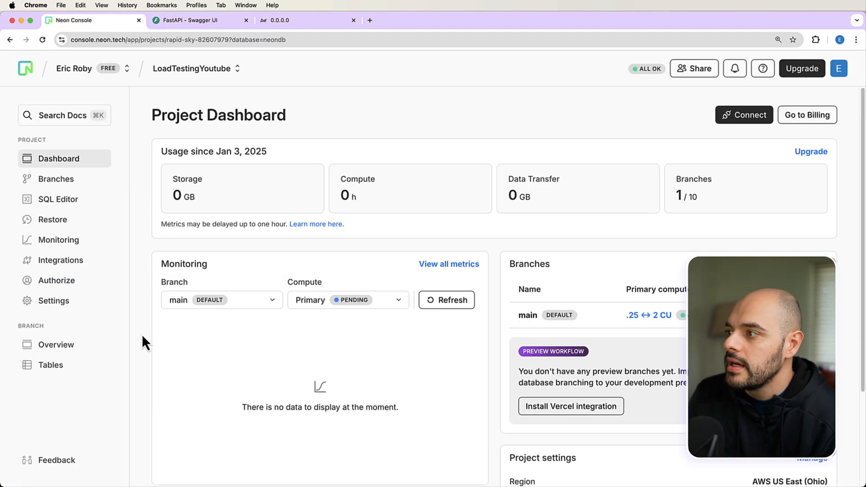
- Open Tables for the neondb database to see the products row: id 1, string, 10.00
{"action": "left_click", "coordinate": [50, 365]}
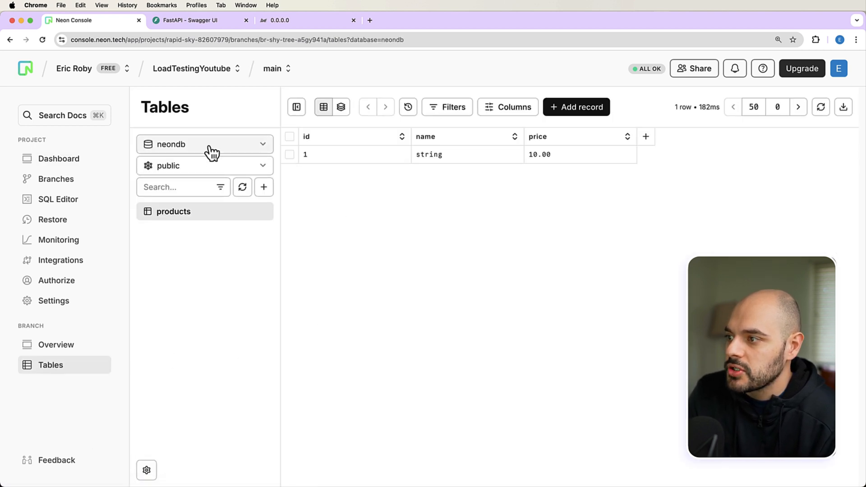
{"action": "left_click", "coordinate": [204, 144]}
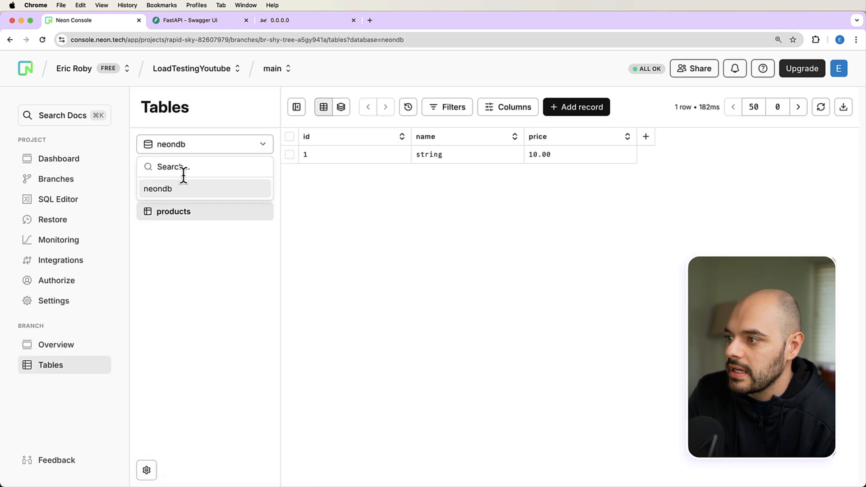
{"action": "left_click", "coordinate": [158, 188]}
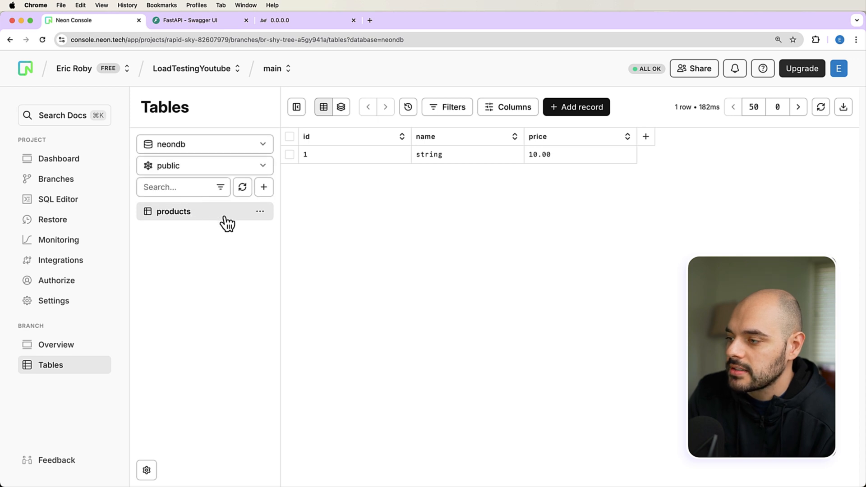
{"action": "mouse_move", "coordinate": [187, 238]}
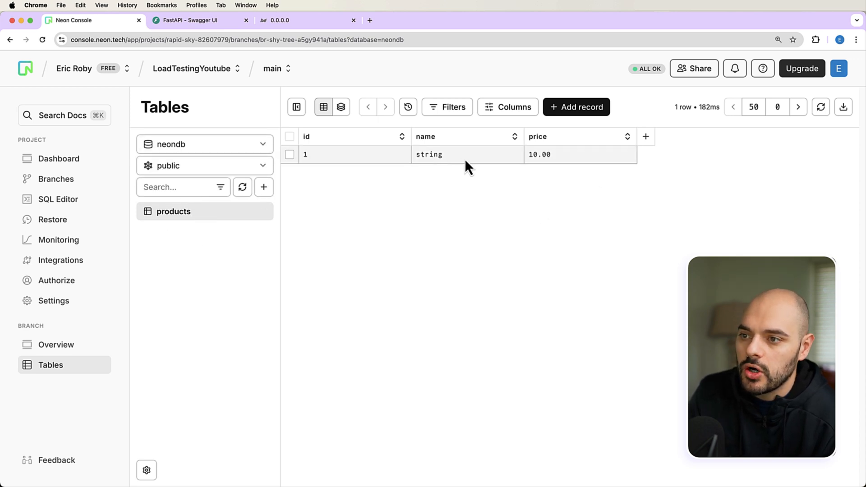
{"action": "mouse_move", "coordinate": [481, 187]}
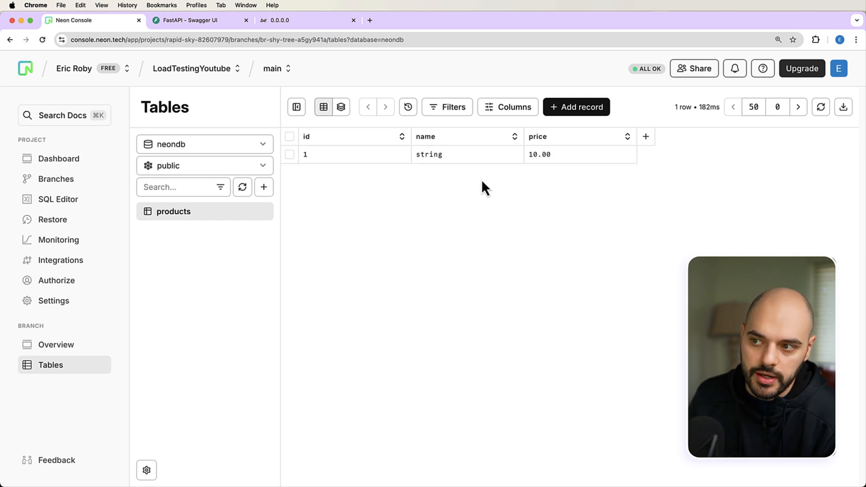
{"action": "mouse_move", "coordinate": [312, 175]}
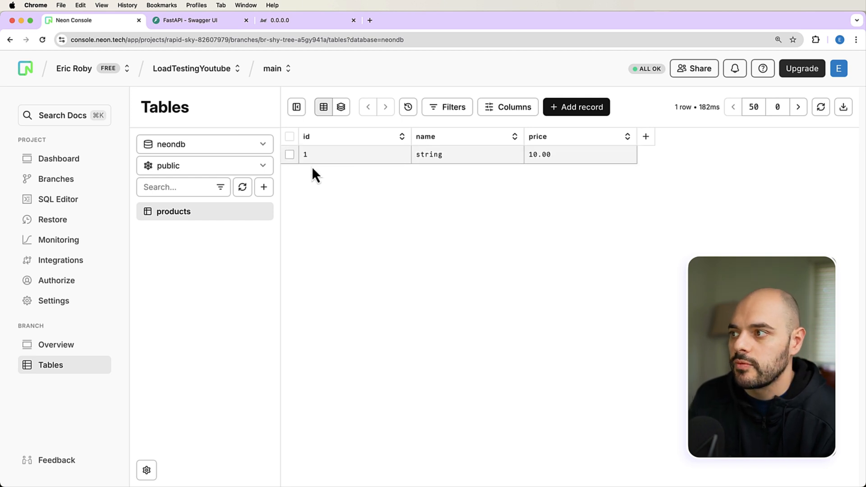
{"action": "mouse_move", "coordinate": [421, 61]}
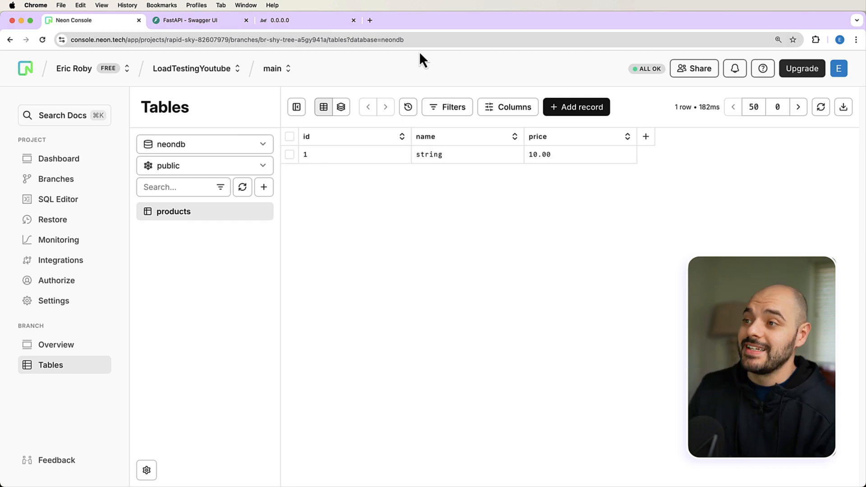
{"action": "mouse_move", "coordinate": [249, 114]}
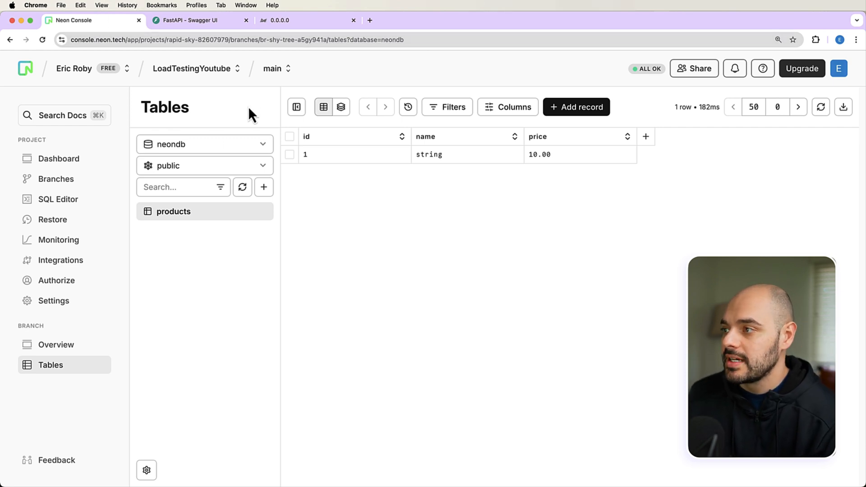
{"action": "mouse_move", "coordinate": [171, 99]}
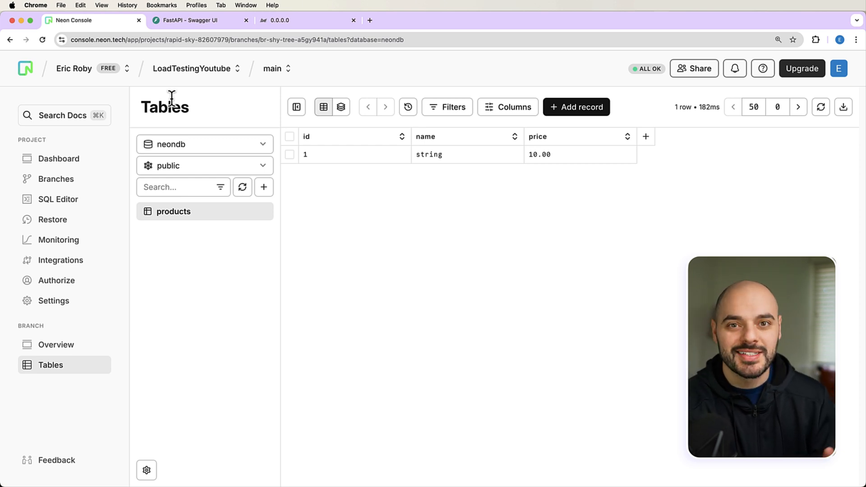
{"action": "mouse_move", "coordinate": [136, 179]}
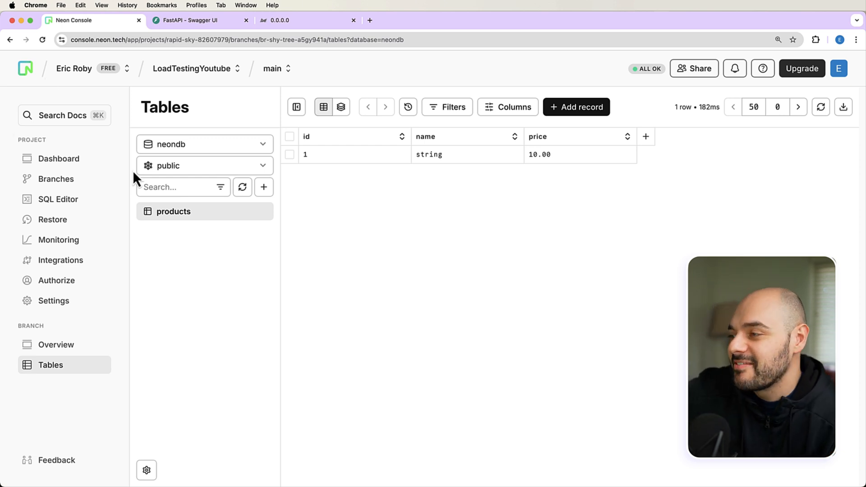
{"action": "mouse_move", "coordinate": [155, 165]}
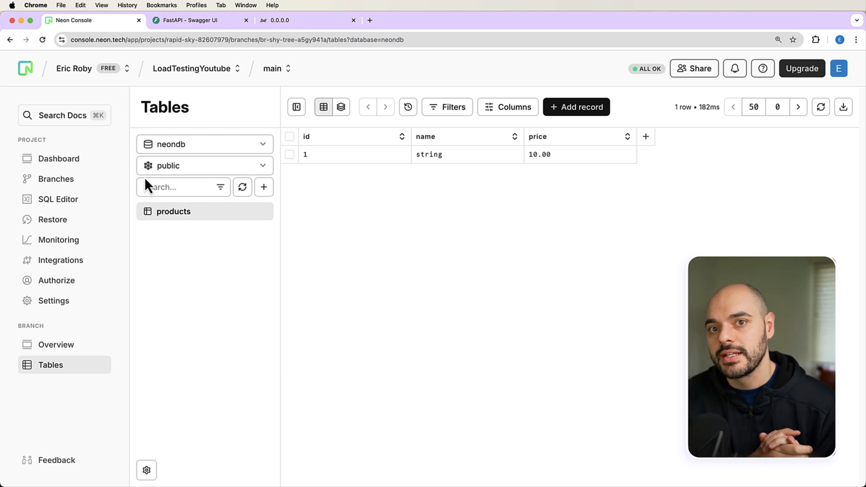
{"action": "mouse_move", "coordinate": [132, 145]}
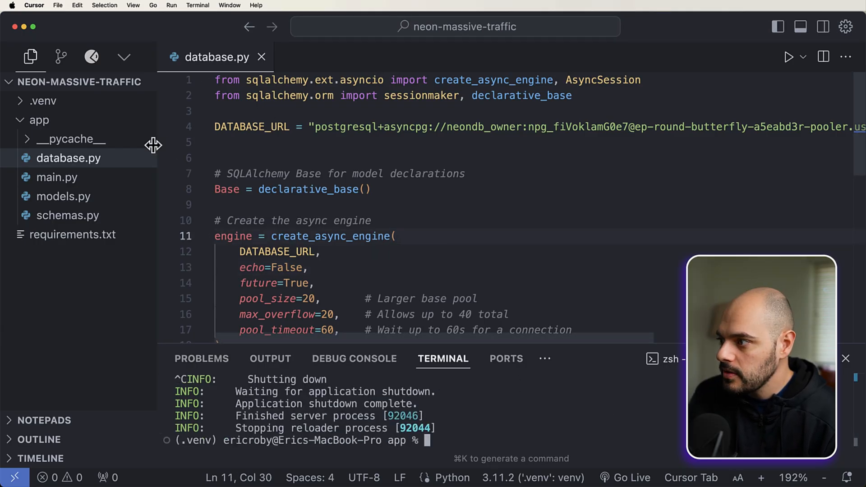
- Create a new file named locustfile.py in the app folder
{"action": "right_click", "coordinate": [39, 120]}
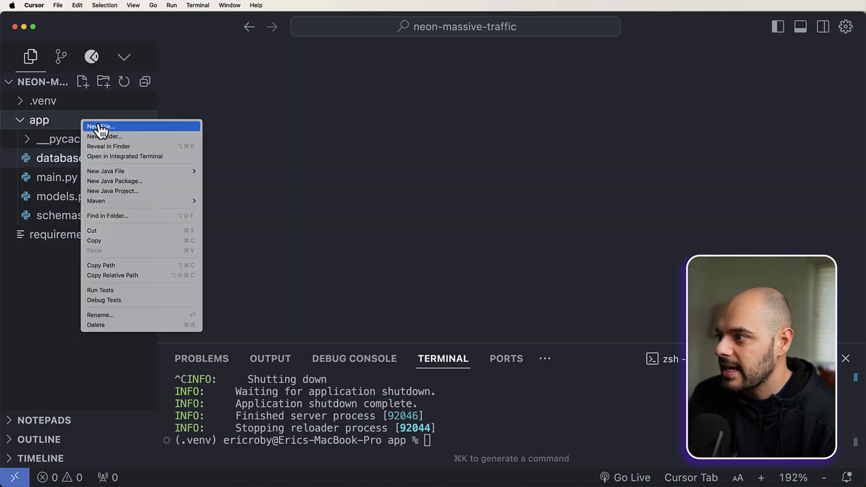
{"action": "left_click", "coordinate": [100, 126]}
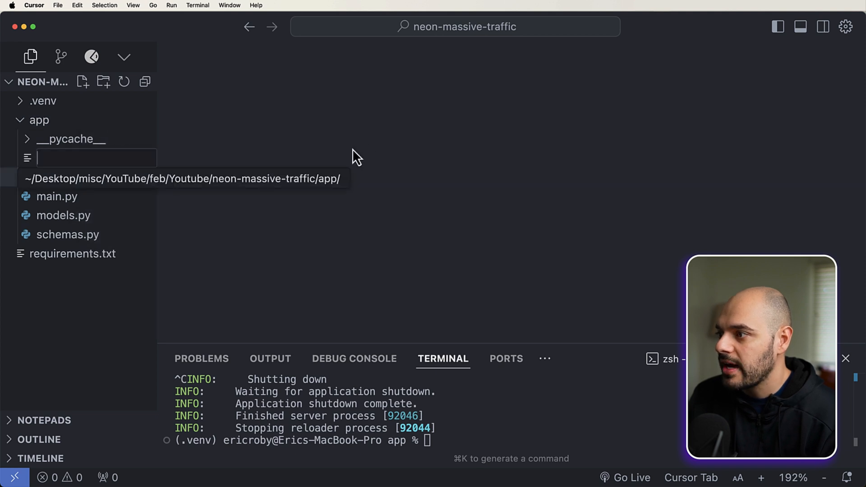
{"action": "type", "text": "locust"}
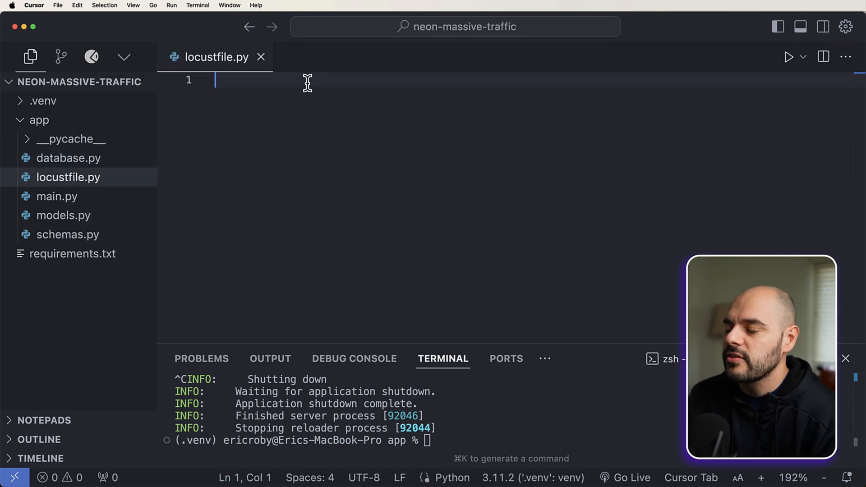
- Add Locust imports and the FastAPIUser class with wait_time, product_ids and on_start
{"action": "type", "text": "from locust import HttpUser, task, between"}
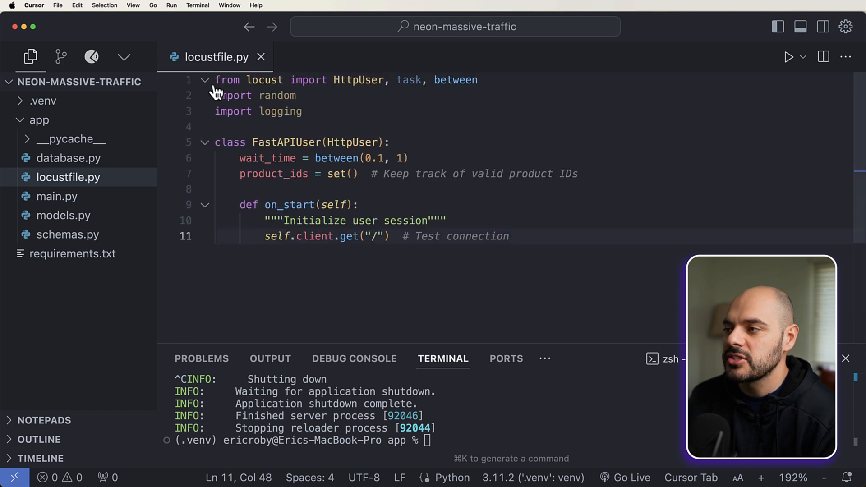
{"action": "mouse_move", "coordinate": [332, 80]}
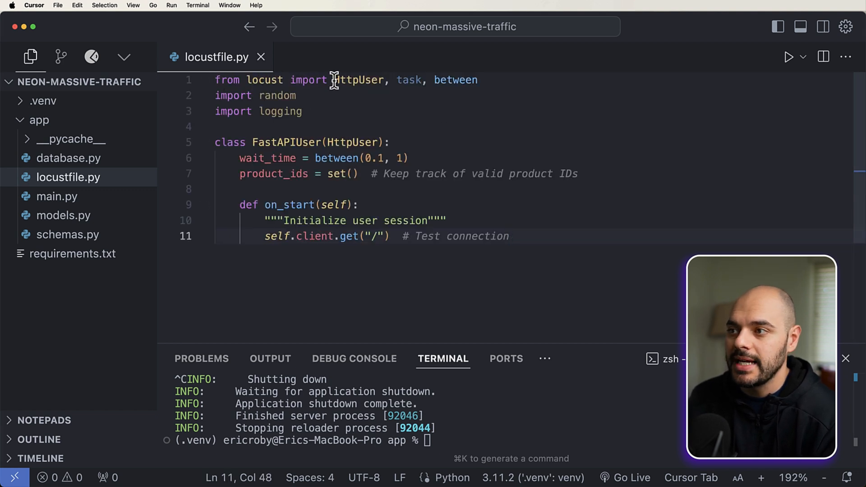
{"action": "double_click", "coordinate": [358, 79]}
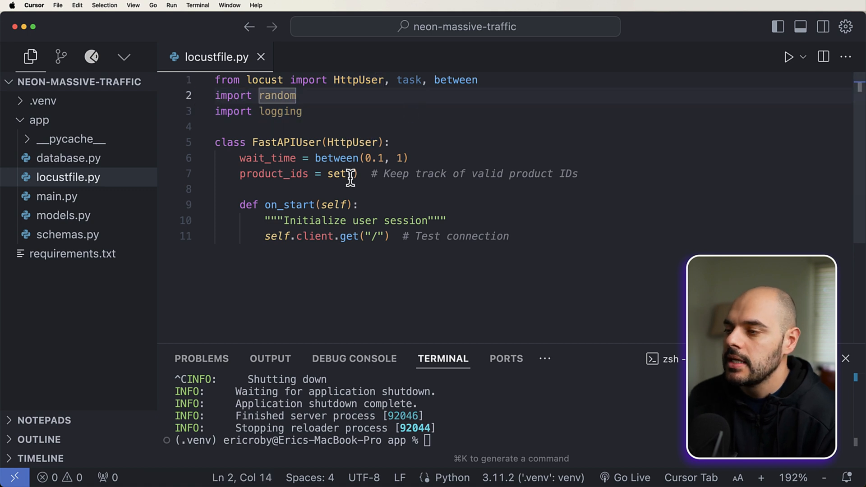
{"action": "mouse_move", "coordinate": [336, 158]}
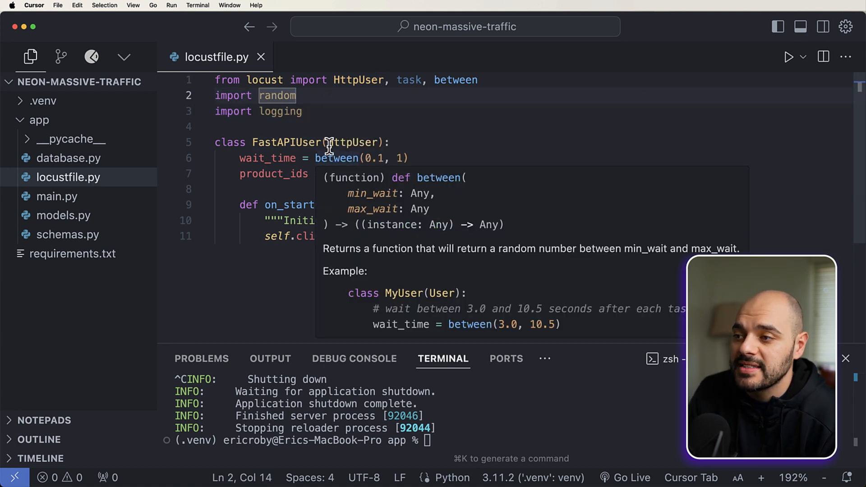
{"action": "double_click", "coordinate": [352, 143]}
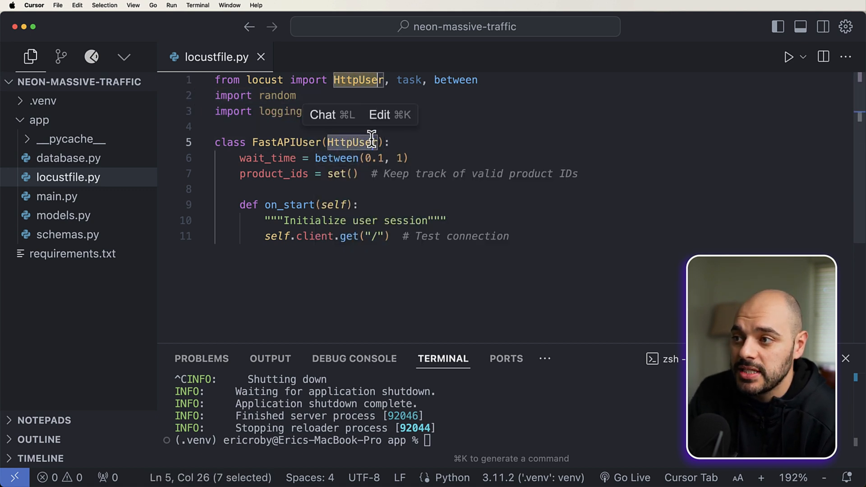
{"action": "mouse_move", "coordinate": [357, 79]}
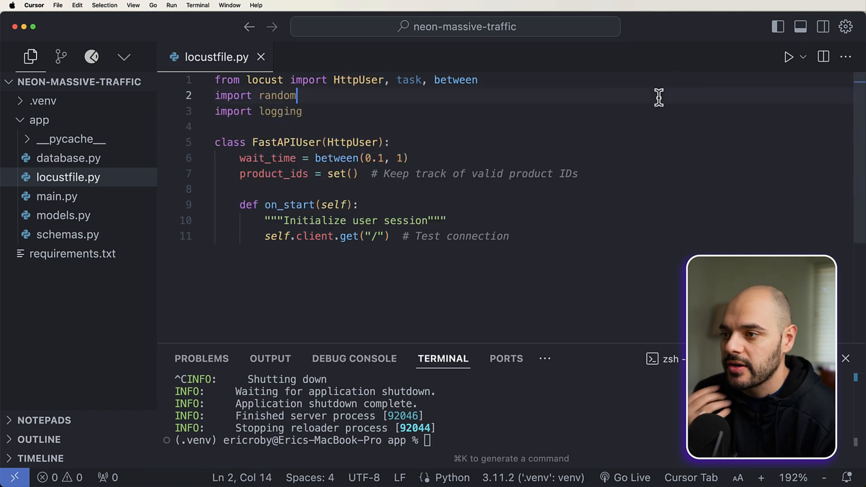
{"action": "double_click", "coordinate": [276, 95]}
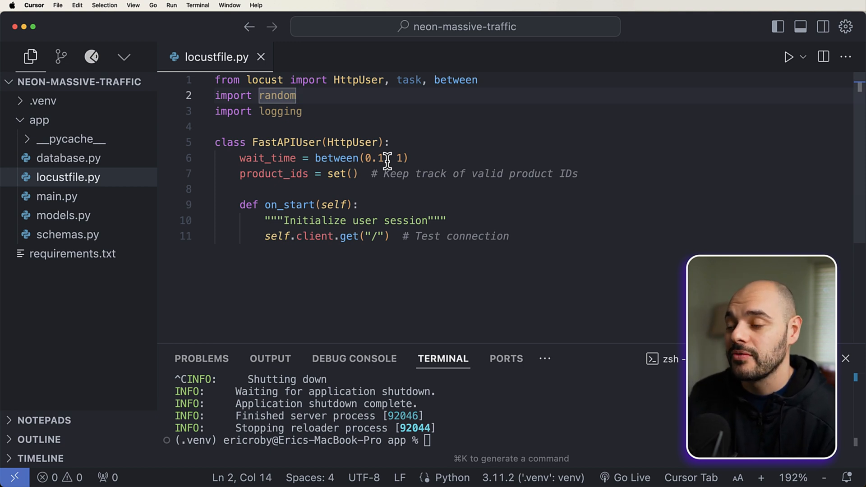
{"action": "mouse_move", "coordinate": [413, 146]}
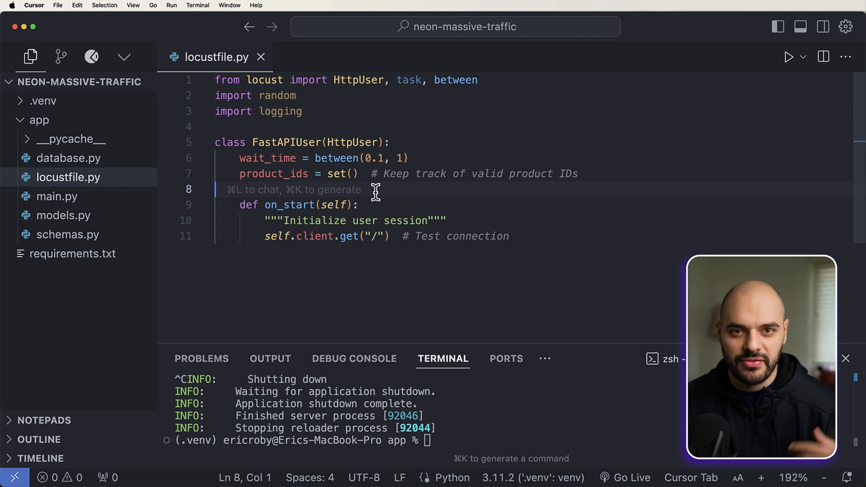
{"action": "mouse_move", "coordinate": [454, 219]}
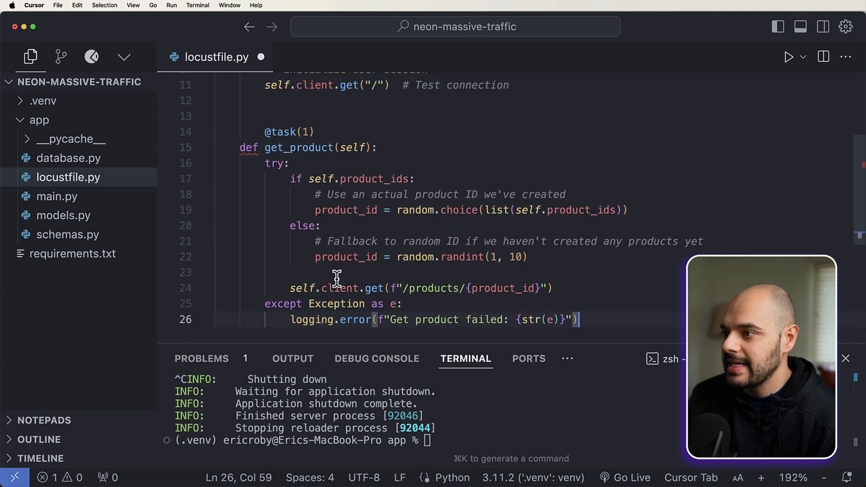
{"action": "scroll", "scroll_direction": "up", "scroll_amount": 3}
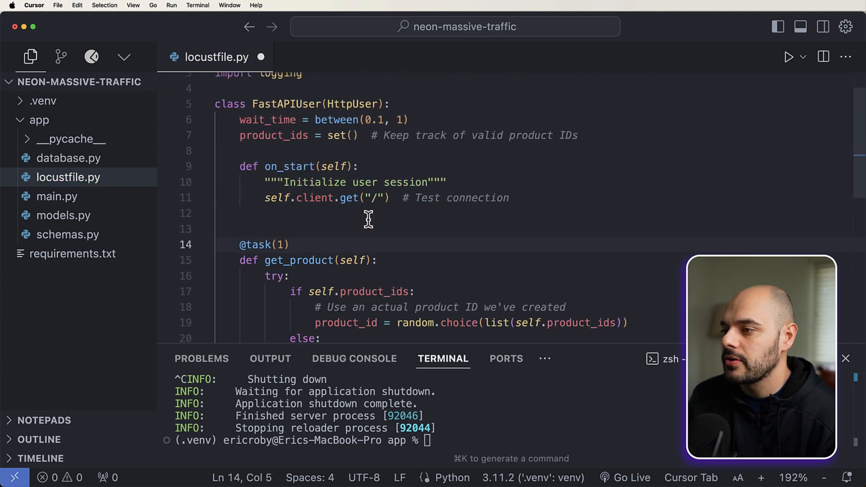
{"action": "double_click", "coordinate": [280, 244]}
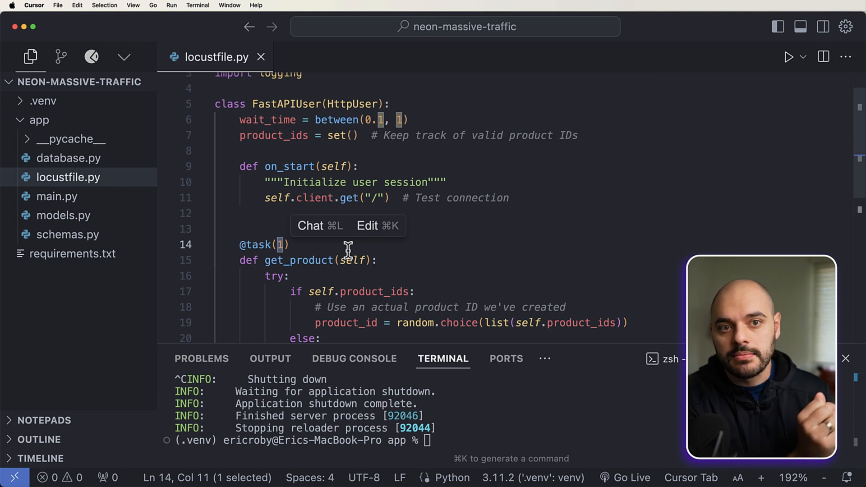
{"action": "mouse_move", "coordinate": [400, 187]}
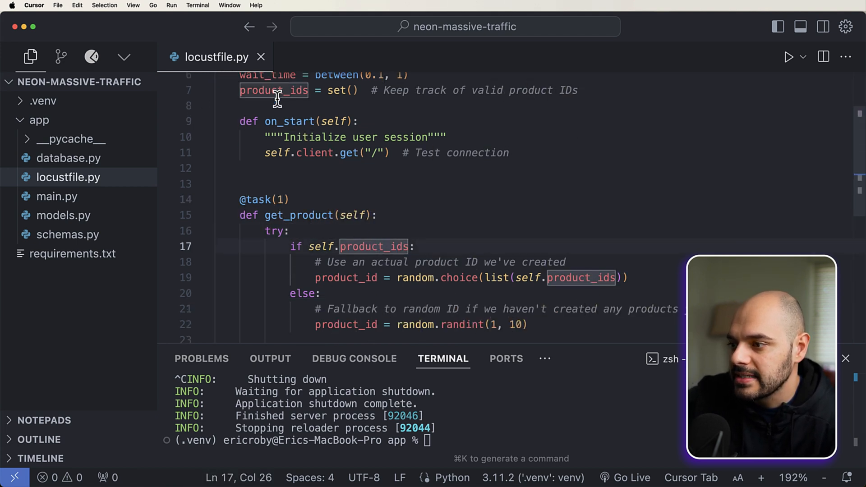
{"action": "scroll", "scroll_direction": "down", "scroll_amount": 3}
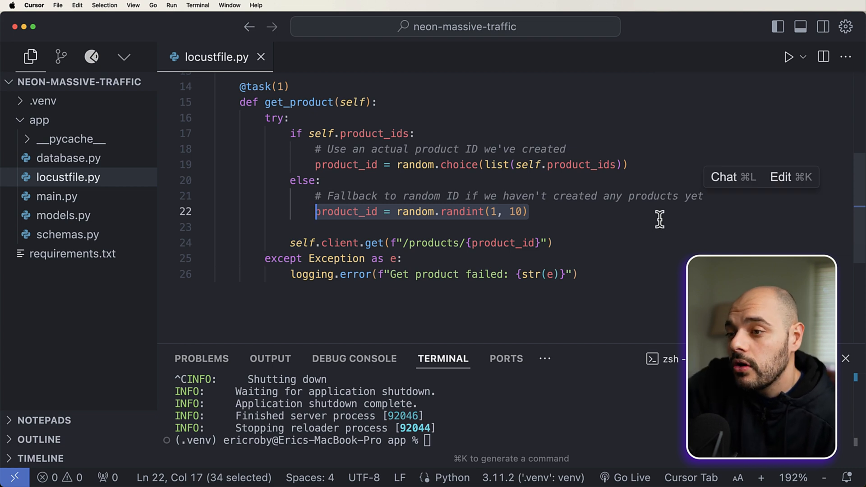
{"action": "scroll", "scroll_direction": "up", "scroll_amount": 3}
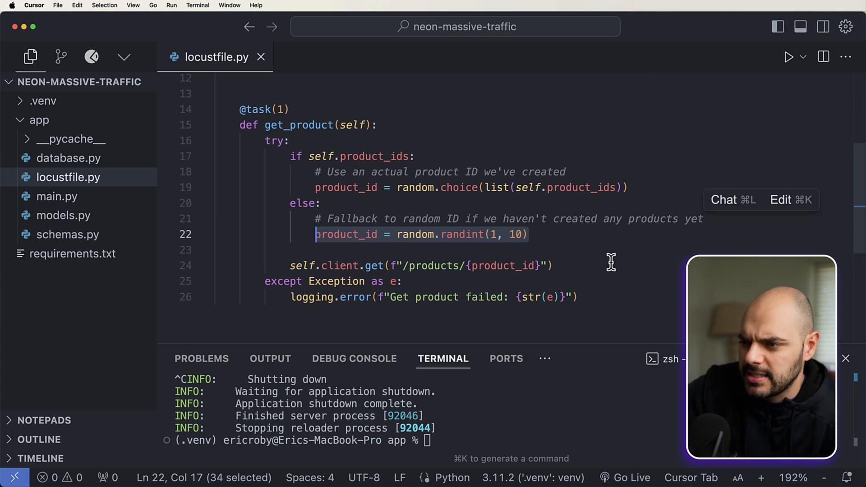
{"action": "left_click", "coordinate": [261, 303]}
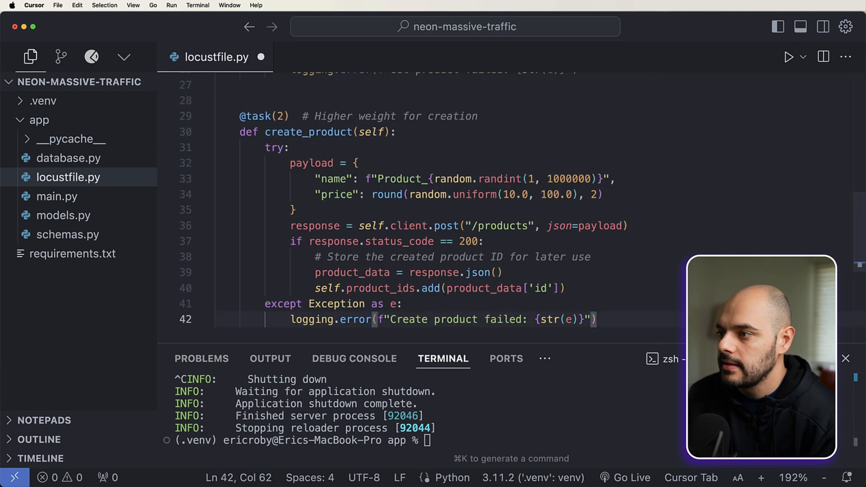
{"action": "left_click", "coordinate": [472, 116]}
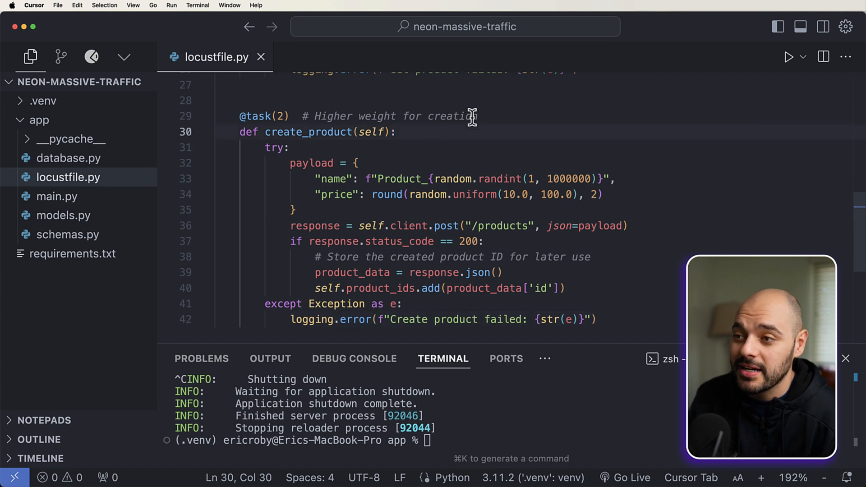
{"action": "mouse_move", "coordinate": [476, 146]}
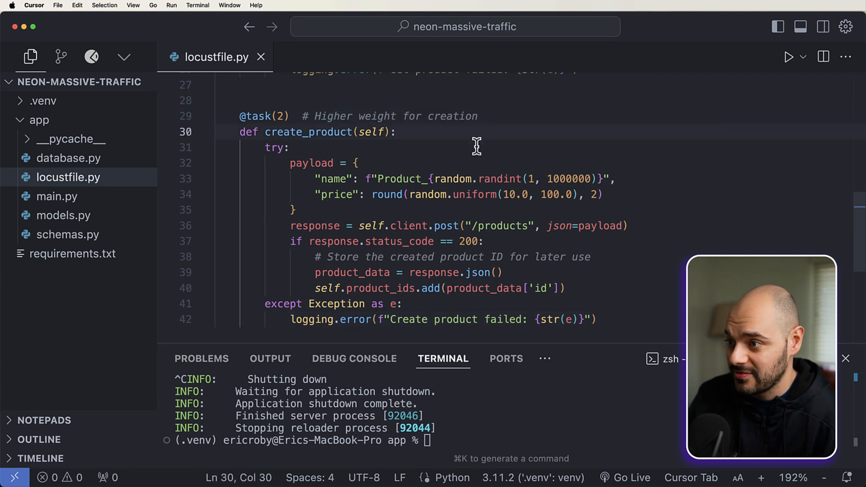
{"action": "left_click", "coordinate": [291, 148]}
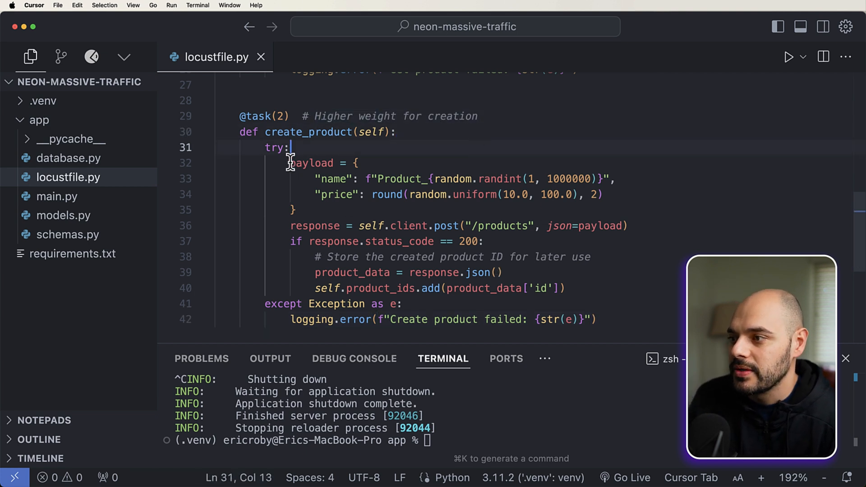
{"action": "left_click", "coordinate": [292, 209]}
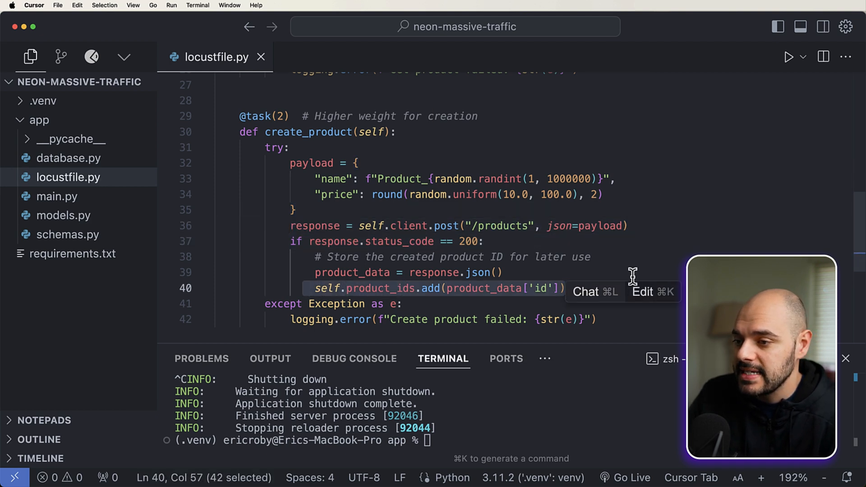
{"action": "scroll", "scroll_direction": "up", "scroll_amount": 3}
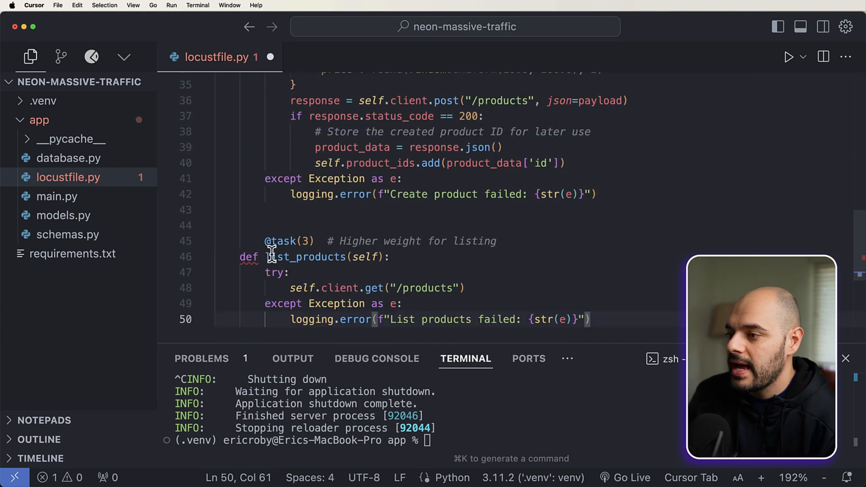
{"action": "left_click", "coordinate": [391, 256]}
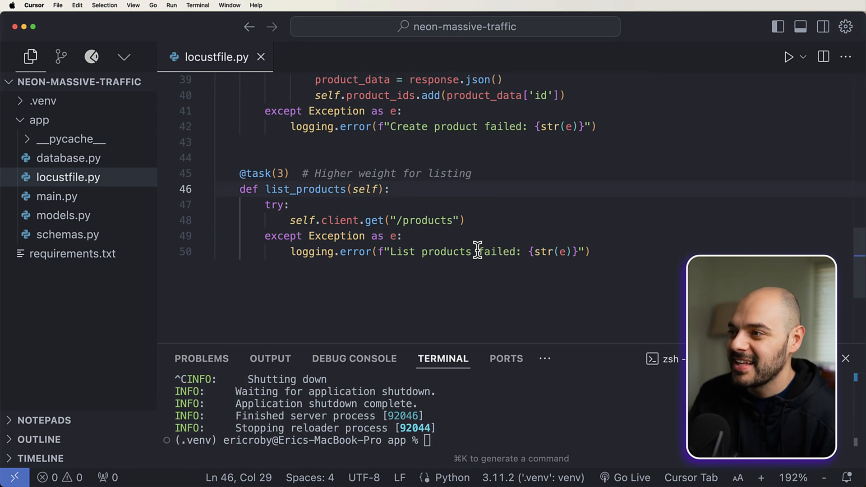
{"action": "left_click", "coordinate": [289, 204]}
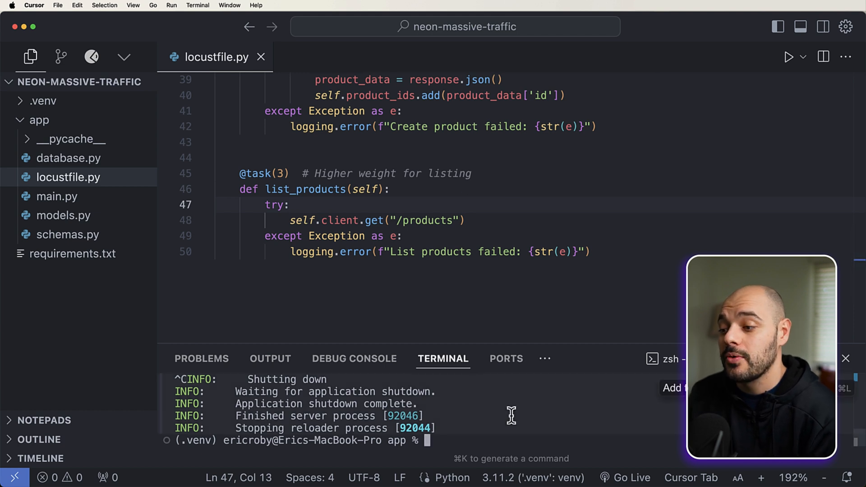
- Run uvicorn main:app --reload, then enter locust -f locustfile.py with a localhost host from app
{"action": "type", "text": "uvicorn main:app --reload"}
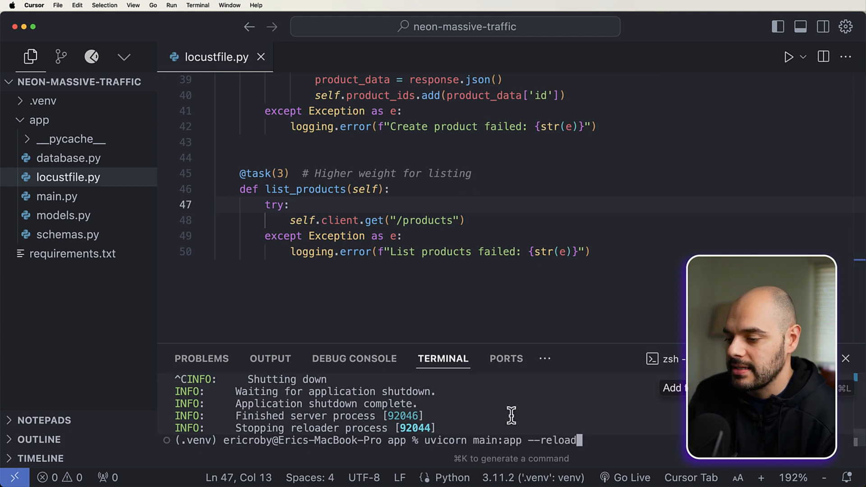
{"action": "key", "text": "Return"}
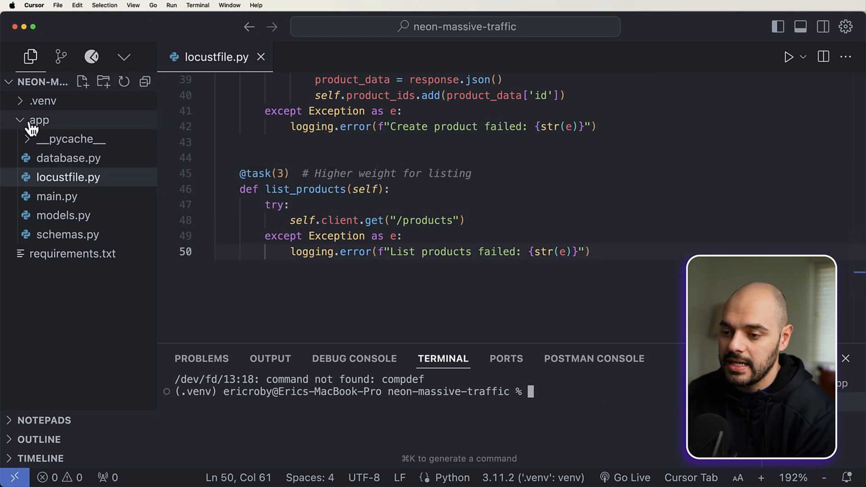
{"action": "type", "text": "cd app"}
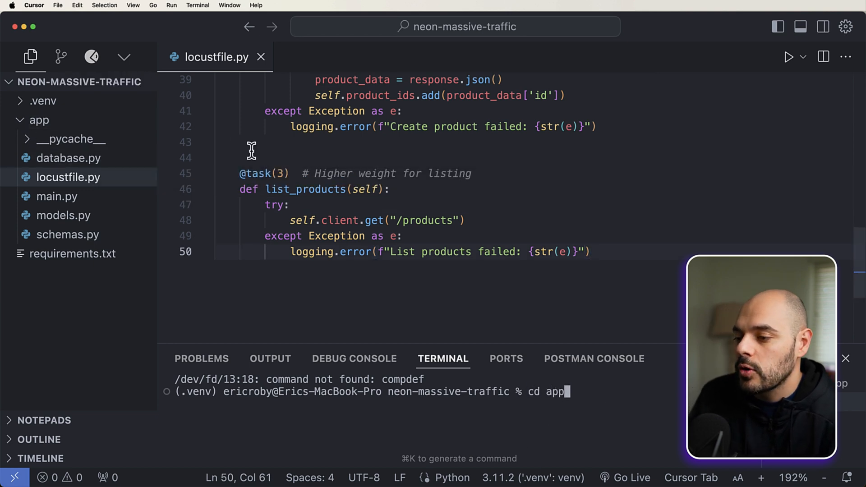
{"action": "key", "text": "Return"}
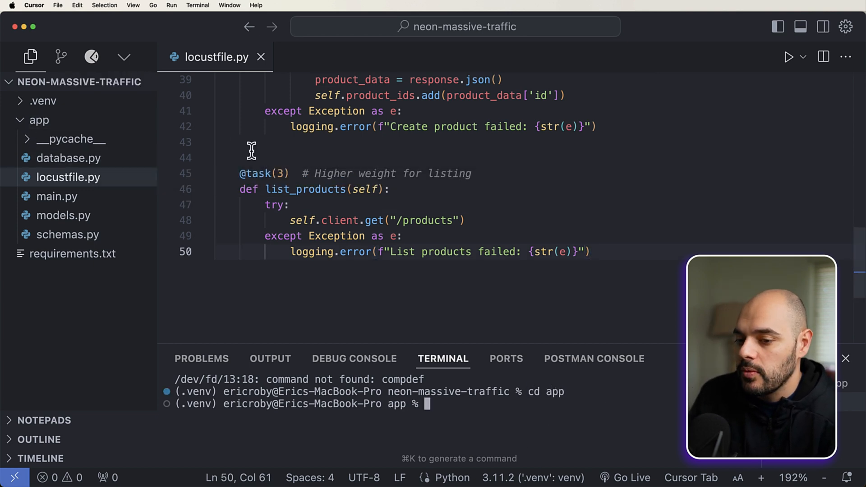
{"action": "type", "text": "locust -f locustfile.py --host http://local"}
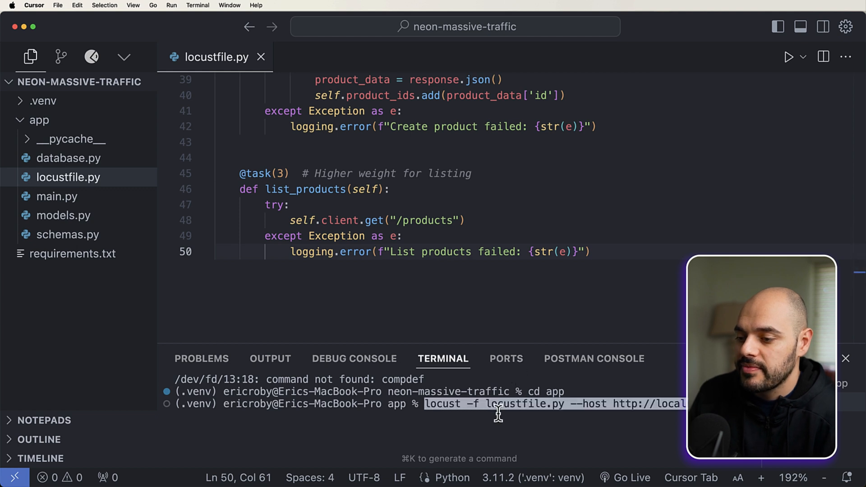
{"action": "mouse_move", "coordinate": [478, 404]}
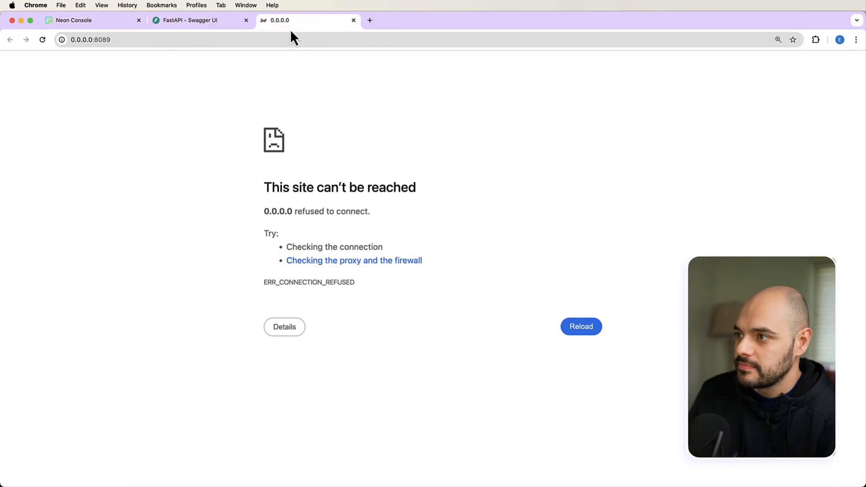
- Enter 200 peak users and a ramp-up of 25 users per second in Locust
{"action": "left_click", "coordinate": [580, 326]}
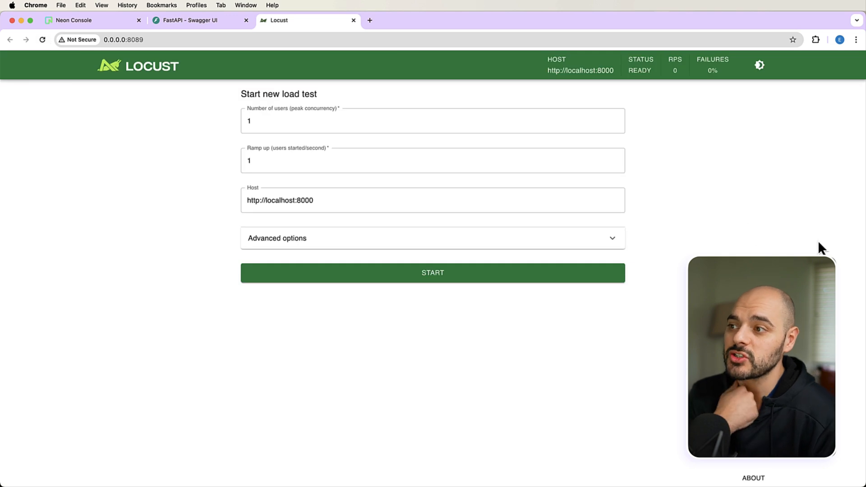
{"action": "mouse_move", "coordinate": [331, 155]}
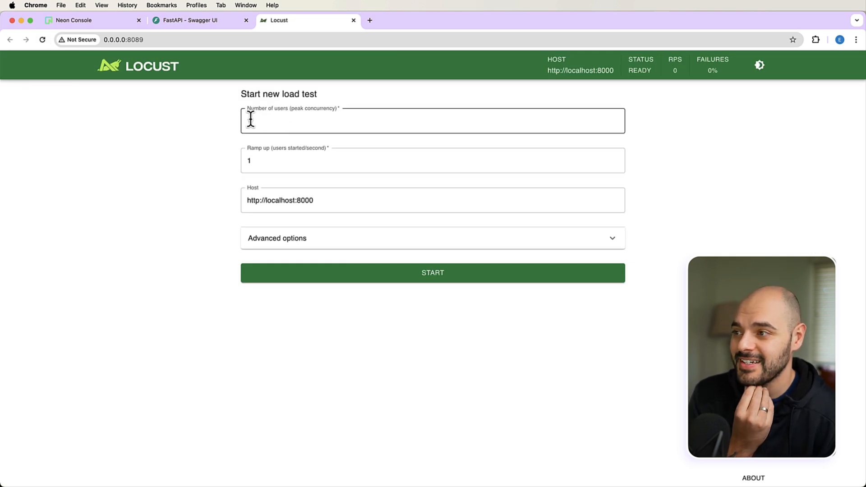
{"action": "type", "text": "1"}
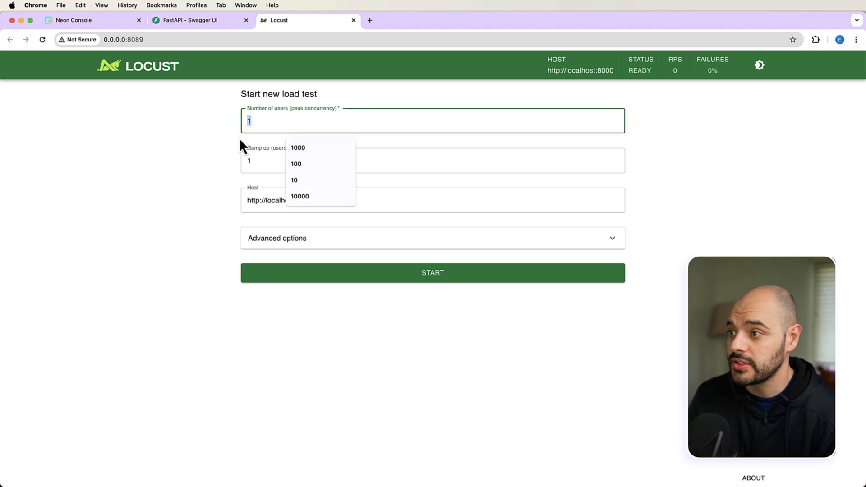
{"action": "type", "text": "200"}
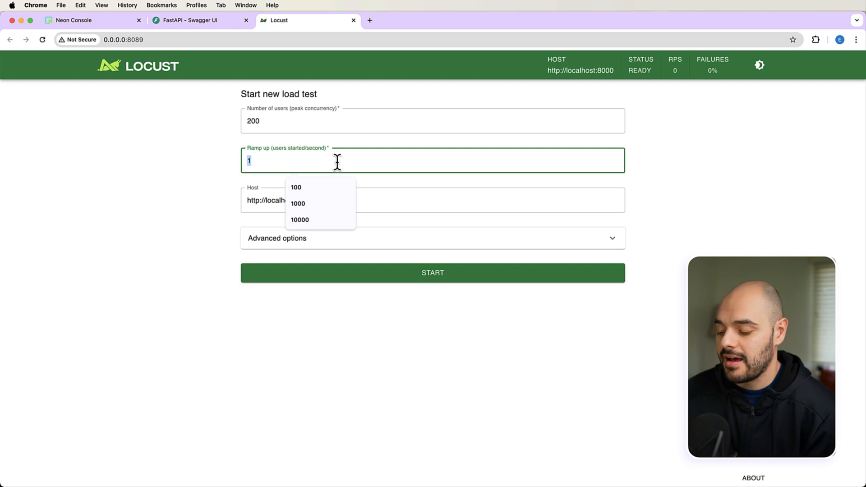
{"action": "mouse_move", "coordinate": [379, 165]}
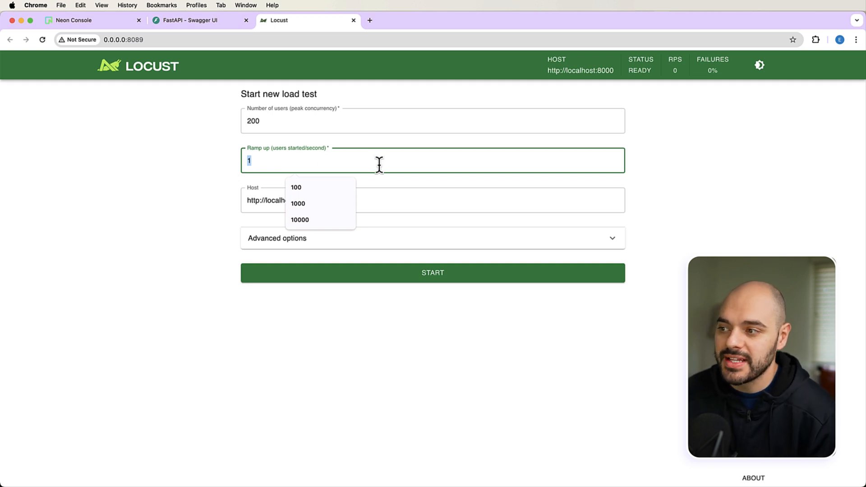
{"action": "type", "text": "30"}
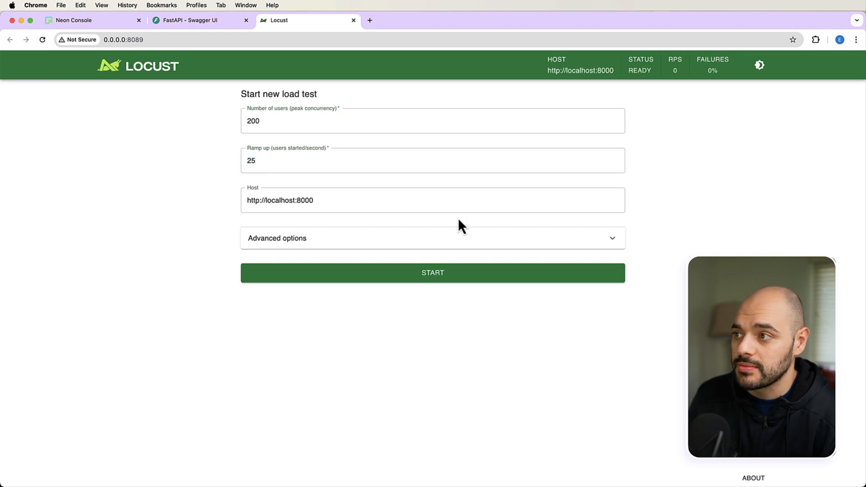
{"action": "left_click", "coordinate": [337, 200]}
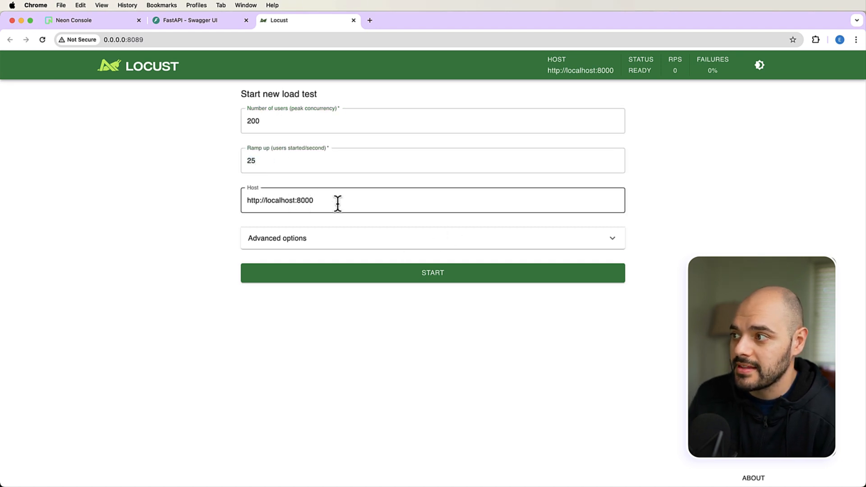
{"action": "left_click", "coordinate": [196, 20]}
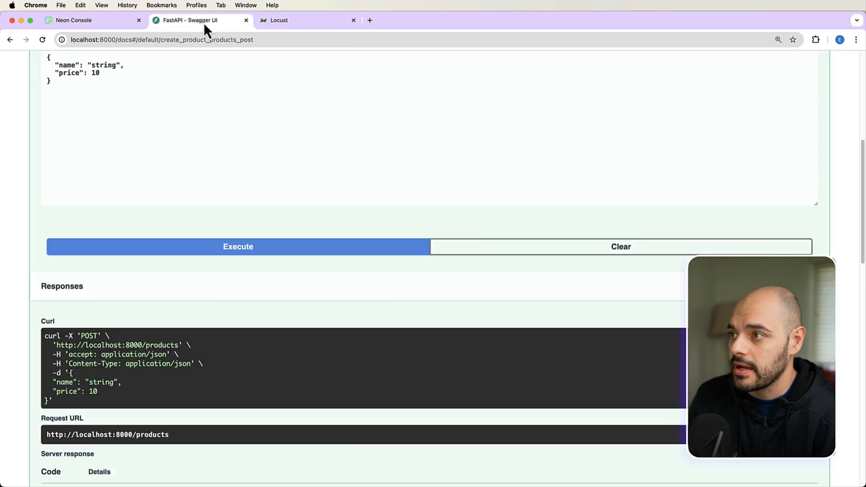
{"action": "scroll", "scroll_direction": "up", "scroll_amount": 3}
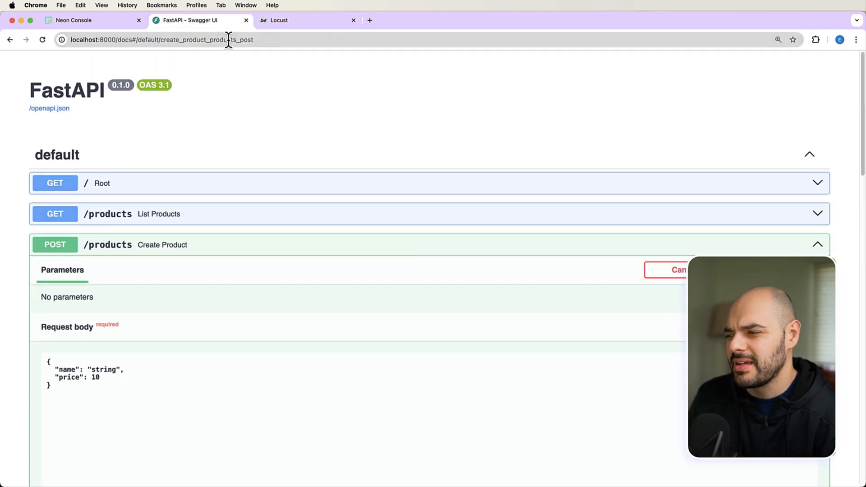
{"action": "left_click", "coordinate": [307, 20]}
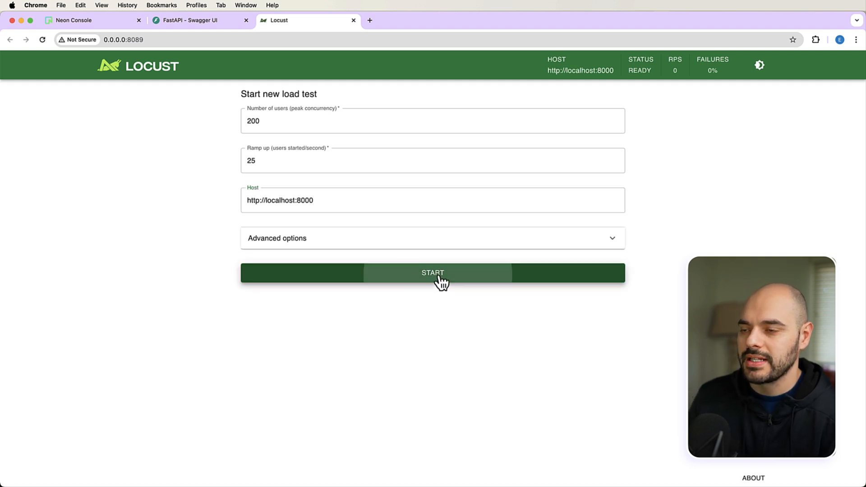
- Start the 200-user test and scan GET and POST /products statistics at 0% failures
{"action": "left_click", "coordinate": [432, 272]}
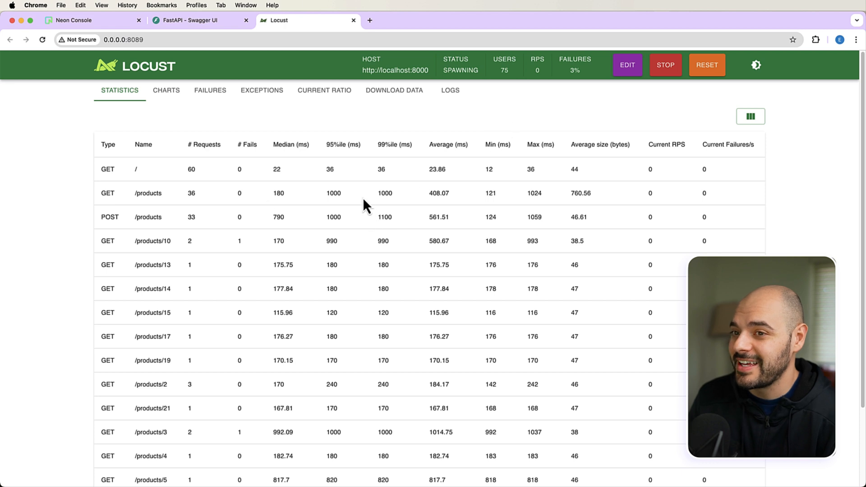
{"action": "mouse_move", "coordinate": [137, 192]}
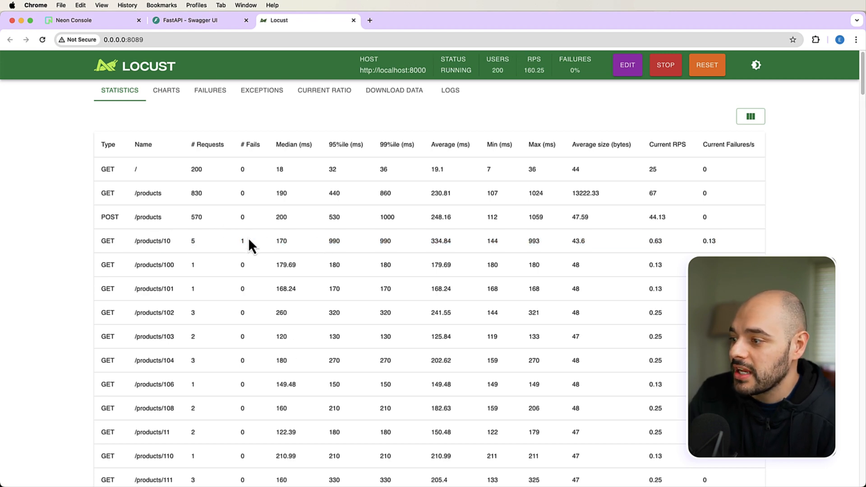
{"action": "scroll", "scroll_direction": "down", "scroll_amount": 3}
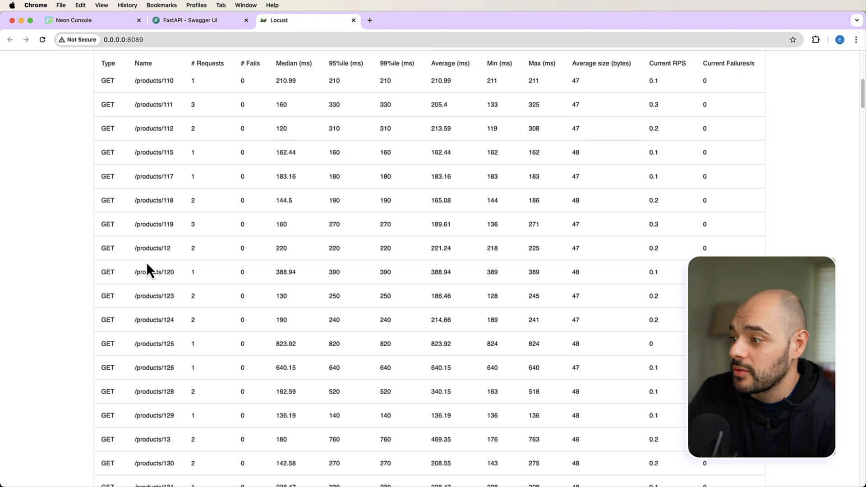
{"action": "scroll", "scroll_direction": "down", "scroll_amount": 3}
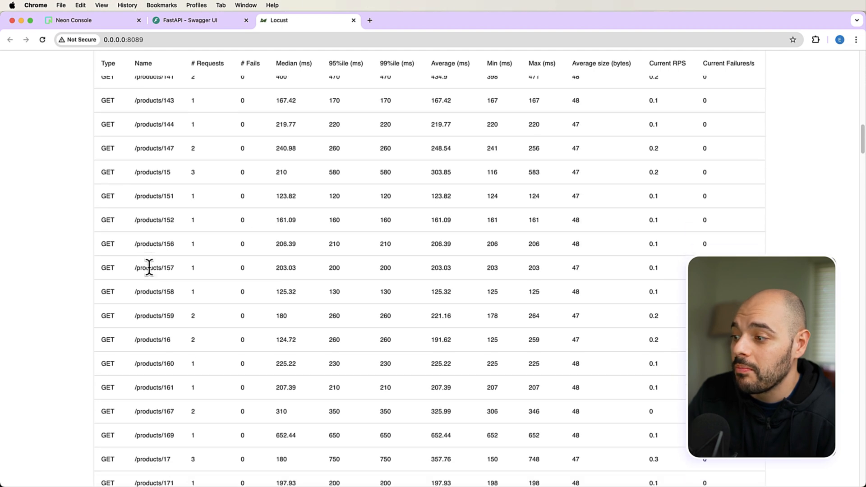
{"action": "scroll", "scroll_direction": "down", "scroll_amount": 3}
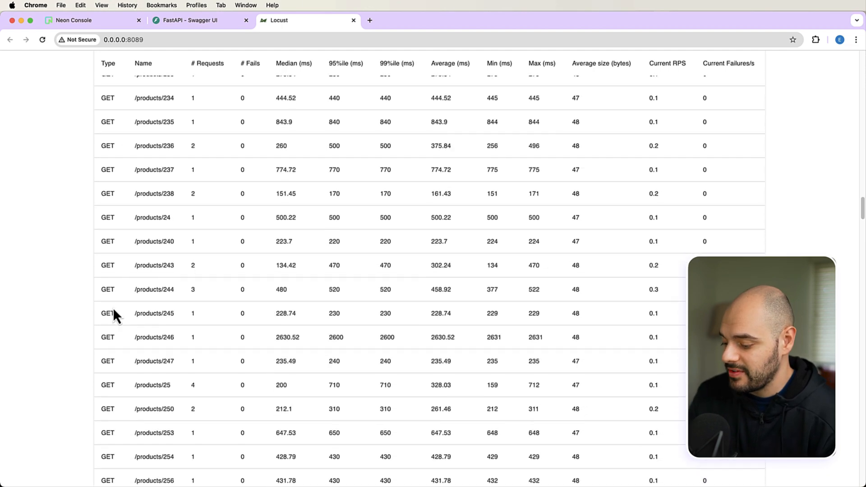
{"action": "scroll", "scroll_direction": "down", "scroll_amount": 3}
{"action": "type", "text": "post"}
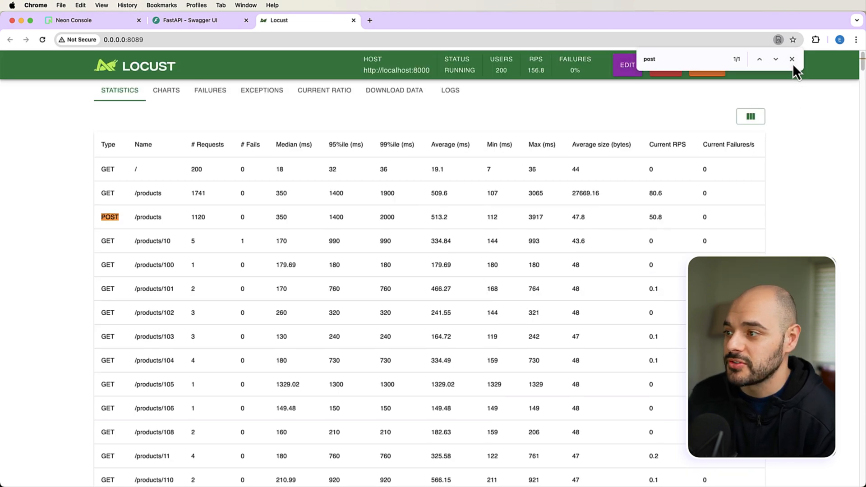
{"action": "left_click", "coordinate": [790, 59]}
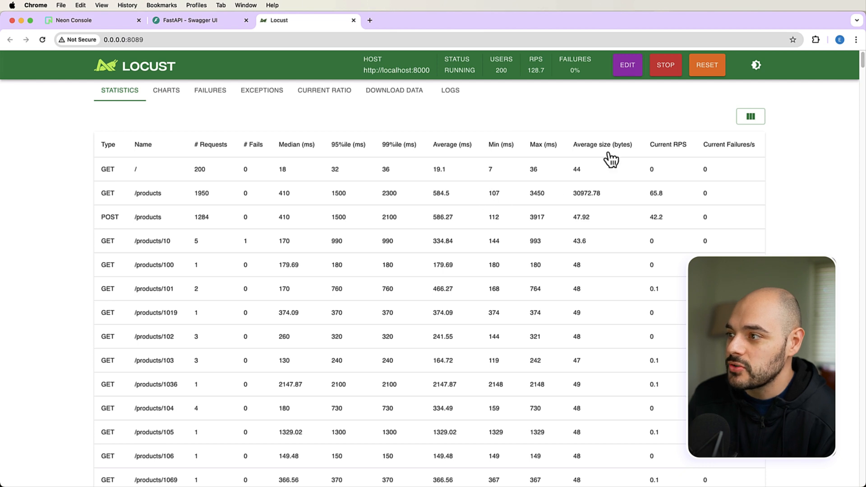
- Browse the requests-per-second, response-time and user-count charts, with response times nearing 4,000 ms
{"action": "left_click", "coordinate": [165, 90]}
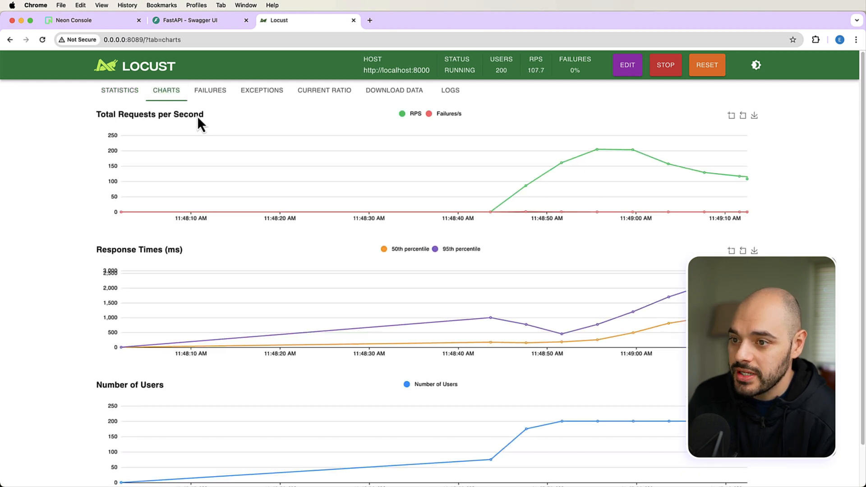
{"action": "mouse_move", "coordinate": [567, 167]}
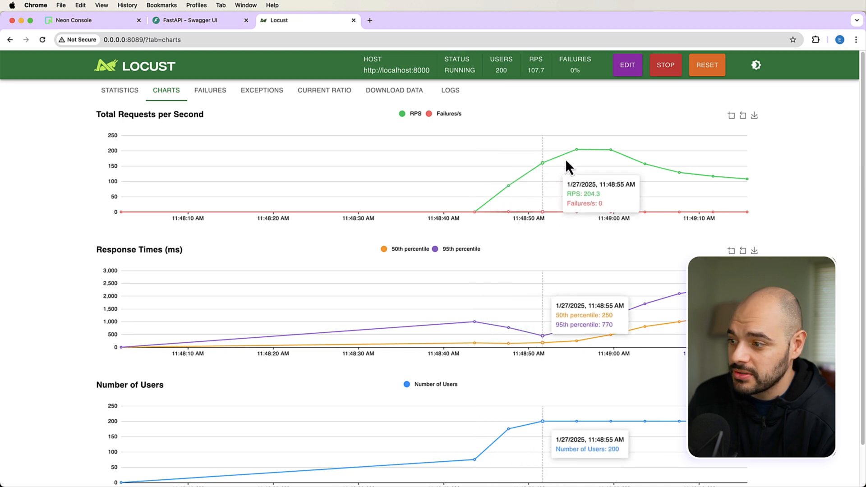
{"action": "mouse_move", "coordinate": [687, 173]}
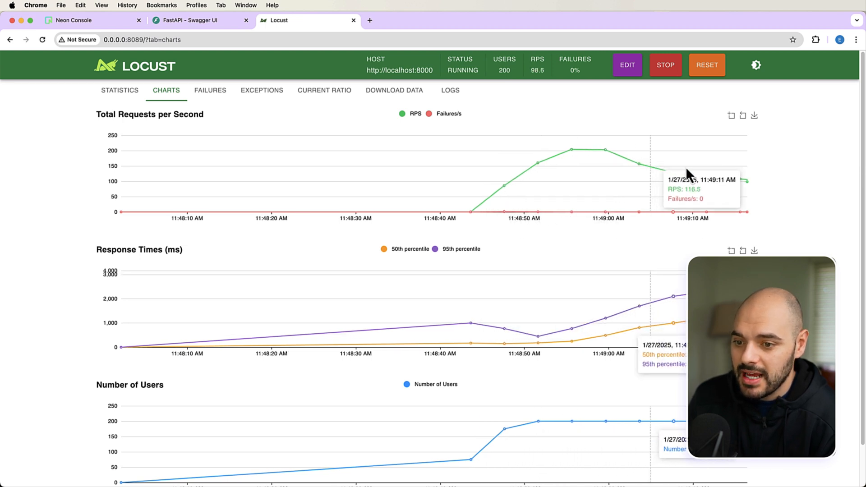
{"action": "mouse_move", "coordinate": [629, 330]}
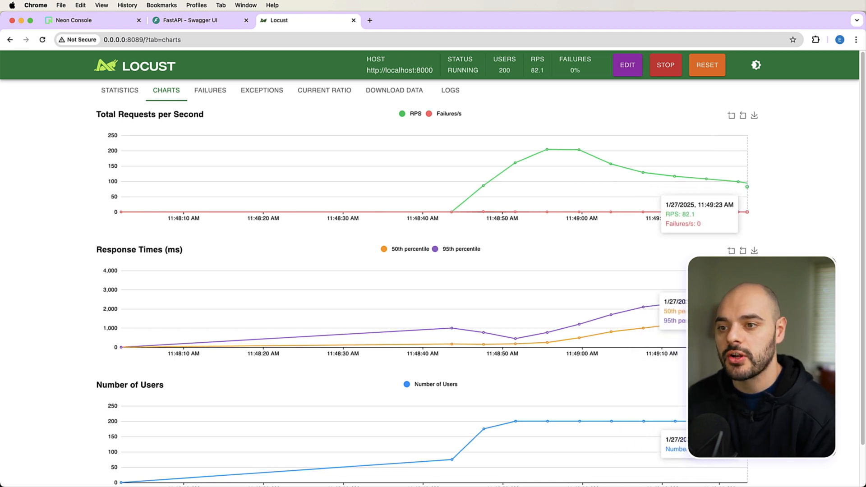
{"action": "mouse_move", "coordinate": [519, 316]}
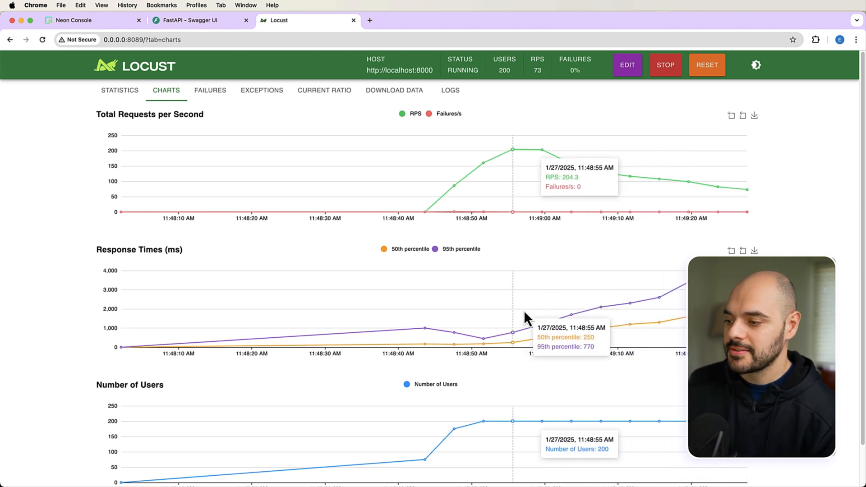
{"action": "mouse_move", "coordinate": [439, 378]}
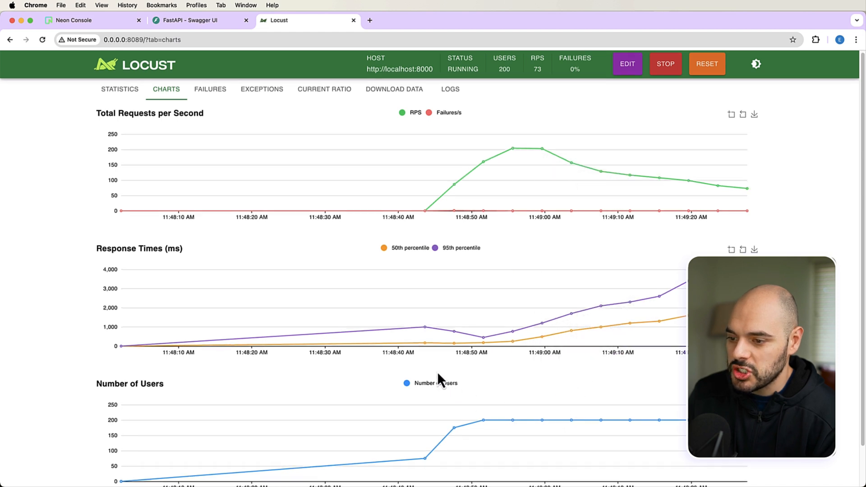
{"action": "scroll", "scroll_direction": "down", "scroll_amount": 3}
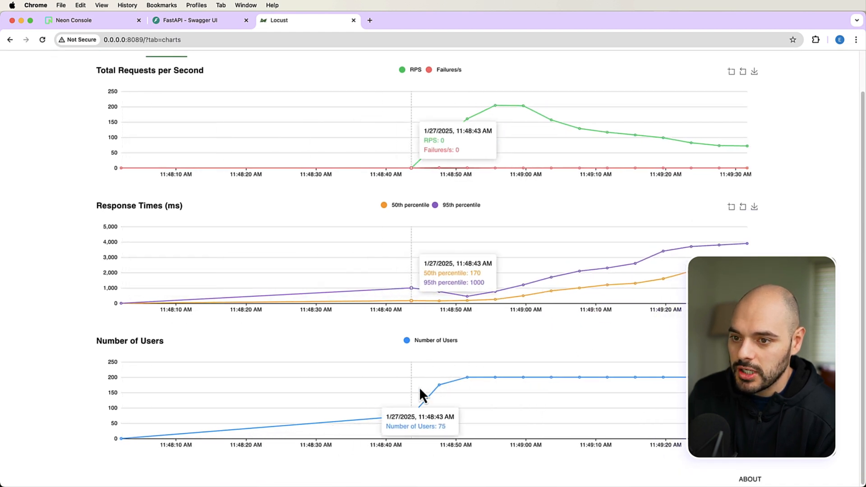
{"action": "scroll", "scroll_direction": "up", "scroll_amount": 3}
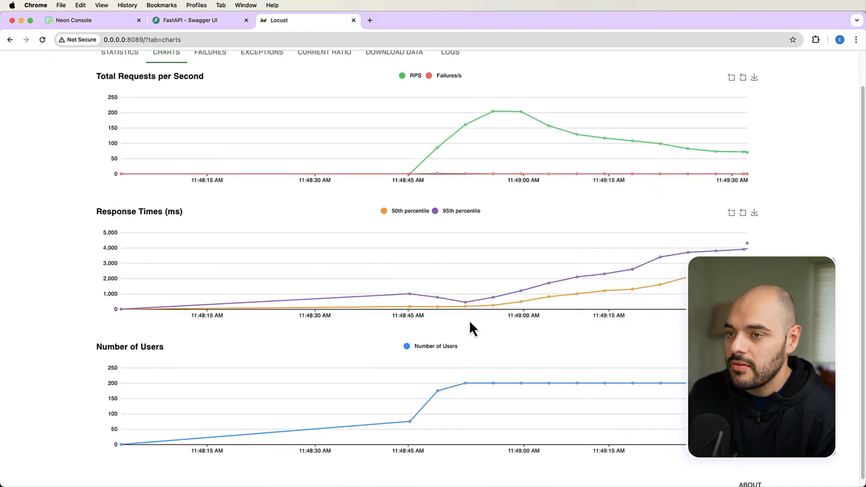
{"action": "scroll", "scroll_direction": "up", "scroll_amount": 3}
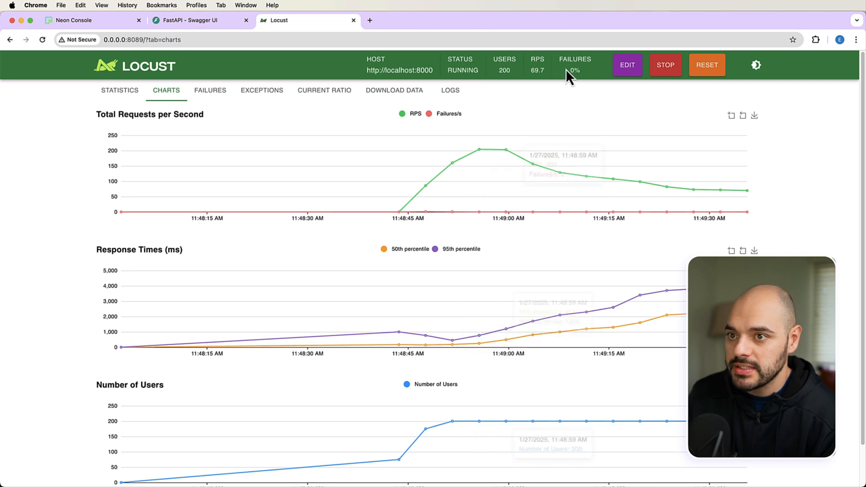
- Stop the test from Statistics, recording about 3,178 GET and 2,147 POST /products requests
{"action": "left_click", "coordinate": [119, 90]}
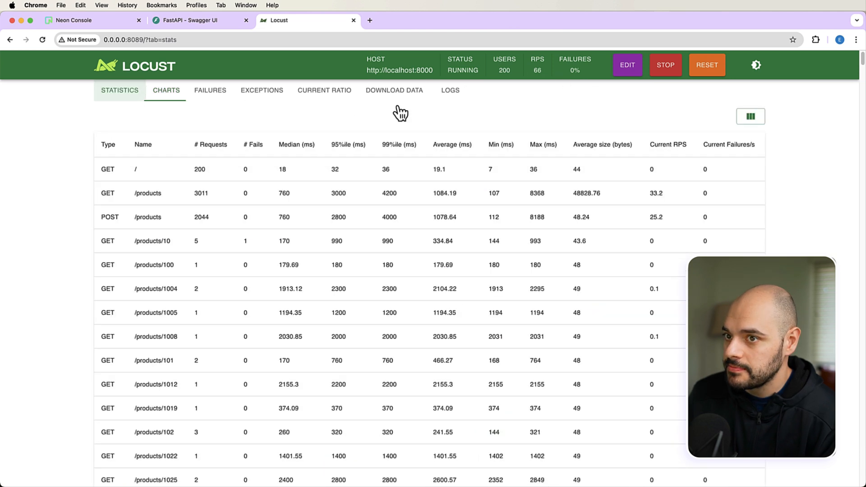
{"action": "left_click", "coordinate": [664, 65]}
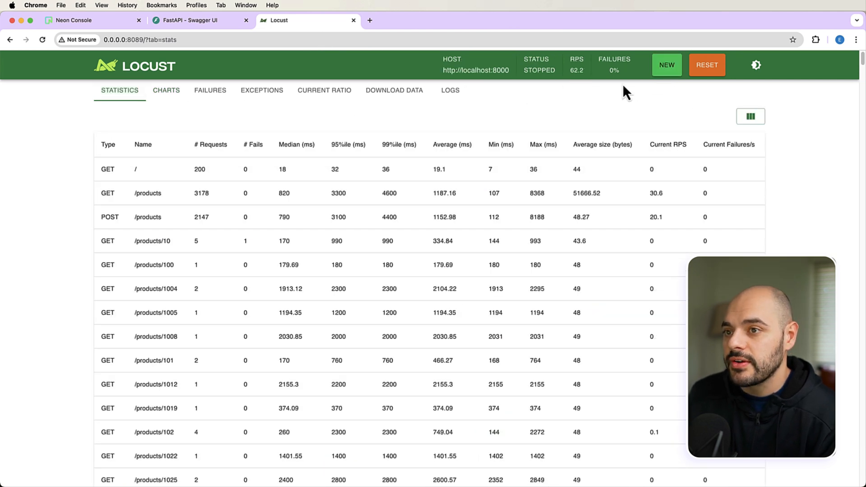
{"action": "mouse_move", "coordinate": [607, 69]}
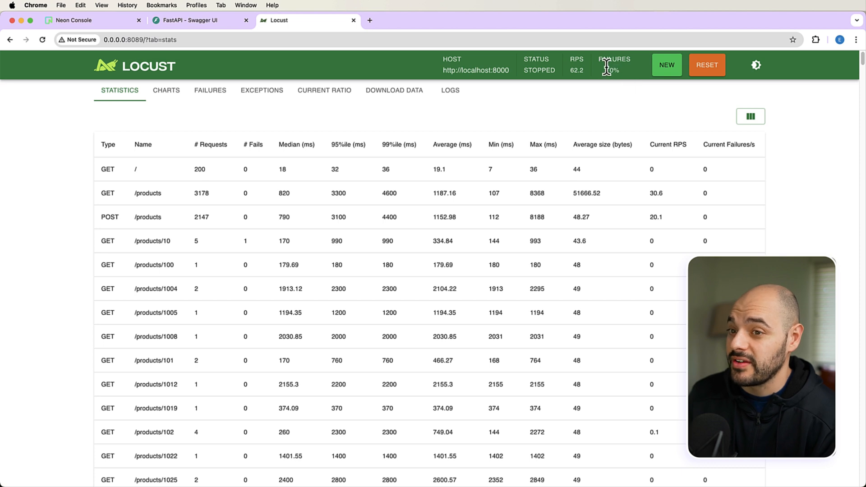
{"action": "mouse_move", "coordinate": [622, 84]}
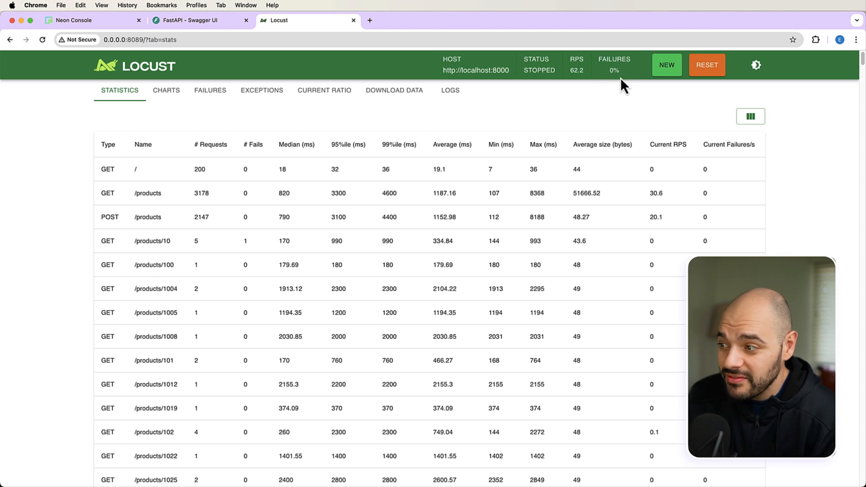
{"action": "mouse_move", "coordinate": [190, 210]}
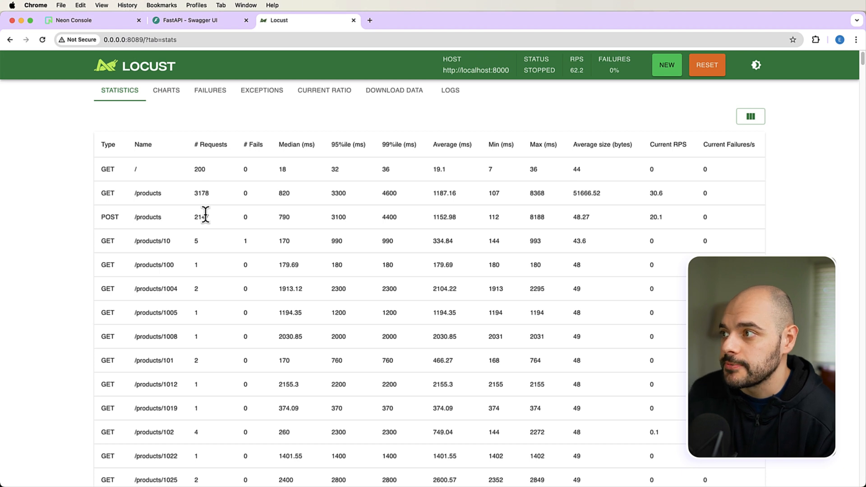
{"action": "left_click", "coordinate": [72, 20]}
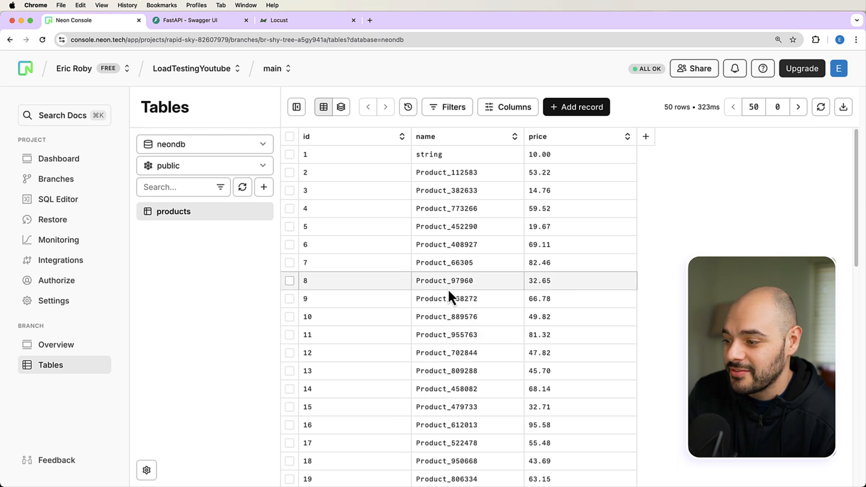
- Show 500 products rows per page and enable Table rows count, revealing about 2.20K rows
{"action": "scroll", "scroll_direction": "down", "scroll_amount": 3}
{"action": "type", "text": "0"}
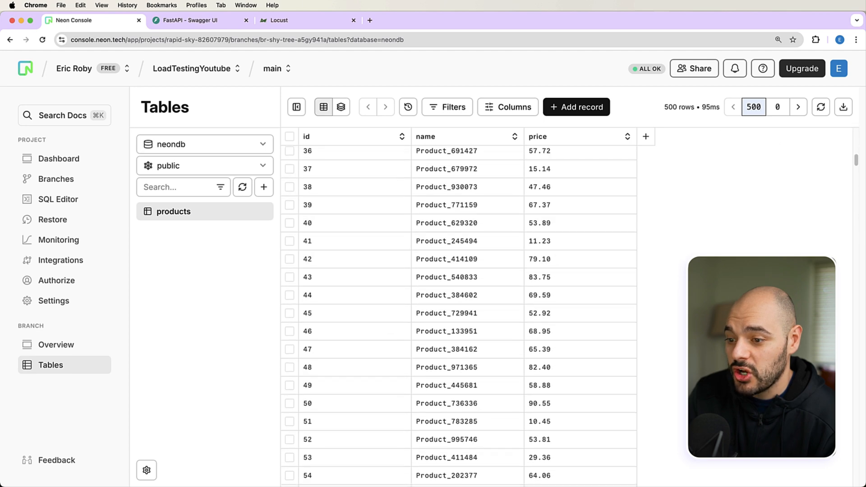
{"action": "scroll", "scroll_direction": "down", "scroll_amount": 3}
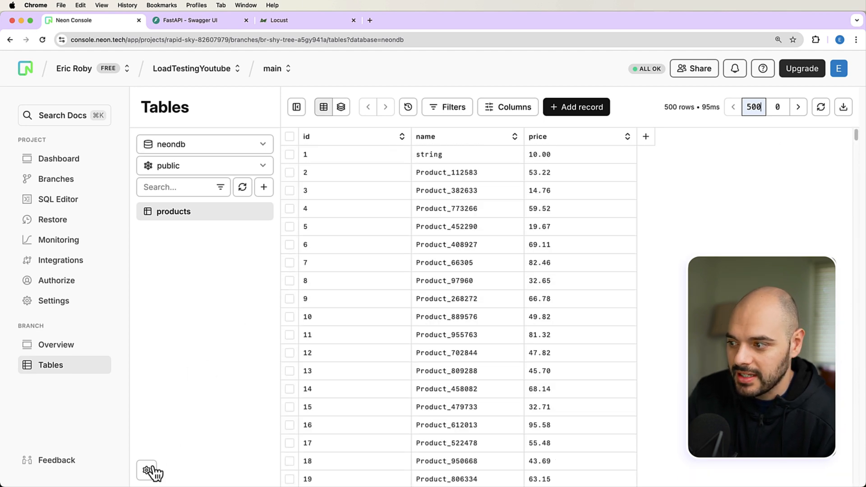
{"action": "left_click", "coordinate": [146, 470]}
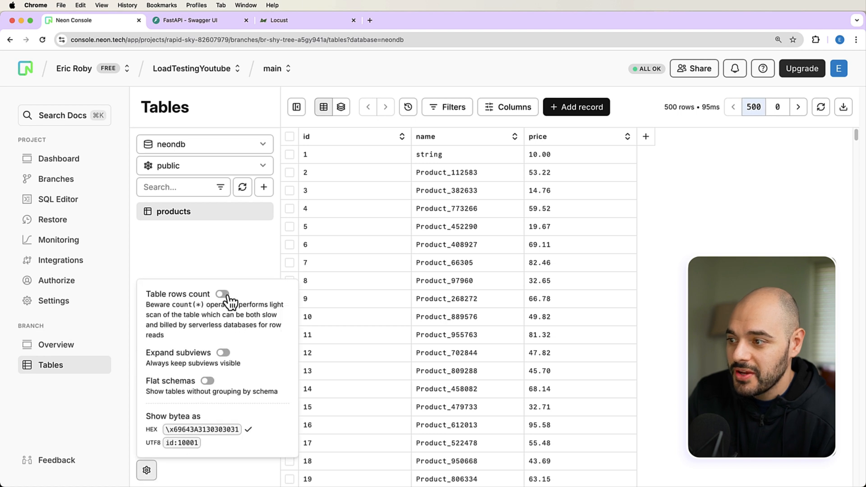
{"action": "left_click", "coordinate": [222, 294]}
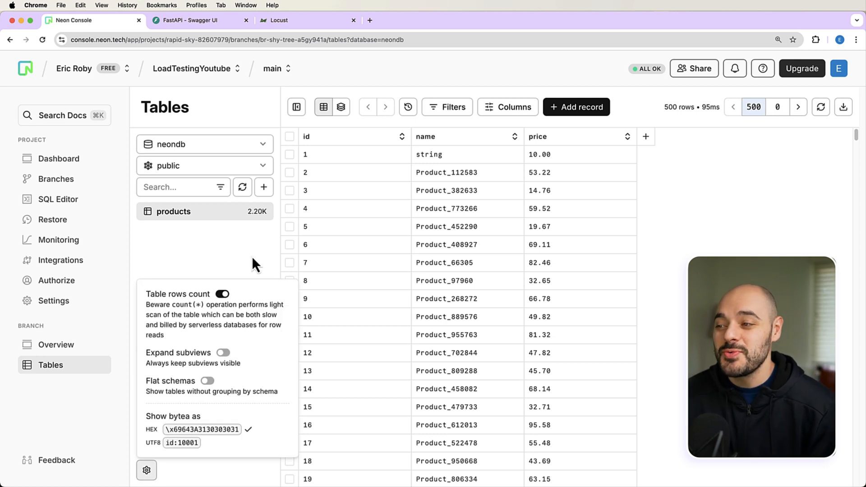
{"action": "mouse_move", "coordinate": [254, 223]}
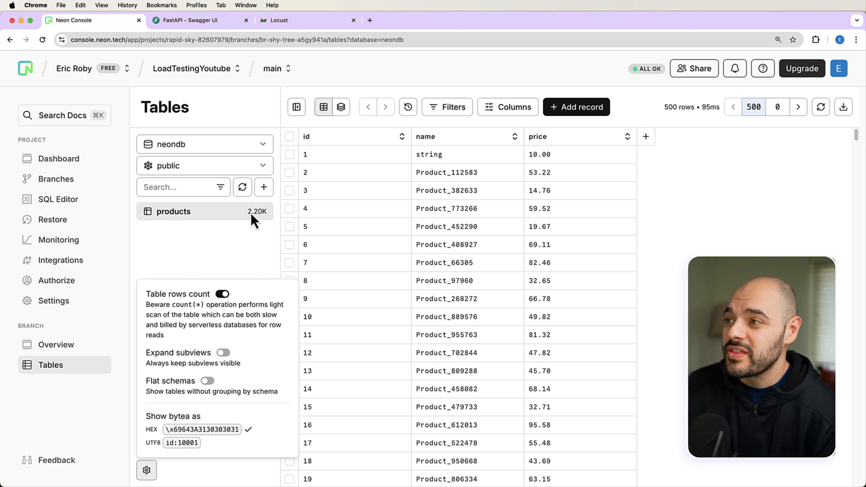
{"action": "mouse_move", "coordinate": [197, 35]}
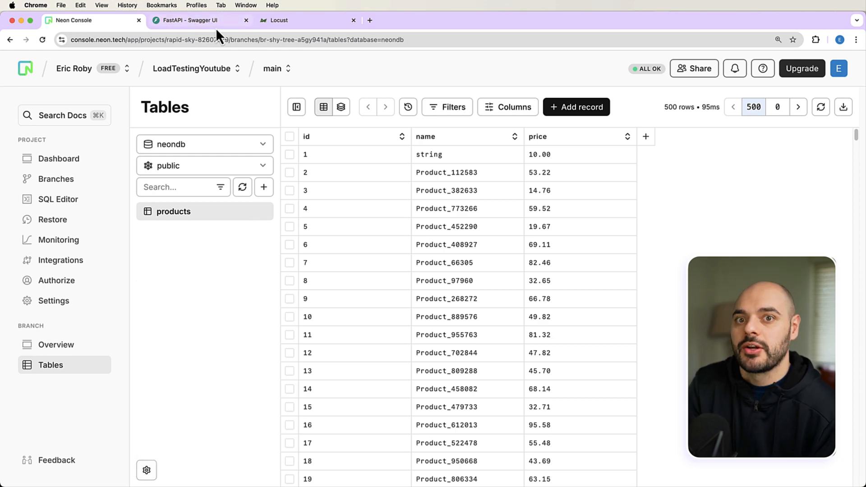
{"action": "mouse_move", "coordinate": [199, 21]}
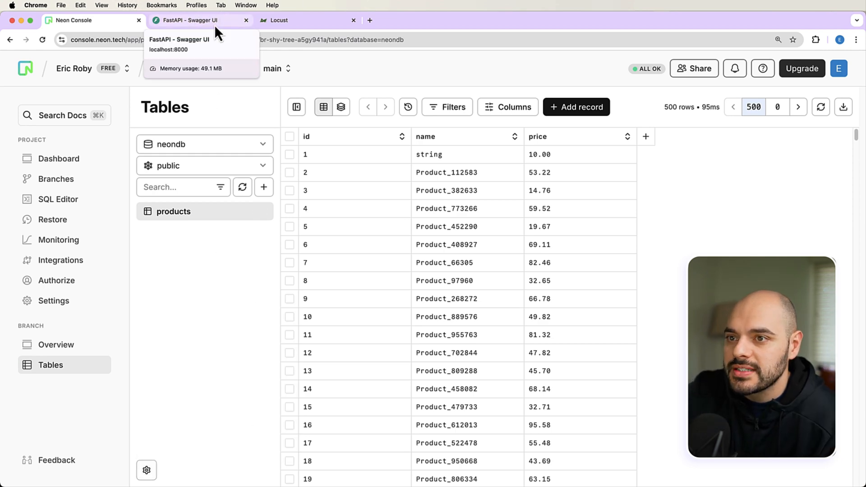
- Start a new Locust test with 1000 users ramping up 50 per second
{"action": "left_click", "coordinate": [302, 20]}
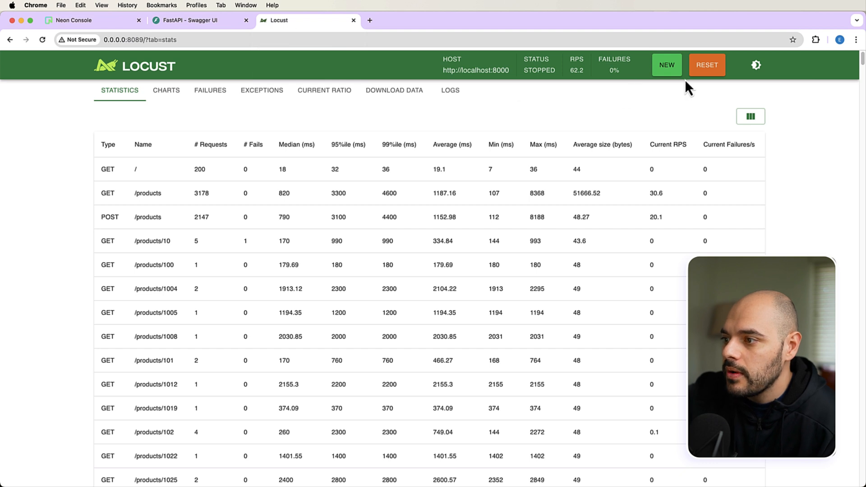
{"action": "left_click", "coordinate": [666, 64]}
{"action": "type", "text": "100"}
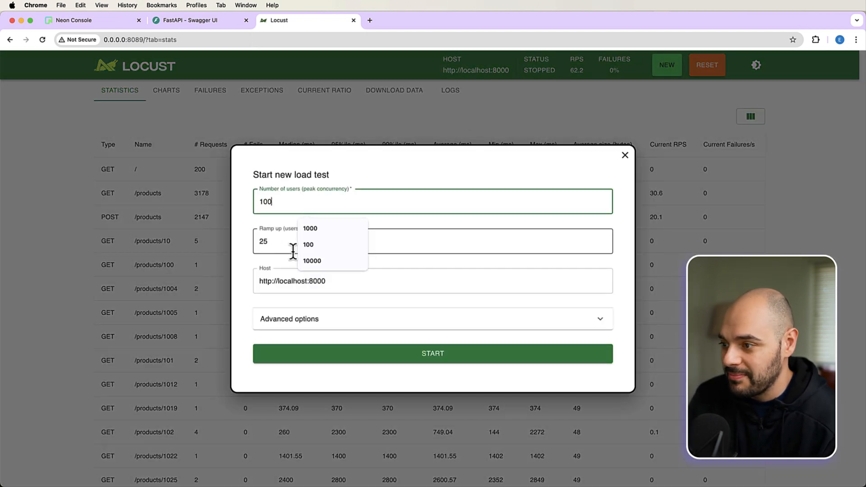
{"action": "type", "text": "5"}
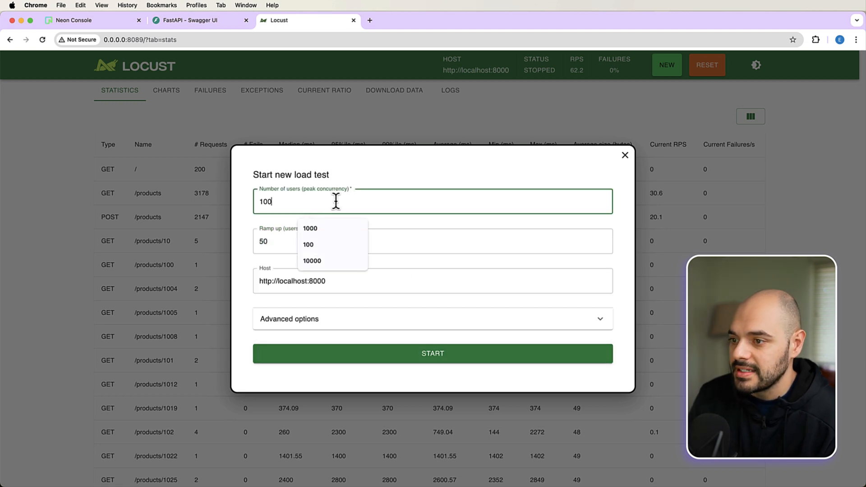
{"action": "left_click", "coordinate": [432, 353]}
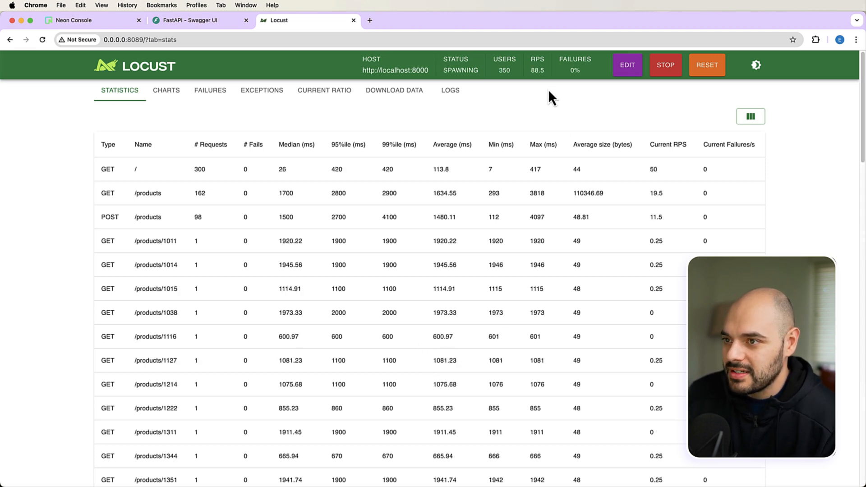
{"action": "mouse_move", "coordinate": [537, 70]}
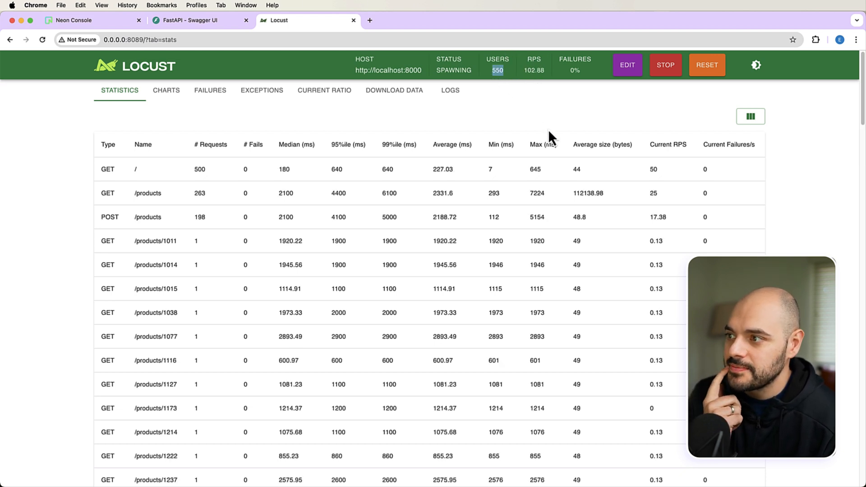
- Check the Failures tab and charts as response times climb past 9,000 ms
{"action": "left_click", "coordinate": [213, 90]}
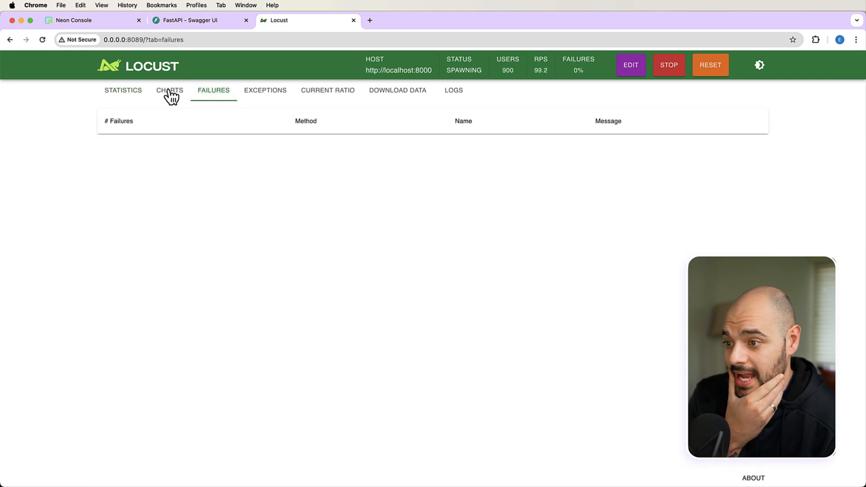
{"action": "left_click", "coordinate": [166, 90]}
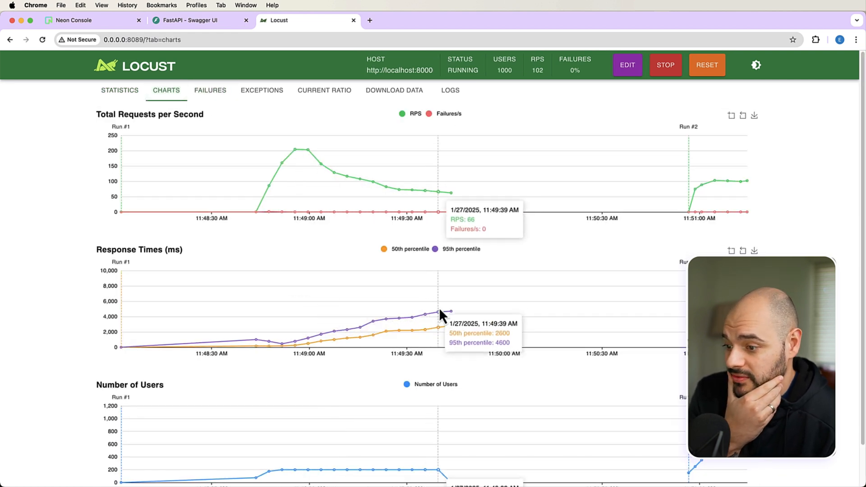
{"action": "scroll", "scroll_direction": "down", "scroll_amount": 3}
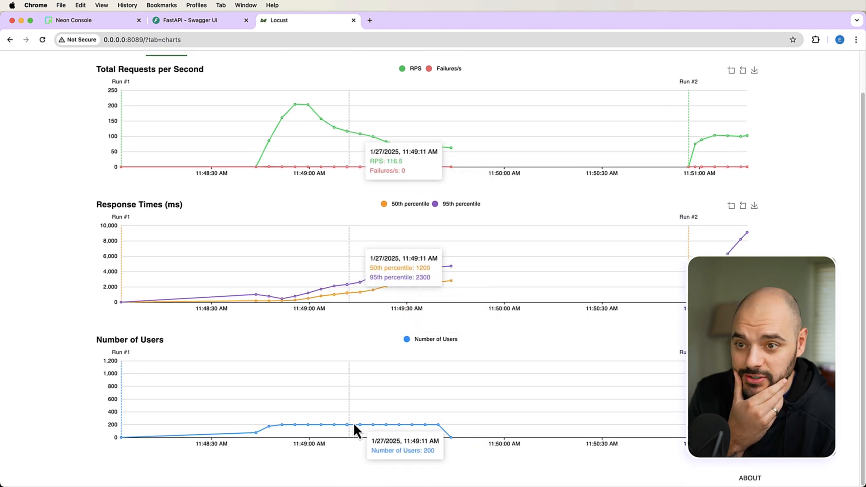
{"action": "mouse_move", "coordinate": [704, 147]}
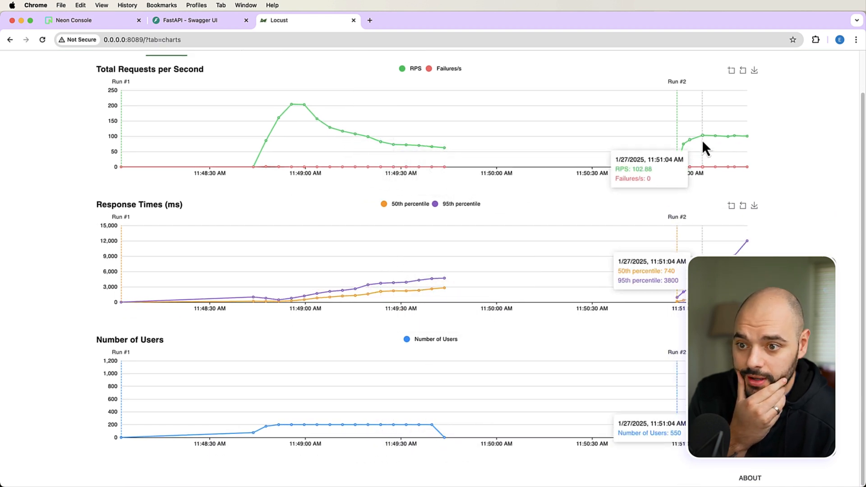
{"action": "mouse_move", "coordinate": [716, 142]}
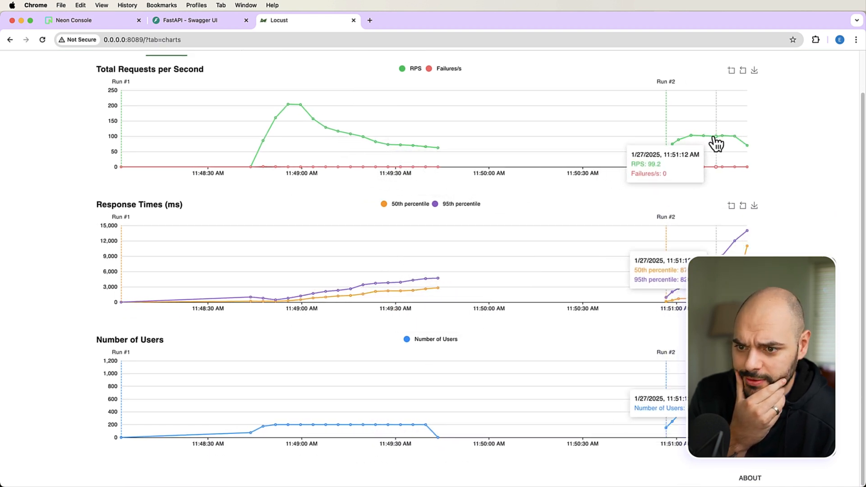
{"action": "mouse_move", "coordinate": [746, 241]}
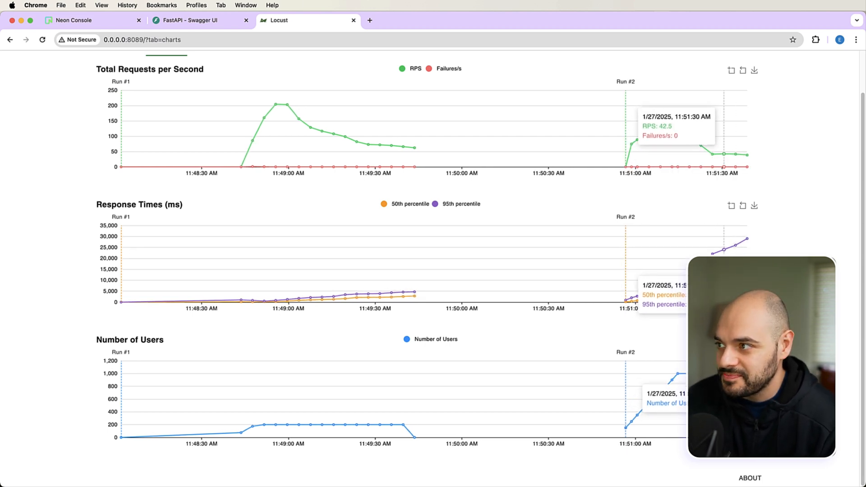
{"action": "left_click", "coordinate": [83, 20]}
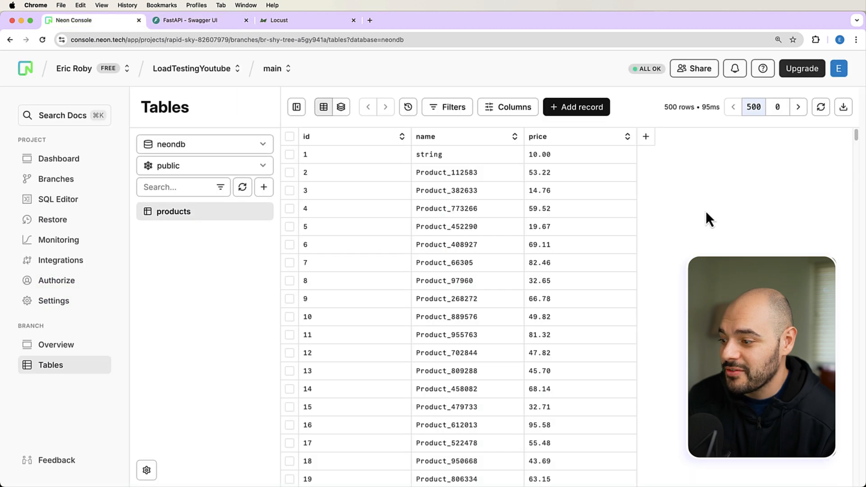
{"action": "mouse_move", "coordinate": [223, 292]}
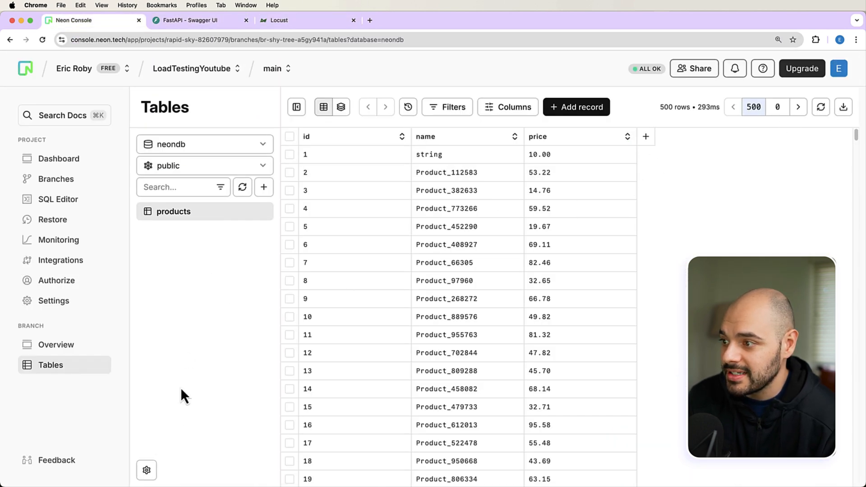
{"action": "left_click", "coordinate": [146, 469]}
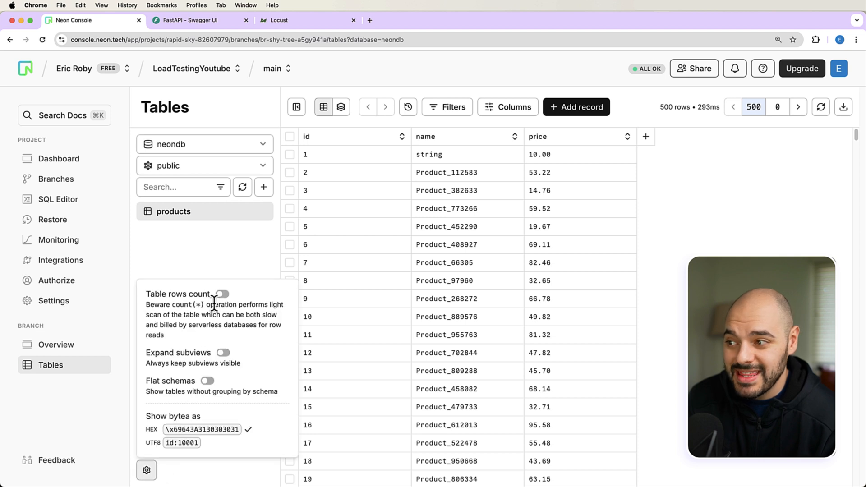
{"action": "left_click", "coordinate": [224, 293]}
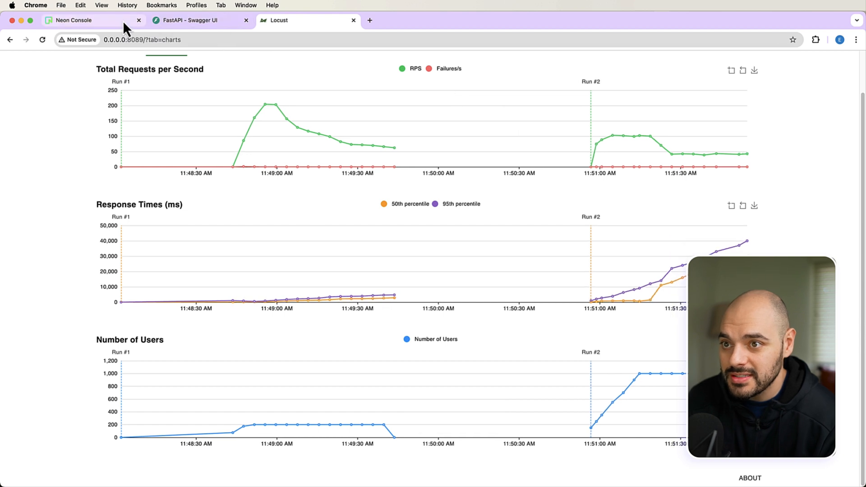
- Stop the 1000-user run and start a 5000-user test with 200 users/second ramp-up
{"action": "scroll", "scroll_direction": "up", "scroll_amount": 3}
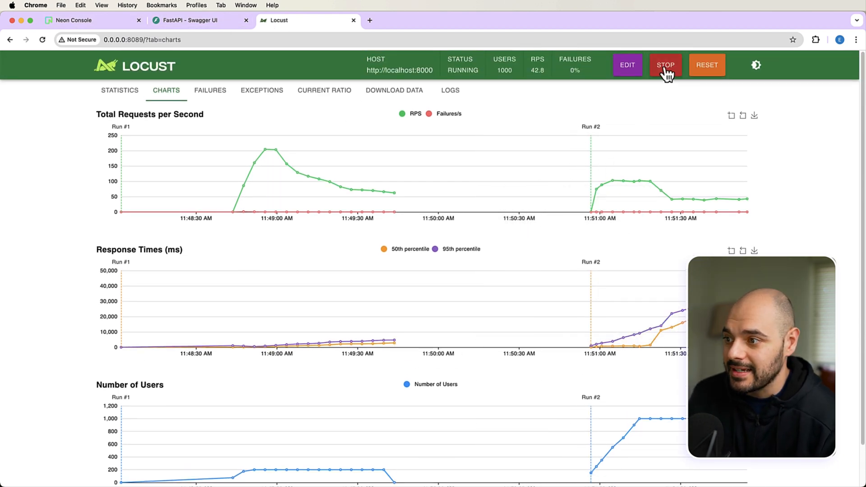
{"action": "left_click", "coordinate": [664, 65]}
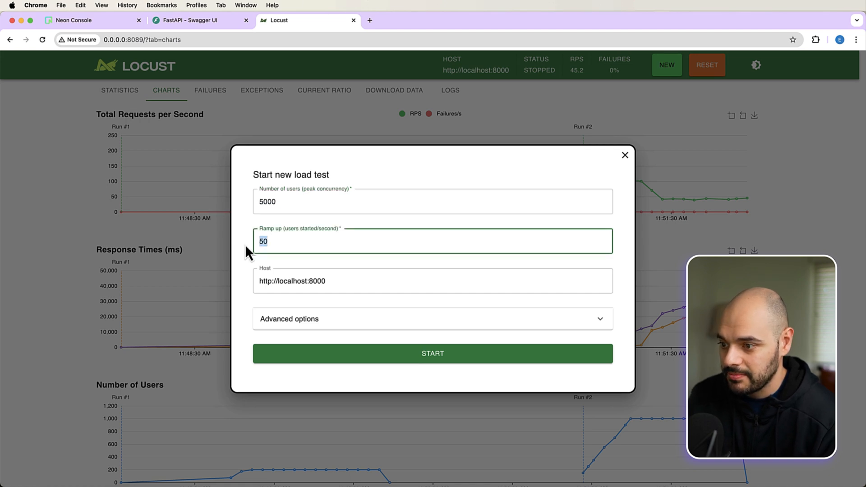
{"action": "type", "text": "200"}
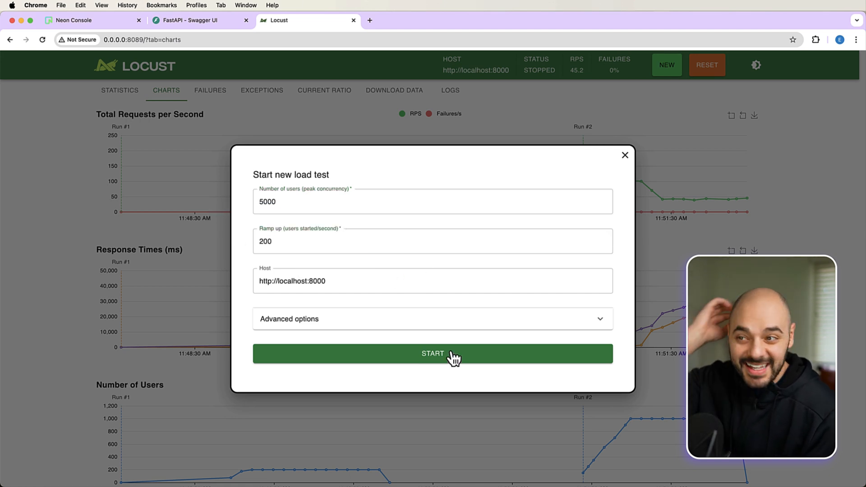
{"action": "left_click", "coordinate": [432, 353]}
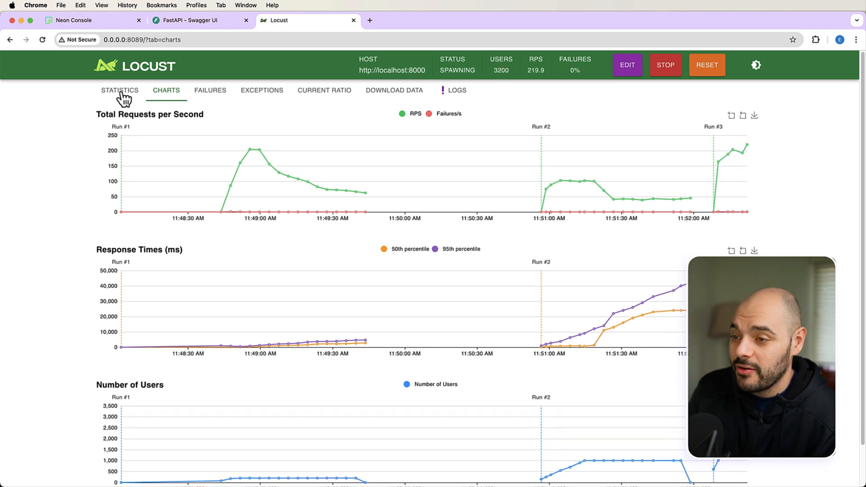
- Compare the 8 connection-reset failures on GET / with the per-endpoint statistics
{"action": "left_click", "coordinate": [209, 90]}
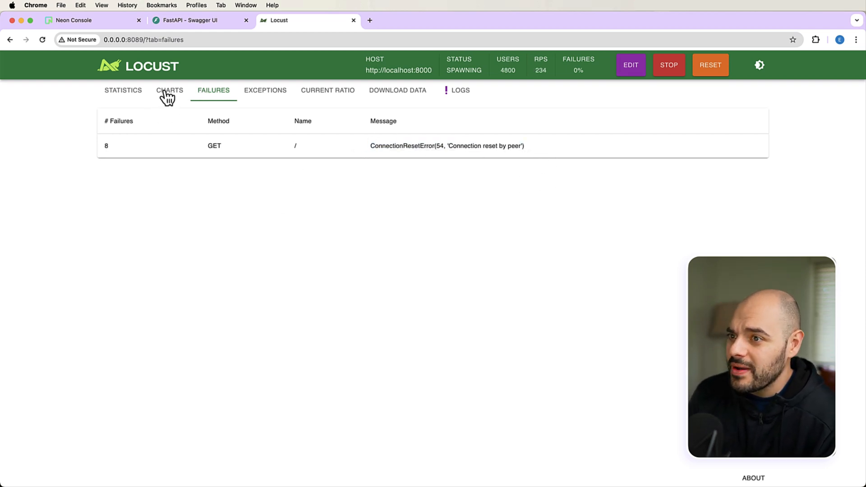
{"action": "left_click", "coordinate": [119, 90]}
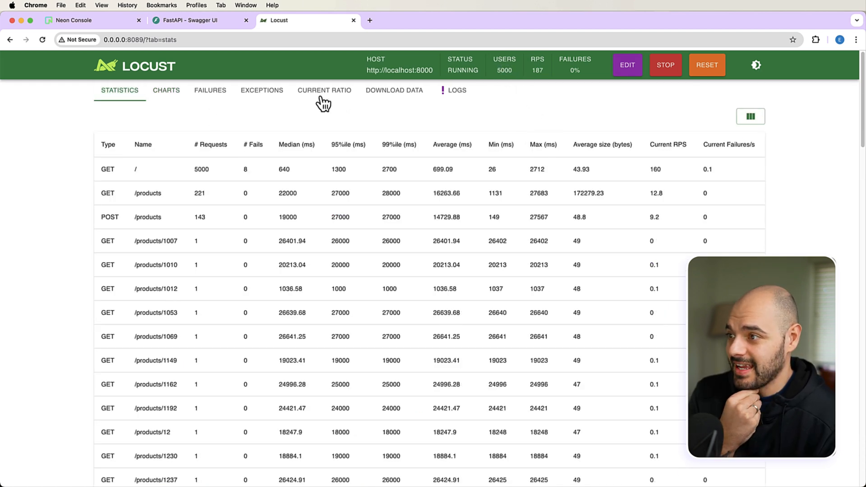
{"action": "left_click", "coordinate": [210, 90]}
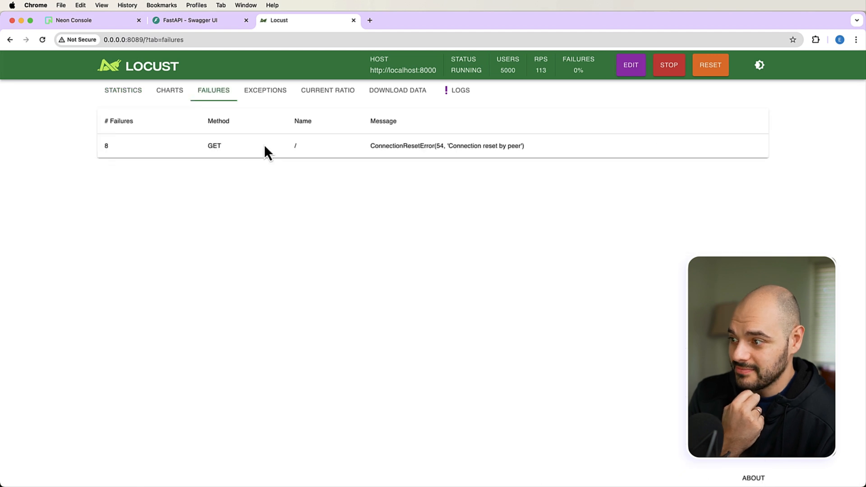
{"action": "left_click", "coordinate": [120, 90]}
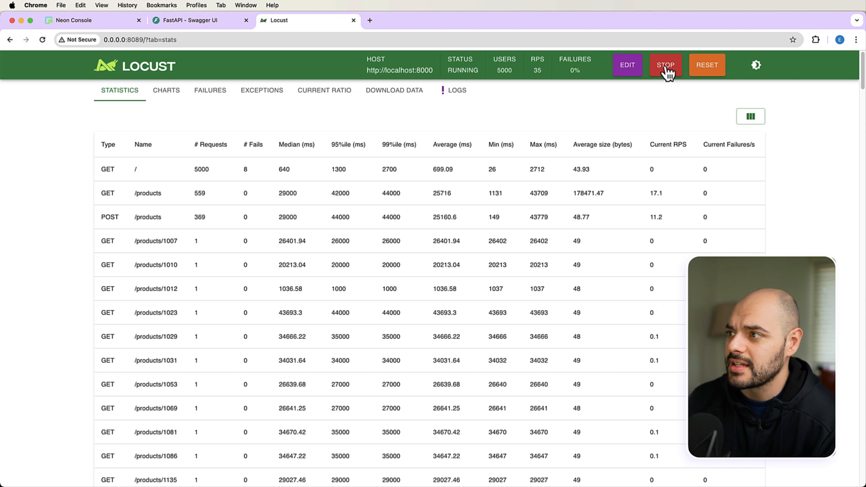
- Enable Table rows count (about 4.39K products) and page to the rows starting at id 3001
{"action": "left_click", "coordinate": [664, 65]}
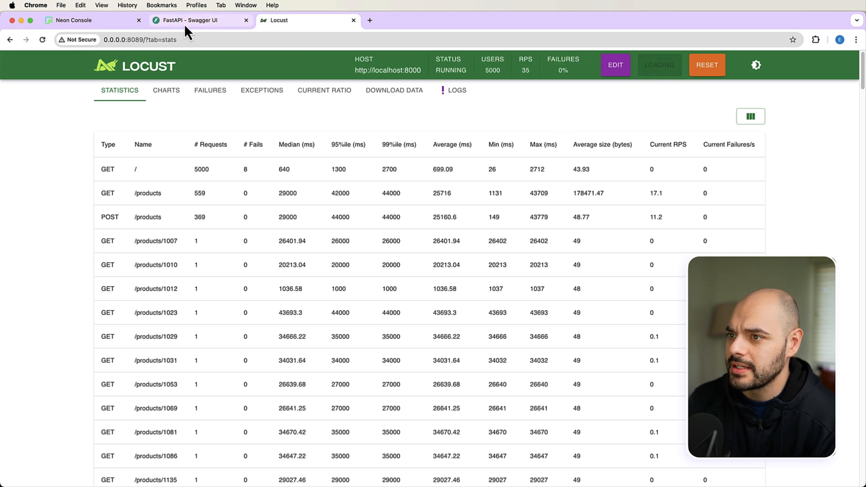
{"action": "left_click", "coordinate": [76, 20]}
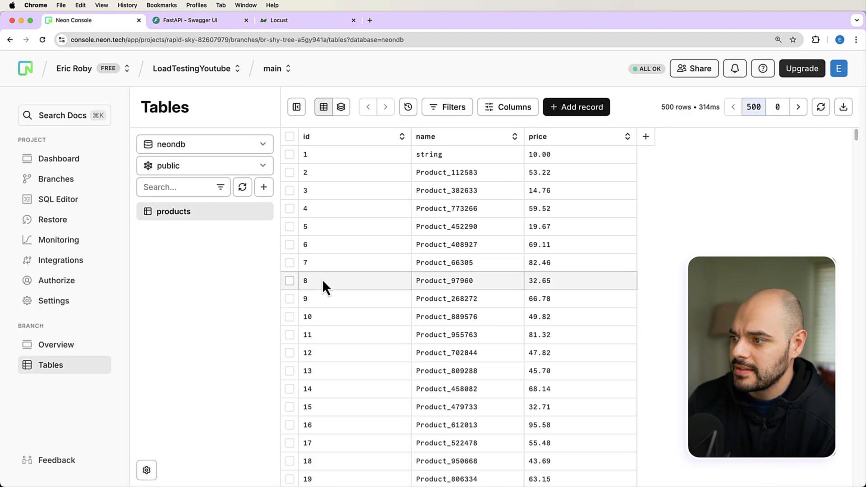
{"action": "left_click", "coordinate": [147, 470]}
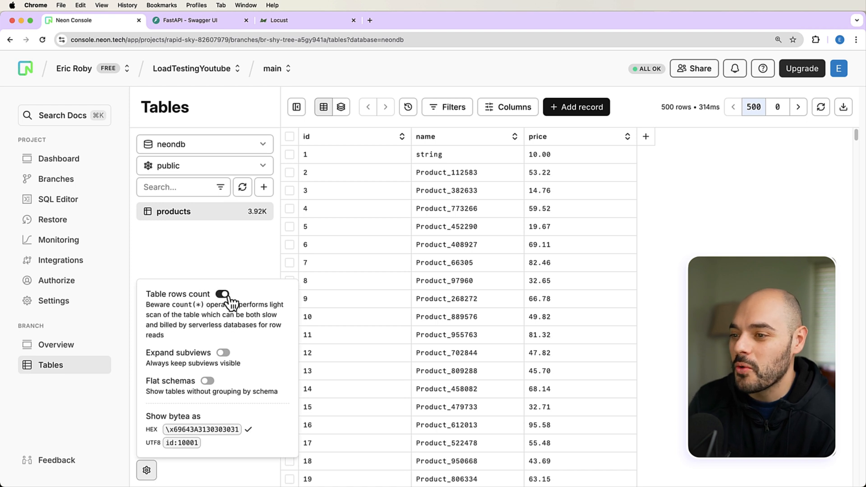
{"action": "left_click", "coordinate": [222, 294]}
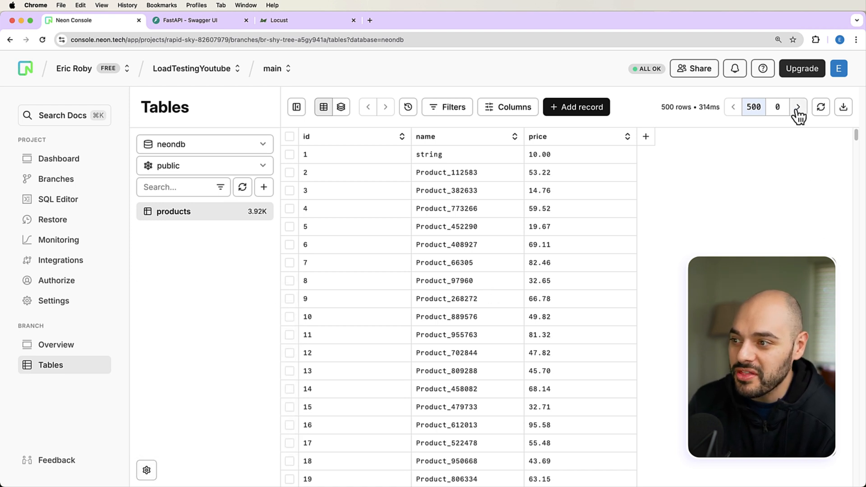
{"action": "left_click", "coordinate": [797, 107]}
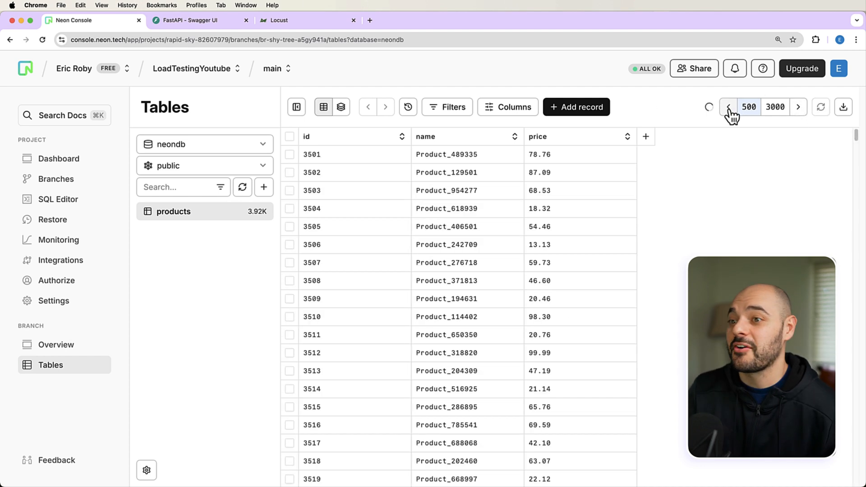
{"action": "left_click", "coordinate": [728, 107]}
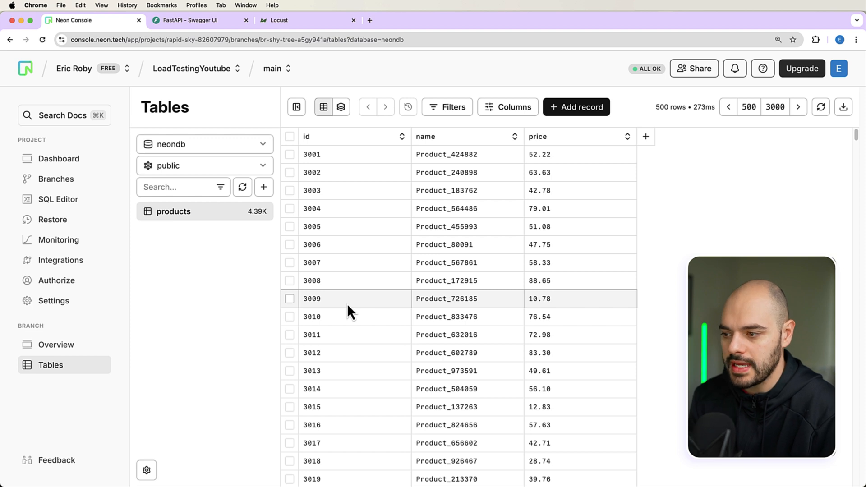
{"action": "mouse_move", "coordinate": [370, 297]}
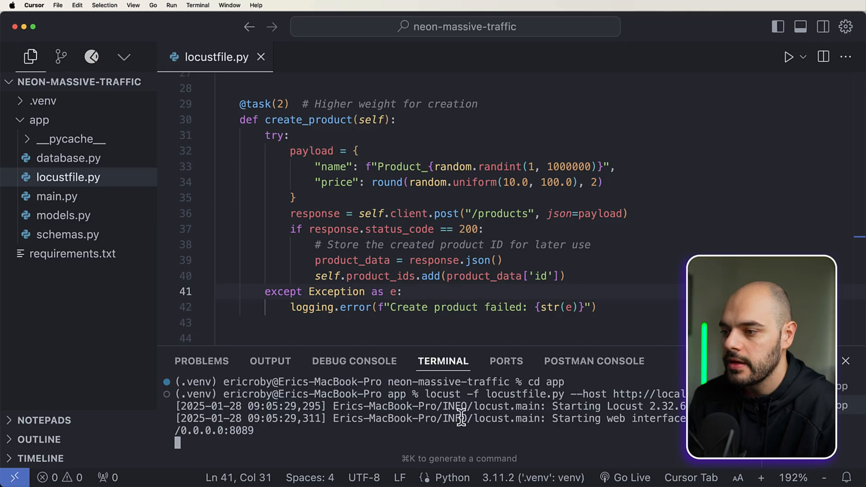
{"action": "mouse_move", "coordinate": [593, 445]}
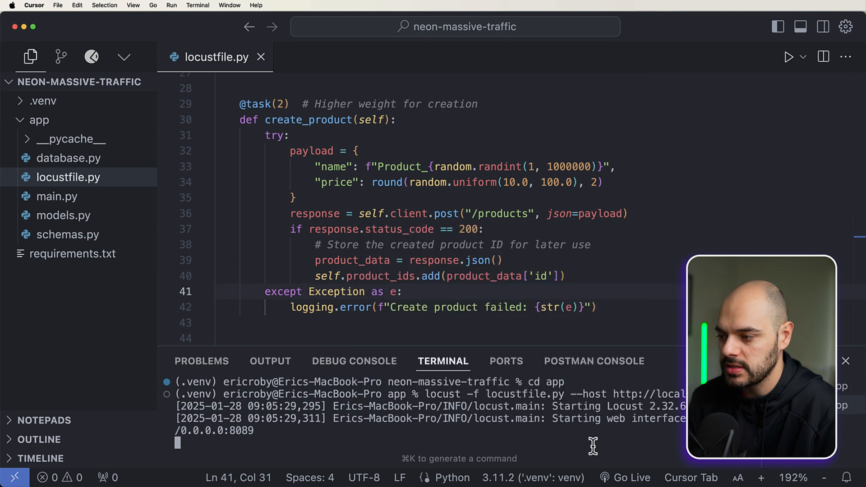
{"action": "key", "text": "ctrl+c"}
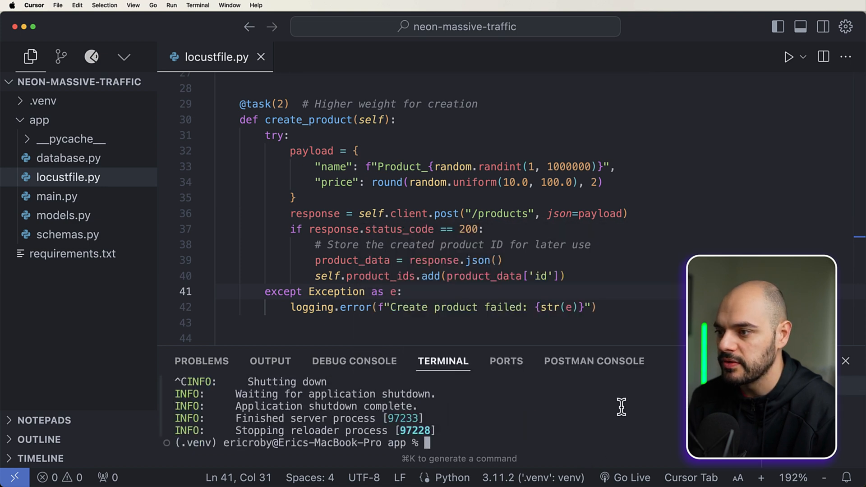
{"action": "mouse_move", "coordinate": [375, 182]}
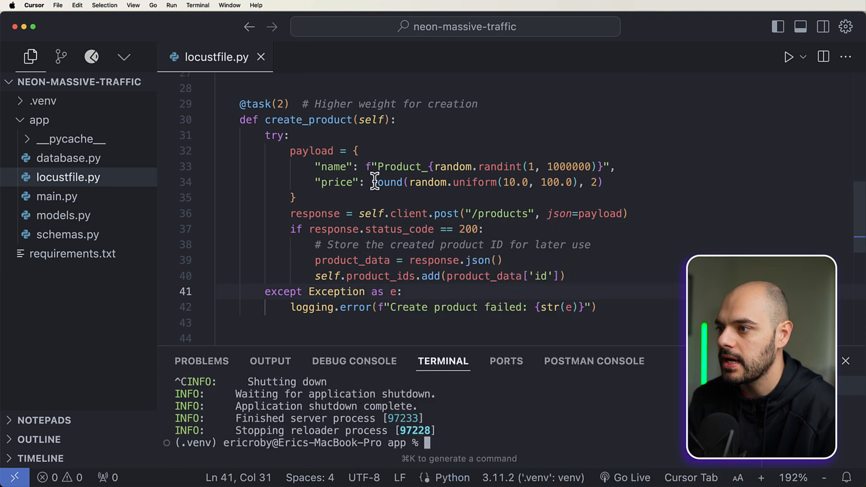
{"action": "scroll", "scroll_direction": "up", "scroll_amount": 3}
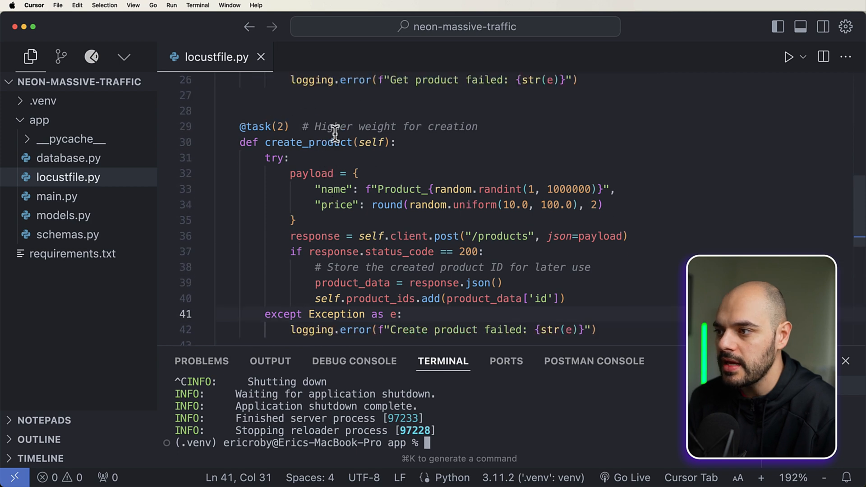
{"action": "type", "text": "1"}
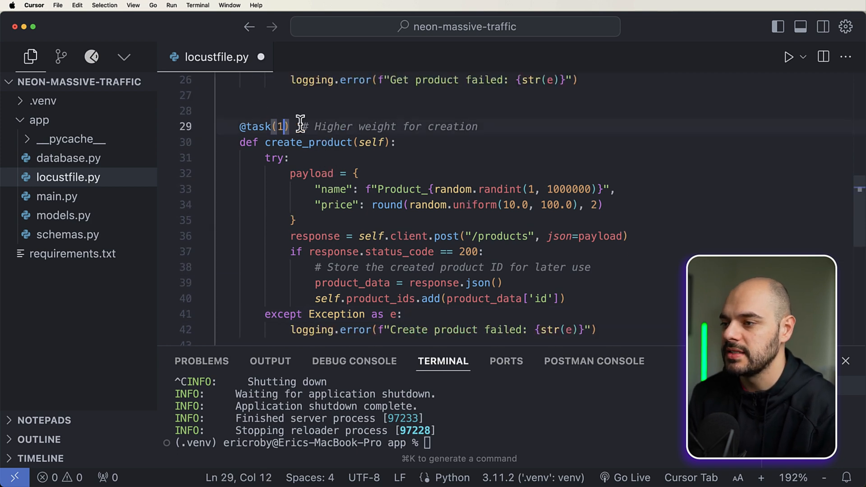
{"action": "left_click", "coordinate": [295, 126]}
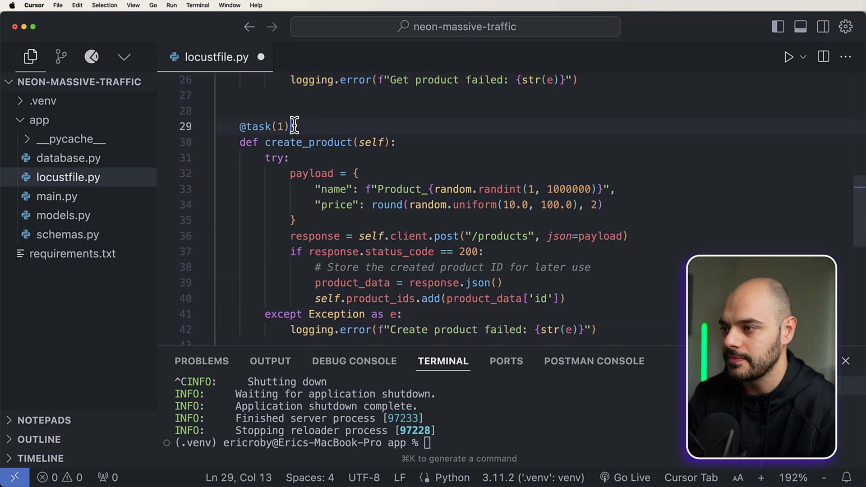
- Remove the remaining tasks and restart the server with 'uvicorn main:app --reload'
{"action": "scroll", "scroll_direction": "up", "scroll_amount": 3}
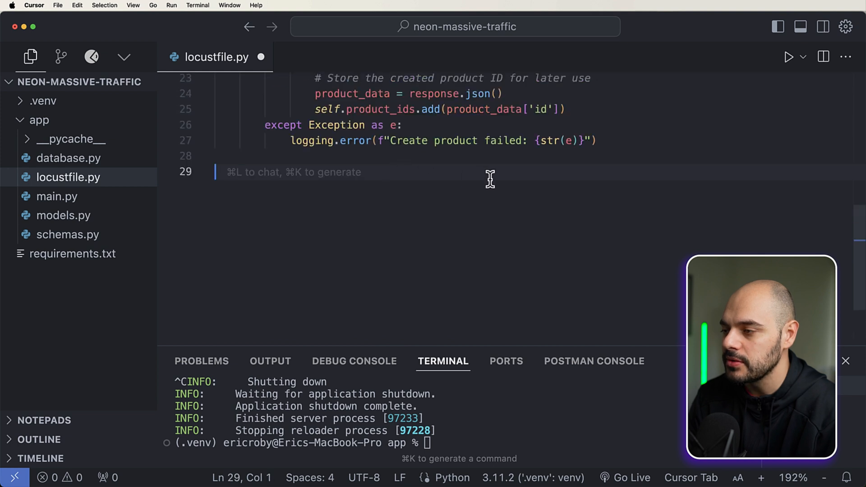
{"action": "scroll", "scroll_direction": "up", "scroll_amount": 3}
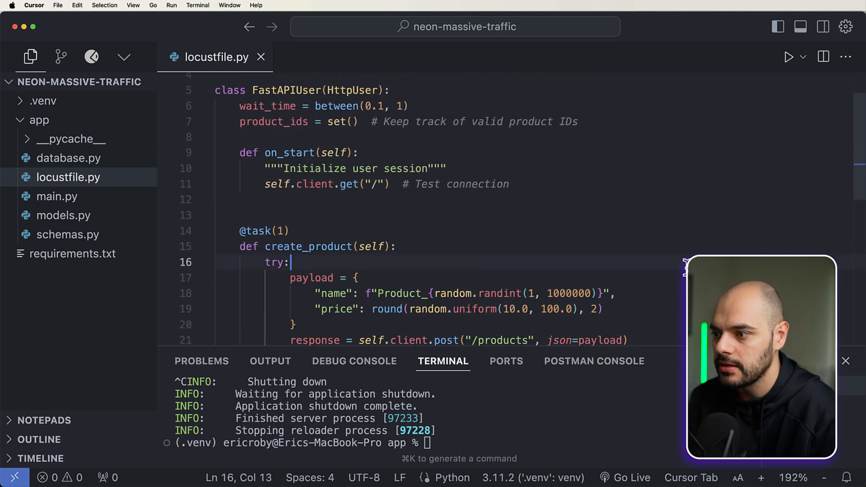
{"action": "mouse_move", "coordinate": [604, 382]}
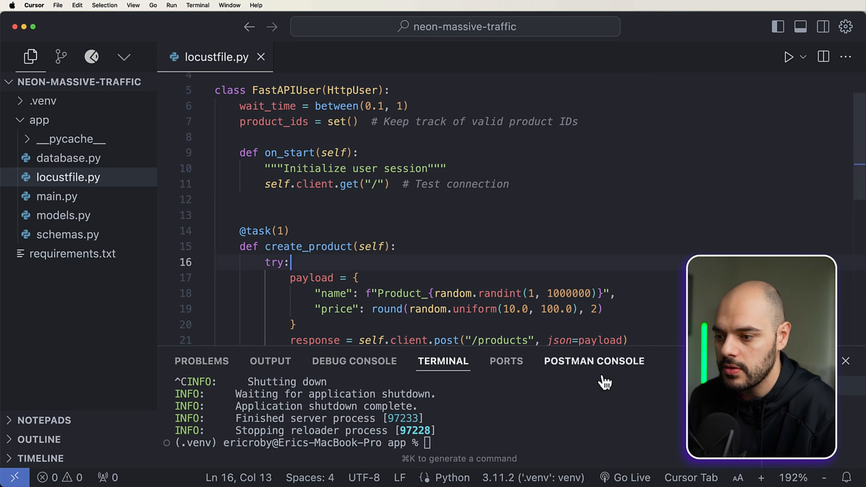
{"action": "type", "text": "uvicorn main:app --reload"}
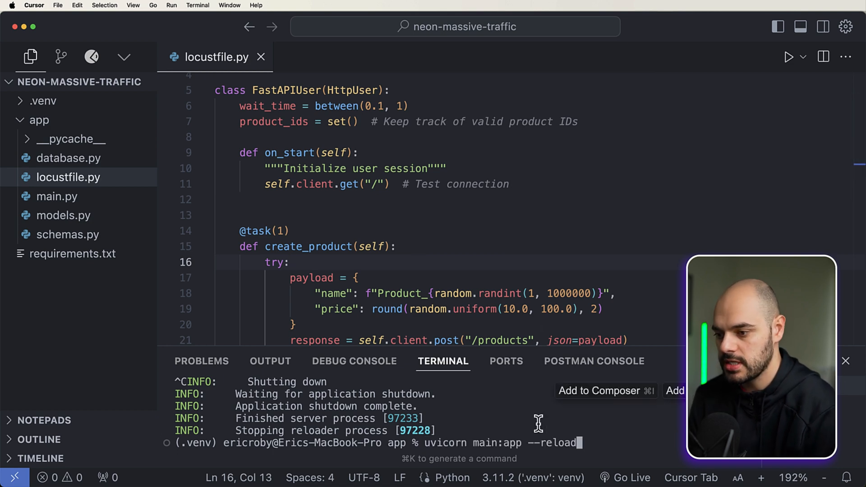
{"action": "key", "text": "Return"}
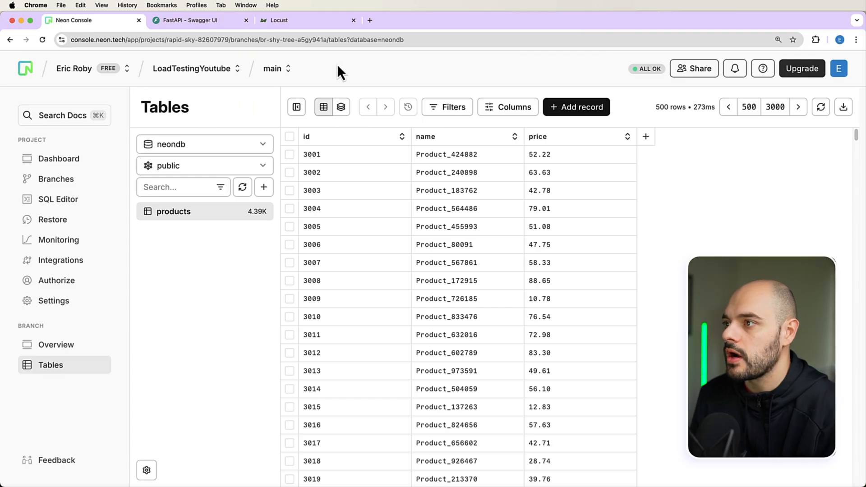
- Start a create-only Locust test at 1000 users with ramp-up 50, then check Neon Console
{"action": "left_click", "coordinate": [280, 20]}
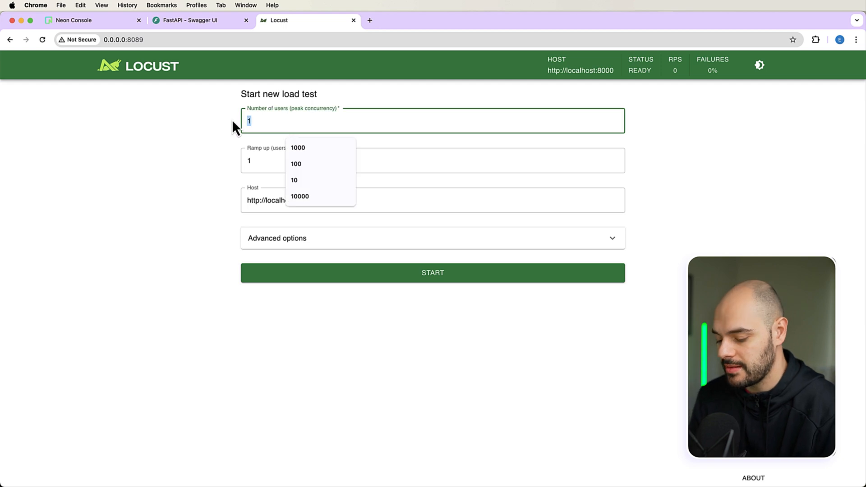
{"action": "left_click", "coordinate": [298, 147]}
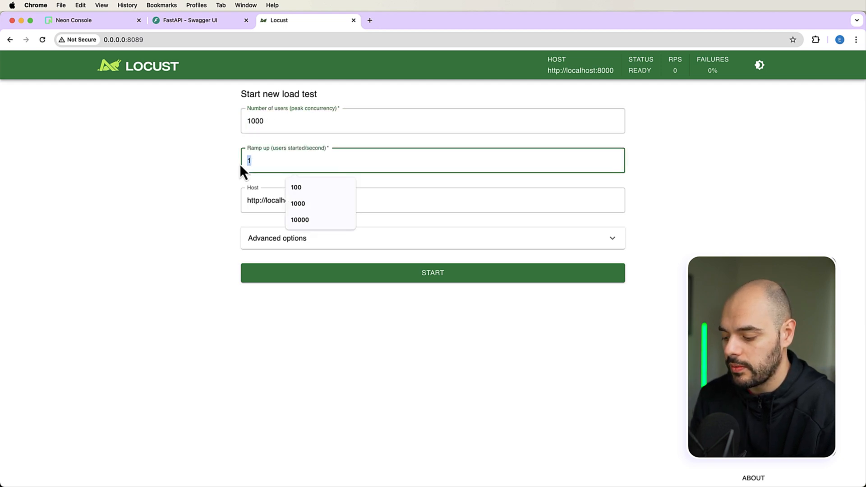
{"action": "type", "text": "50"}
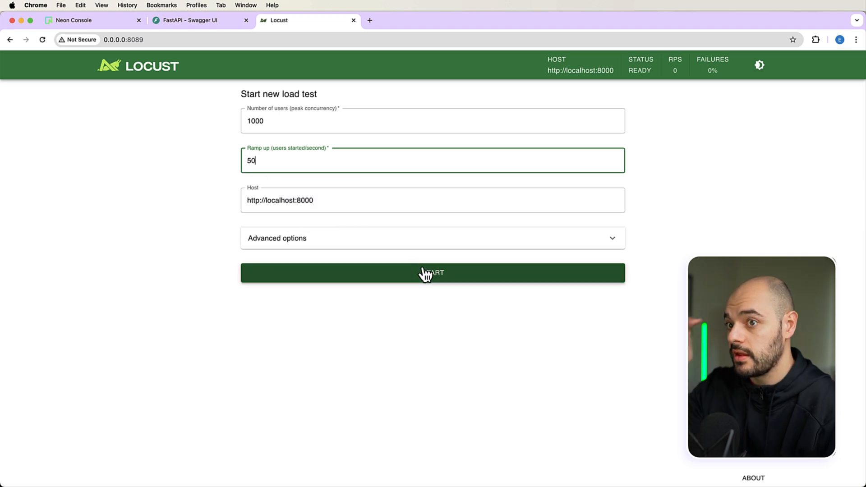
{"action": "left_click", "coordinate": [82, 20]}
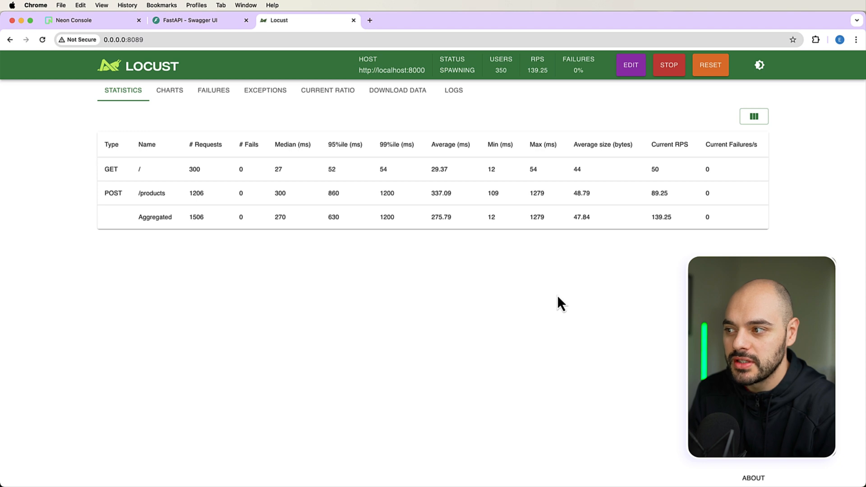
{"action": "mouse_move", "coordinate": [347, 136]}
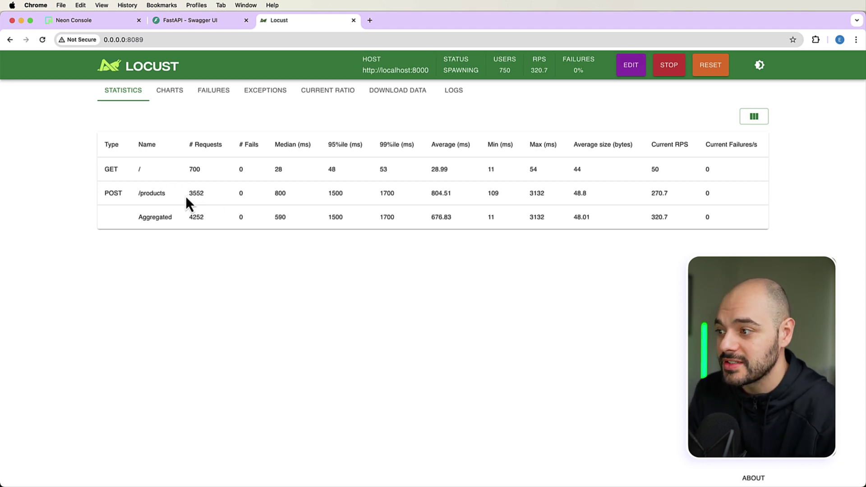
{"action": "mouse_move", "coordinate": [228, 241]}
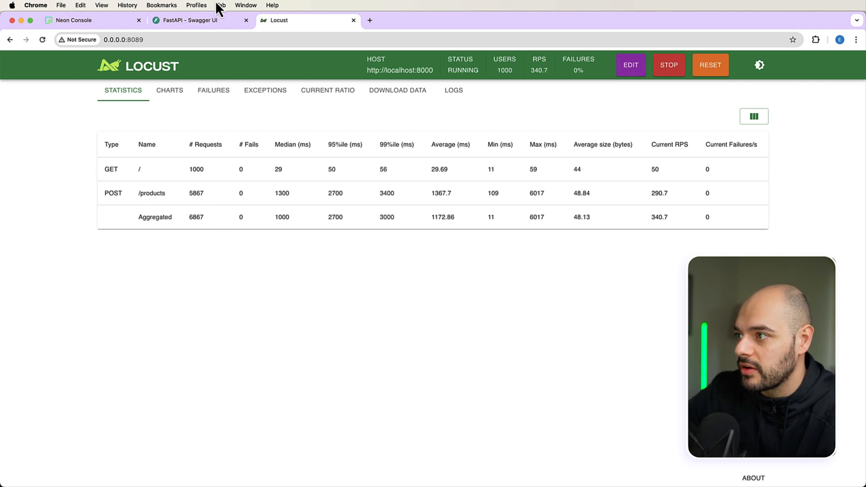
{"action": "left_click", "coordinate": [89, 20]}
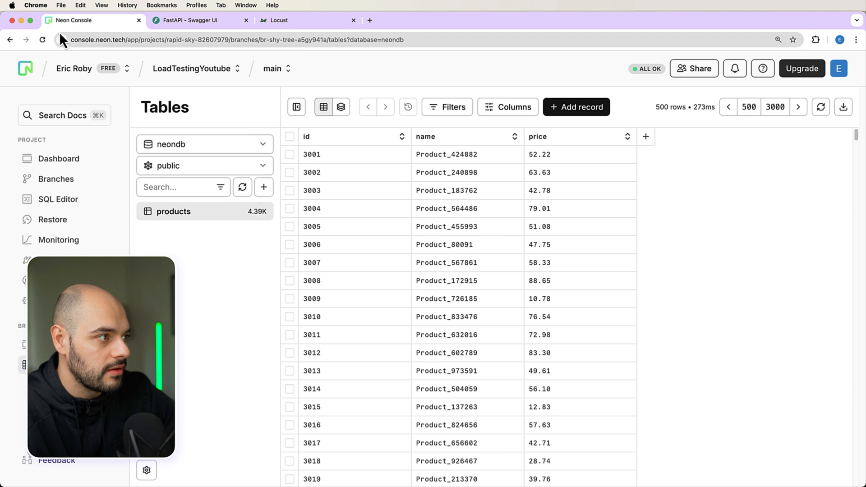
- Refresh Neon Console to see 16,824 product rows, check Locust, then view Monitoring
{"action": "left_click", "coordinate": [42, 39]}
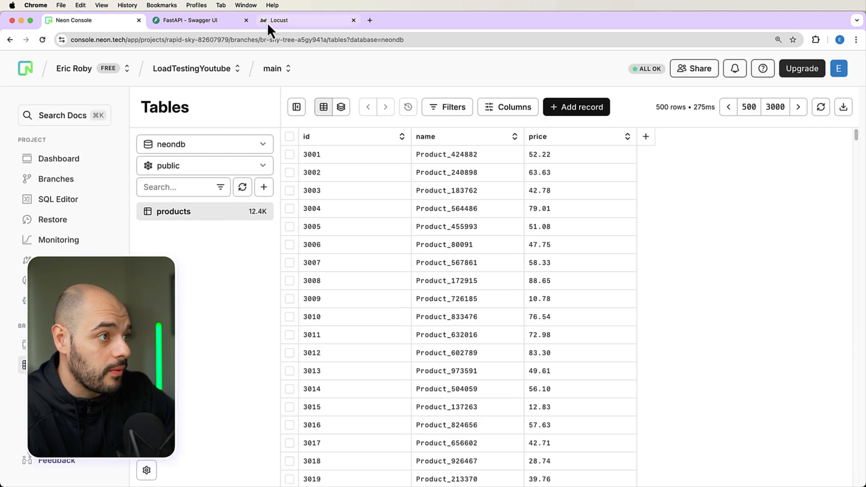
{"action": "left_click", "coordinate": [279, 20]}
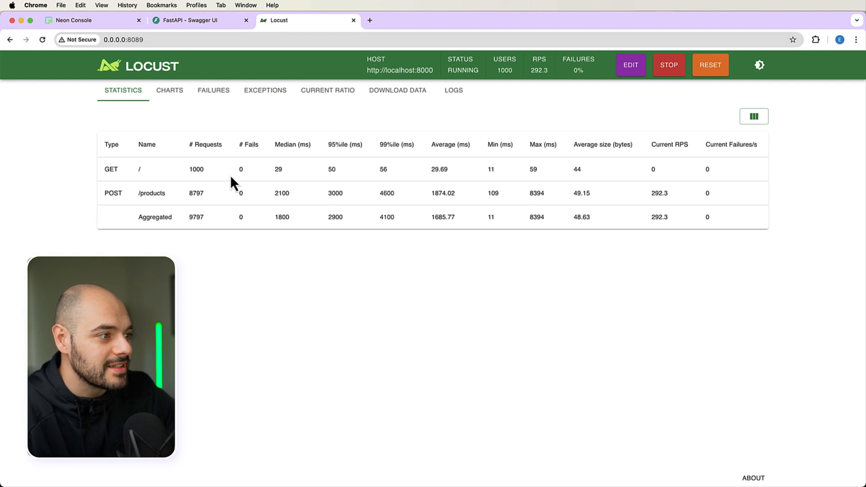
{"action": "mouse_move", "coordinate": [175, 56]}
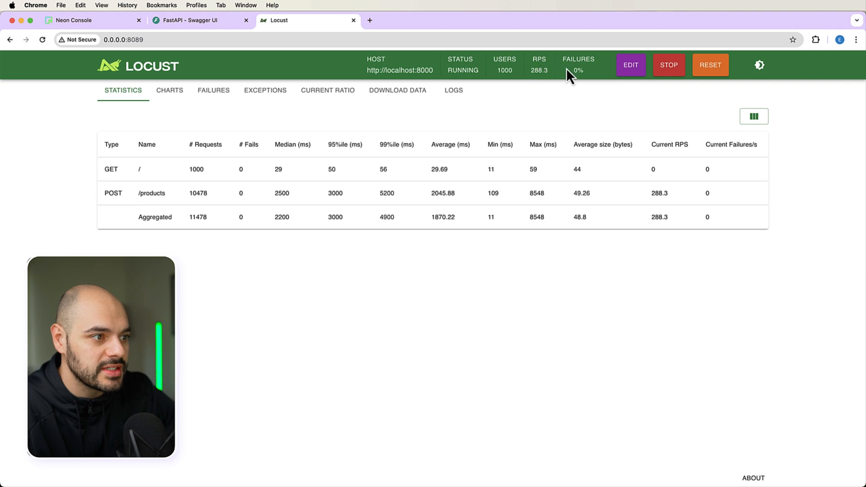
{"action": "left_click", "coordinate": [83, 20]}
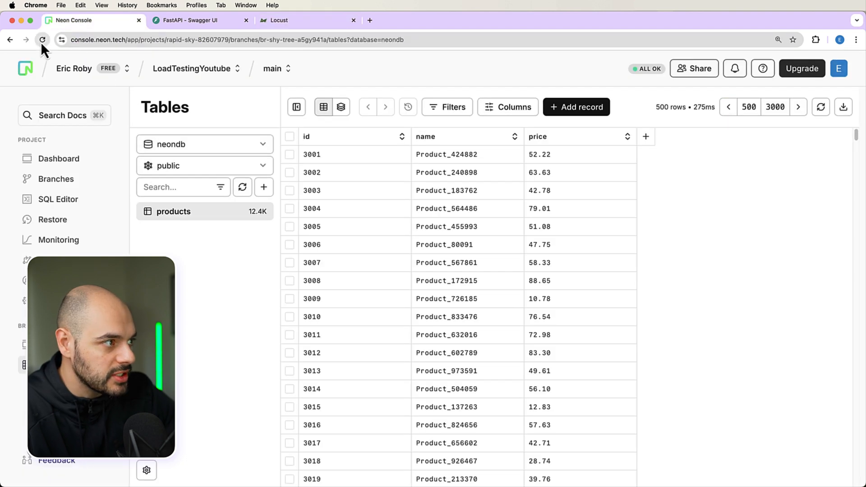
{"action": "mouse_move", "coordinate": [241, 187]}
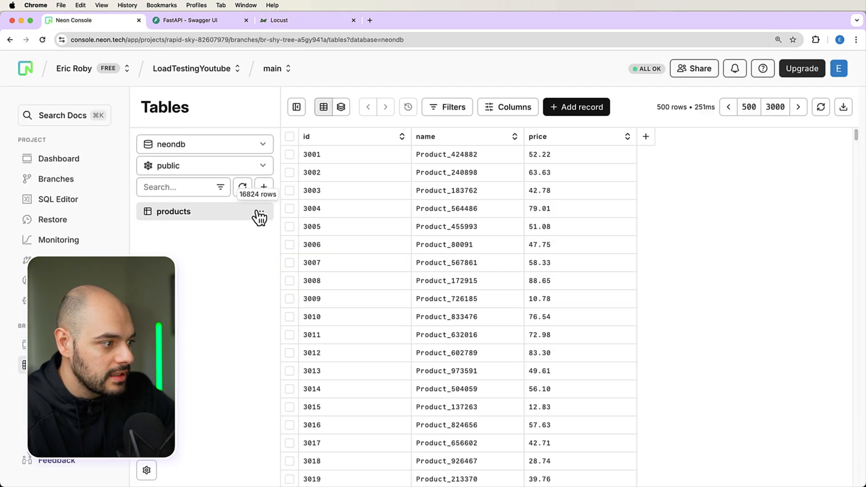
{"action": "left_click", "coordinate": [58, 239]}
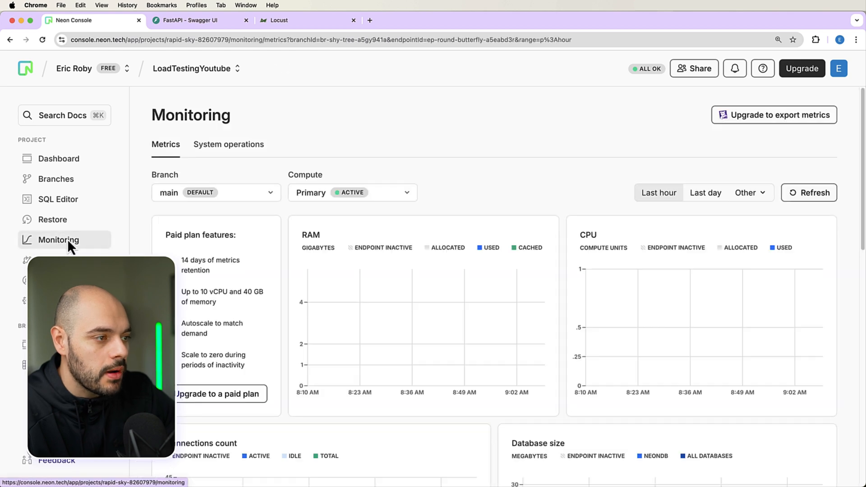
{"action": "scroll", "scroll_direction": "down", "scroll_amount": 3}
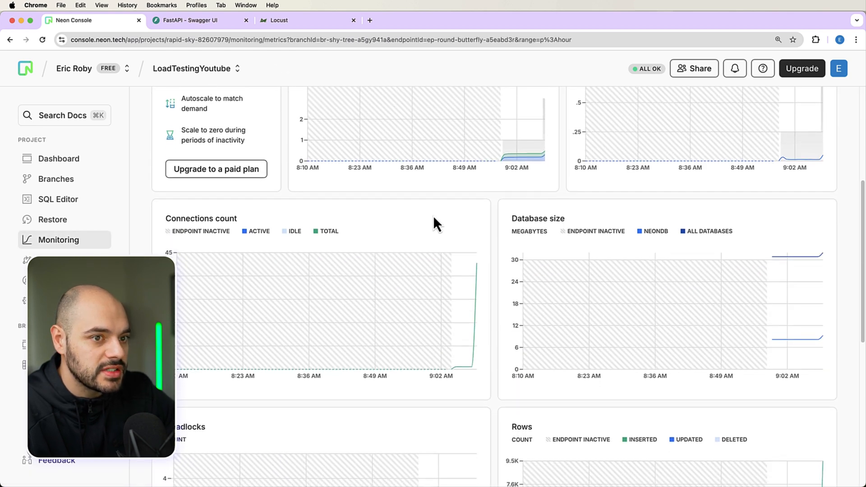
{"action": "left_click", "coordinate": [704, 94]}
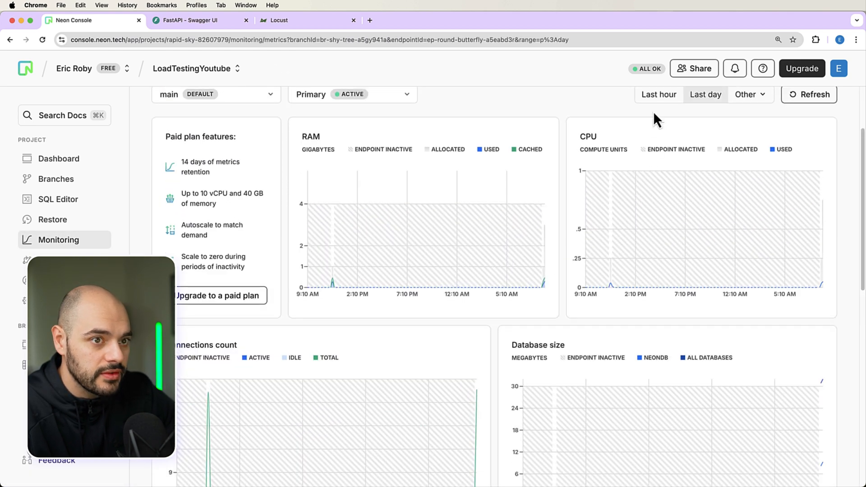
{"action": "left_click", "coordinate": [658, 96]}
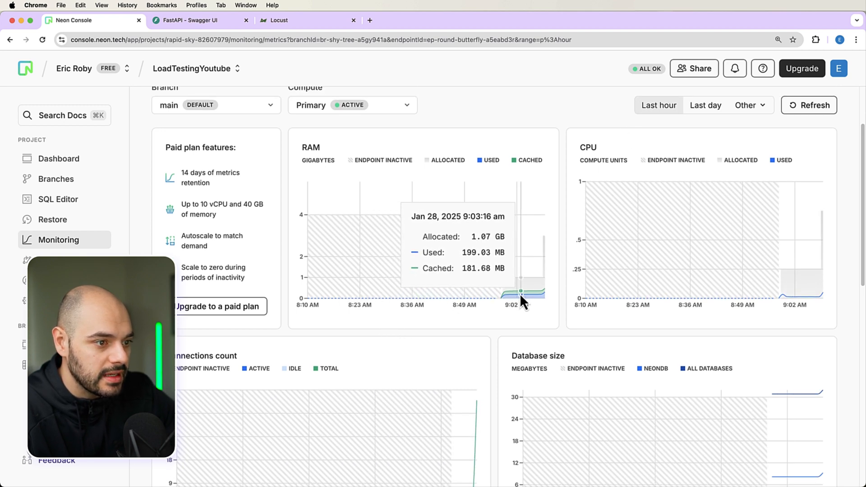
{"action": "mouse_move", "coordinate": [537, 300]}
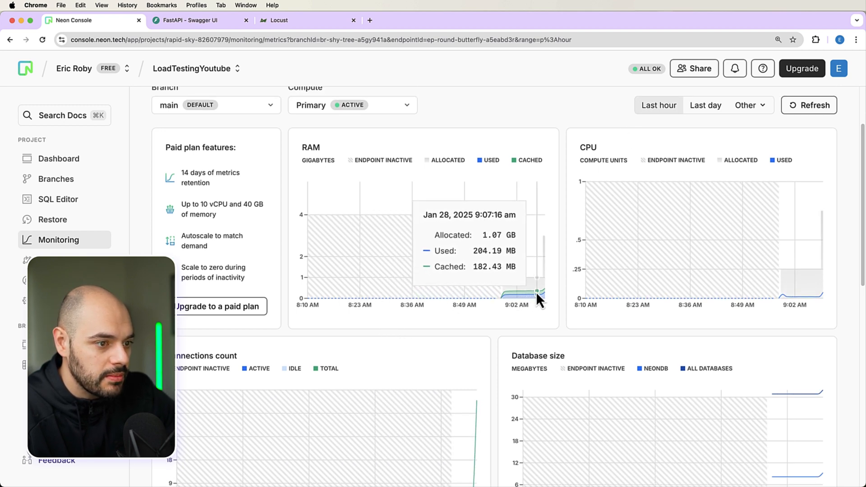
{"action": "mouse_move", "coordinate": [533, 305]}
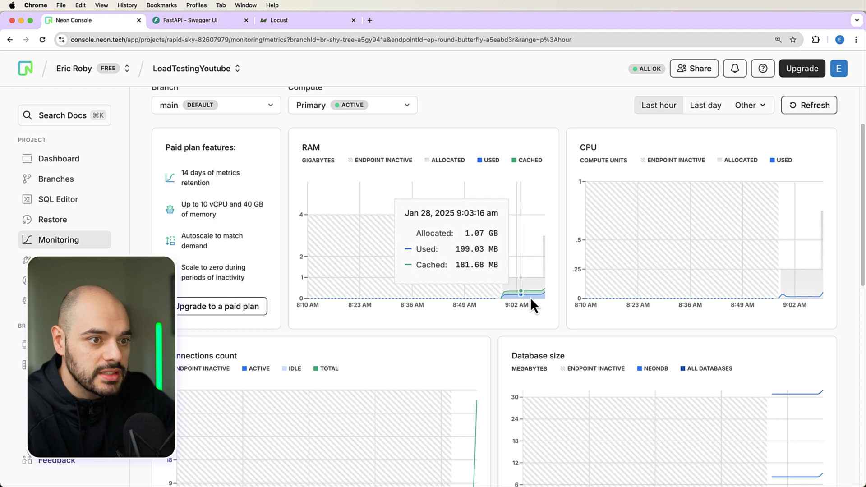
{"action": "mouse_move", "coordinate": [802, 305]}
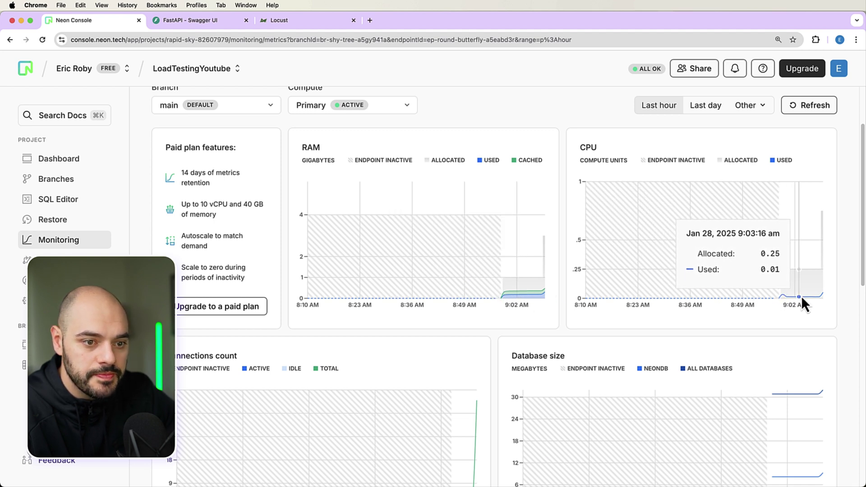
{"action": "mouse_move", "coordinate": [784, 303]}
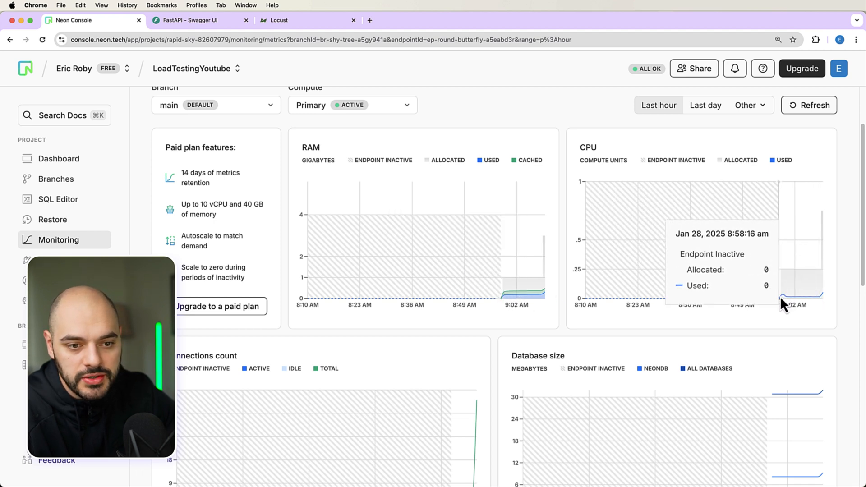
{"action": "mouse_move", "coordinate": [784, 303]}
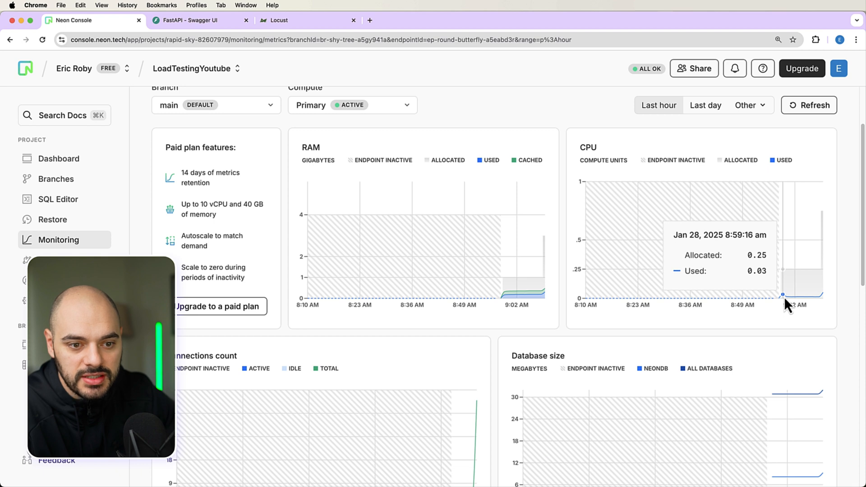
{"action": "mouse_move", "coordinate": [811, 304]}
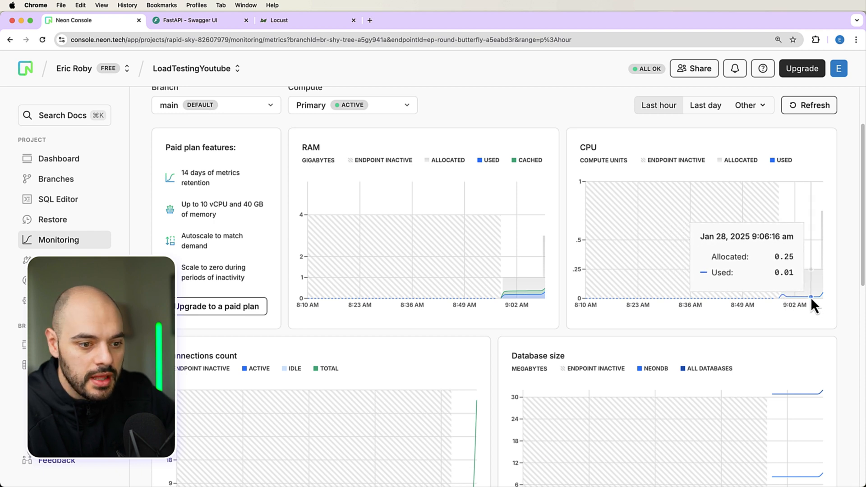
{"action": "scroll", "scroll_direction": "down", "scroll_amount": 3}
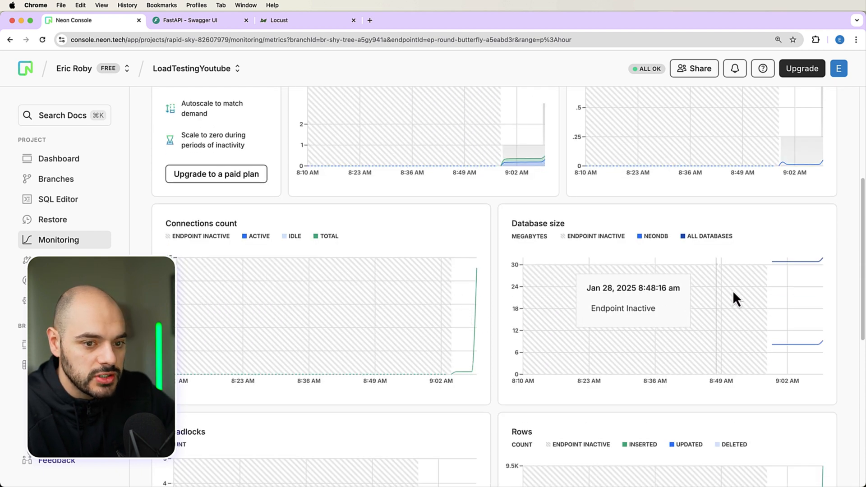
{"action": "scroll", "scroll_direction": "up", "scroll_amount": 3}
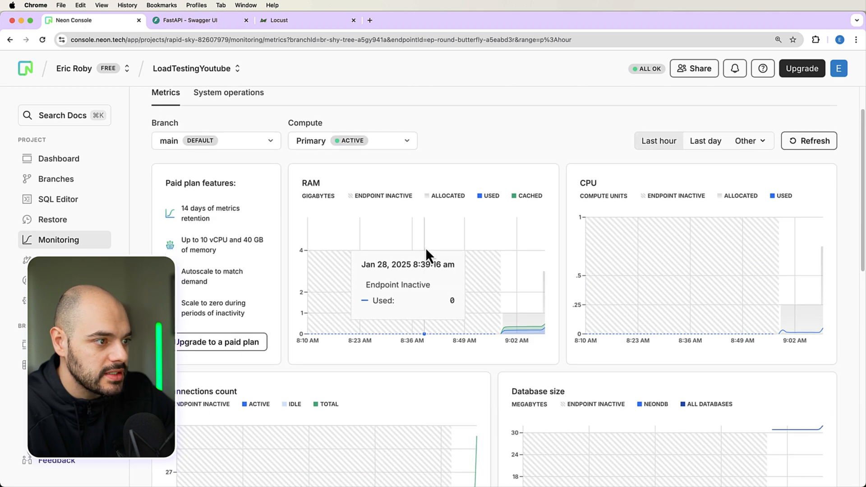
{"action": "mouse_move", "coordinate": [543, 341]}
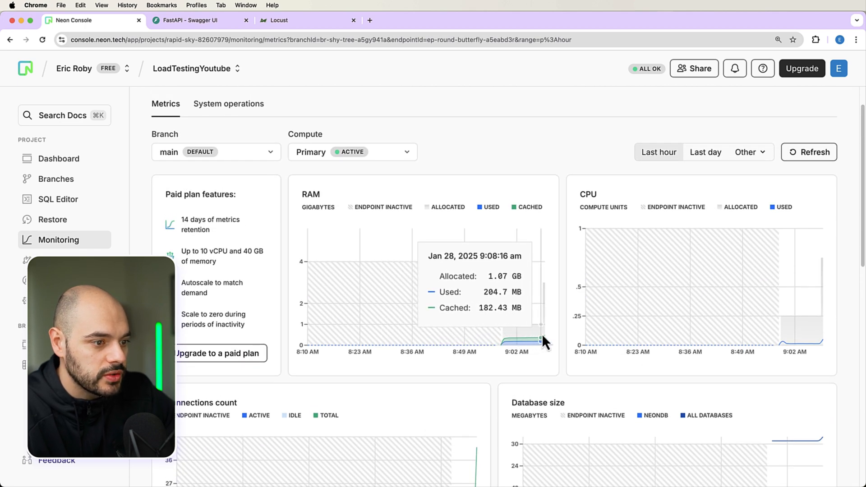
{"action": "mouse_move", "coordinate": [794, 345]}
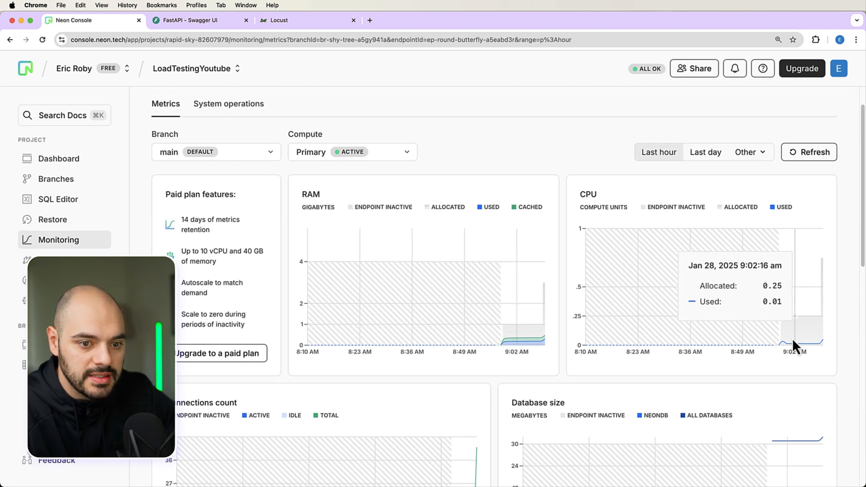
{"action": "mouse_move", "coordinate": [821, 349]}
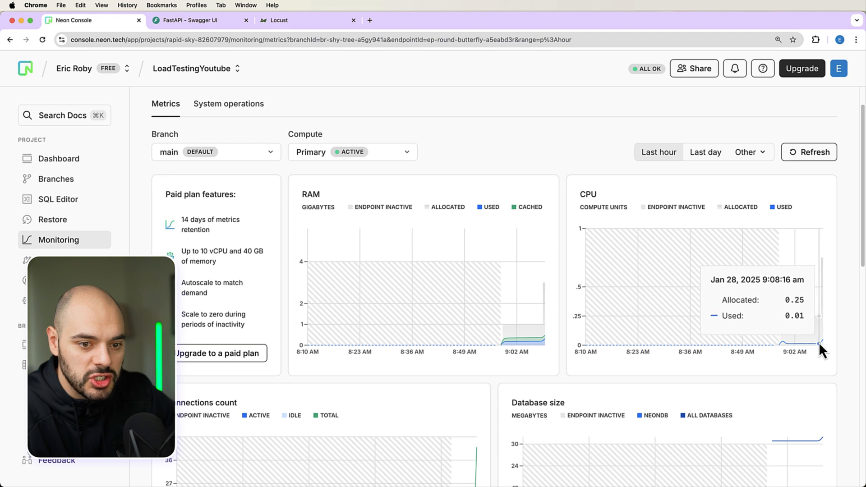
{"action": "mouse_move", "coordinate": [826, 348]}
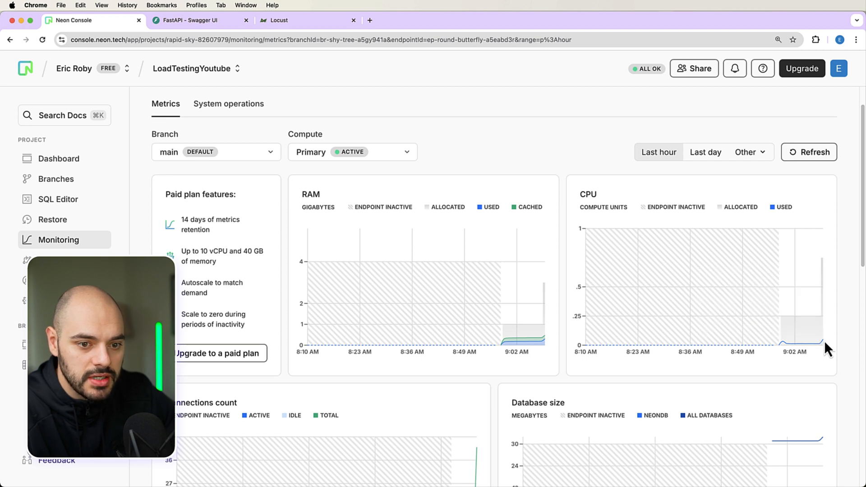
{"action": "mouse_move", "coordinate": [633, 320]}
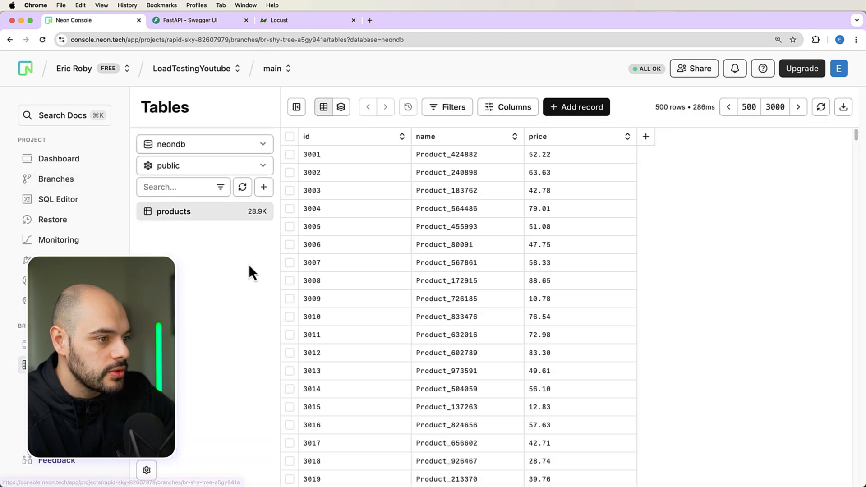
{"action": "mouse_move", "coordinate": [334, 64]}
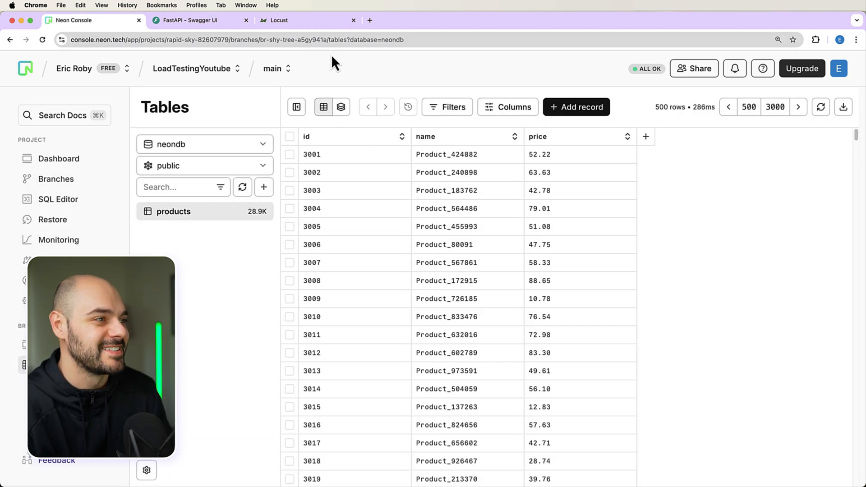
- Refresh the tables to show about 42.0K products, review Monitoring charts, then open Swagger docs
{"action": "left_click", "coordinate": [242, 187]}
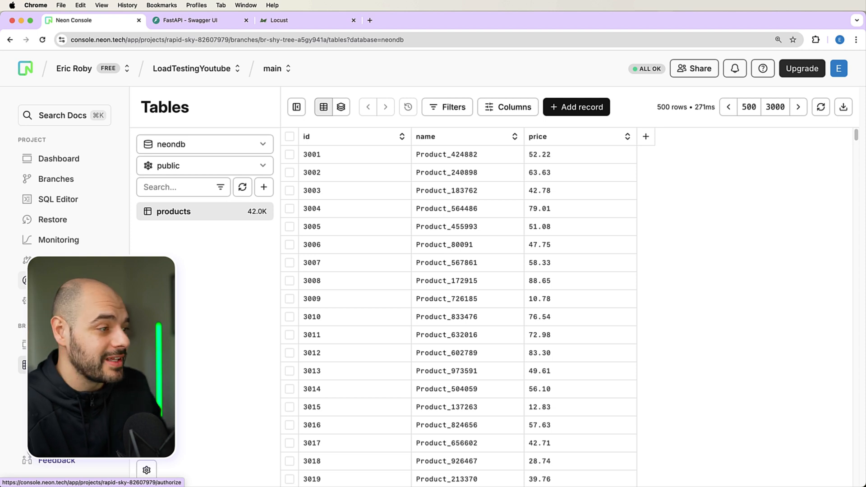
{"action": "left_click", "coordinate": [58, 240]}
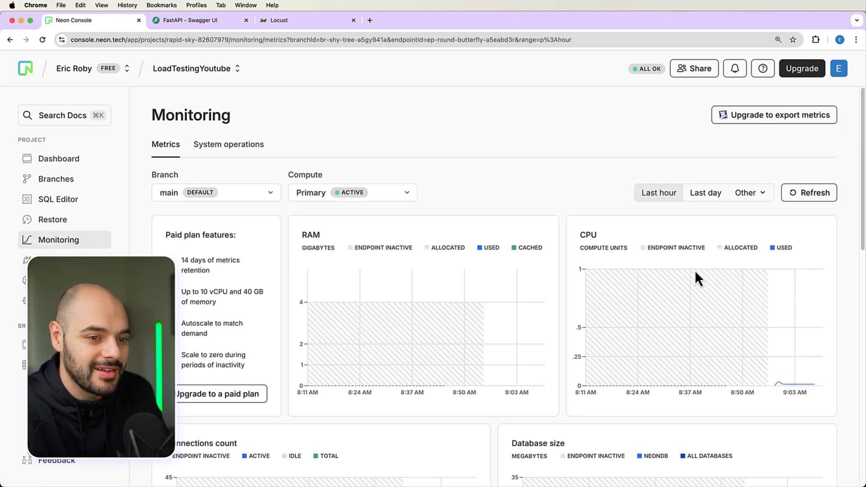
{"action": "mouse_move", "coordinate": [817, 389]}
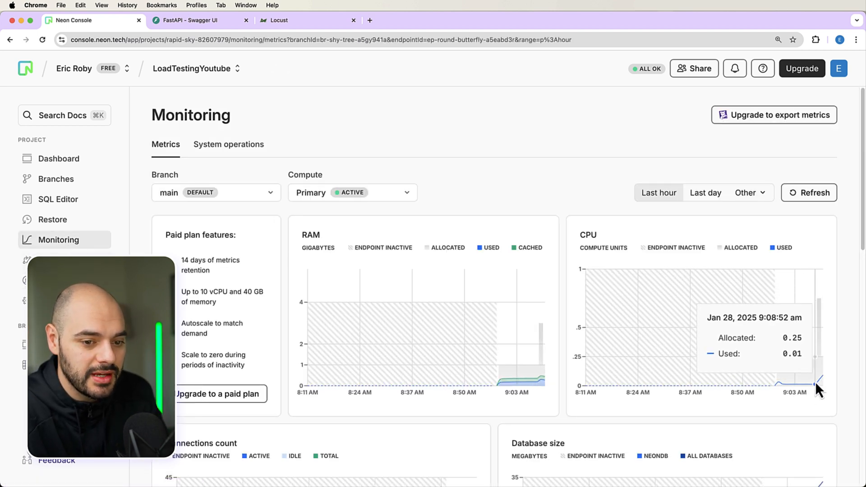
{"action": "mouse_move", "coordinate": [540, 384]}
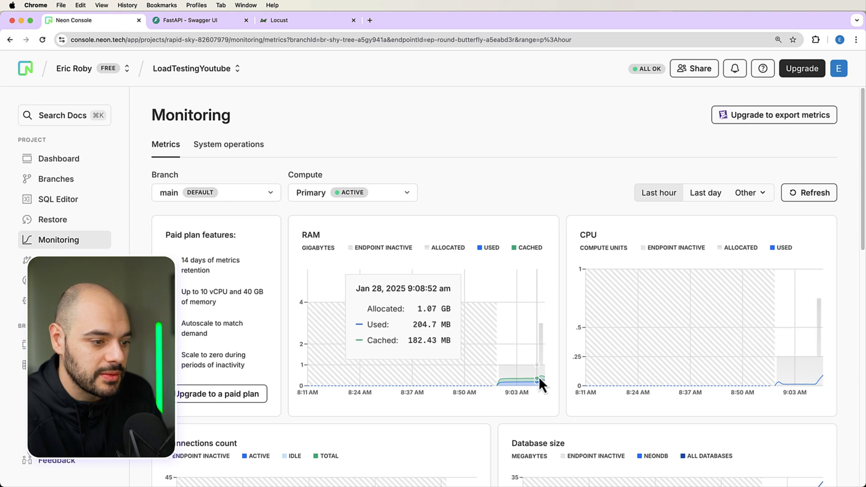
{"action": "scroll", "scroll_direction": "down", "scroll_amount": 3}
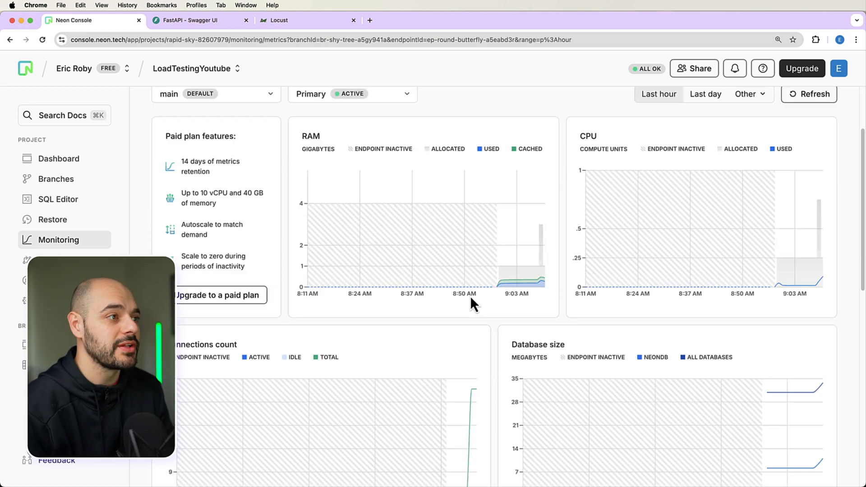
{"action": "left_click", "coordinate": [199, 21]}
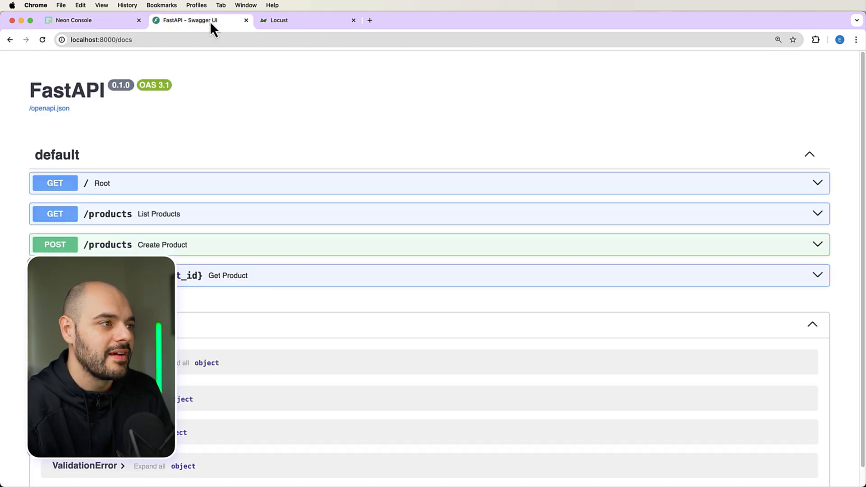
- View Locust statistics showing 2,000 users and 19,383 POST /products requests with 0% failures
{"action": "left_click", "coordinate": [304, 20]}
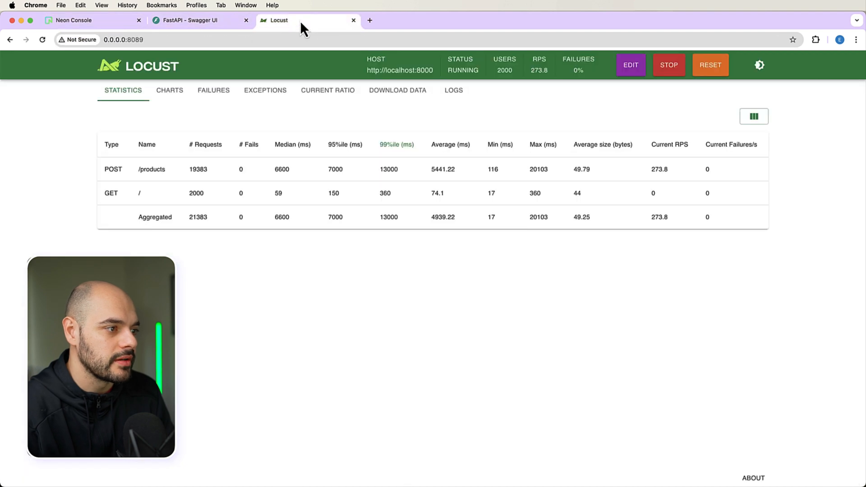
{"action": "mouse_move", "coordinate": [567, 84]}
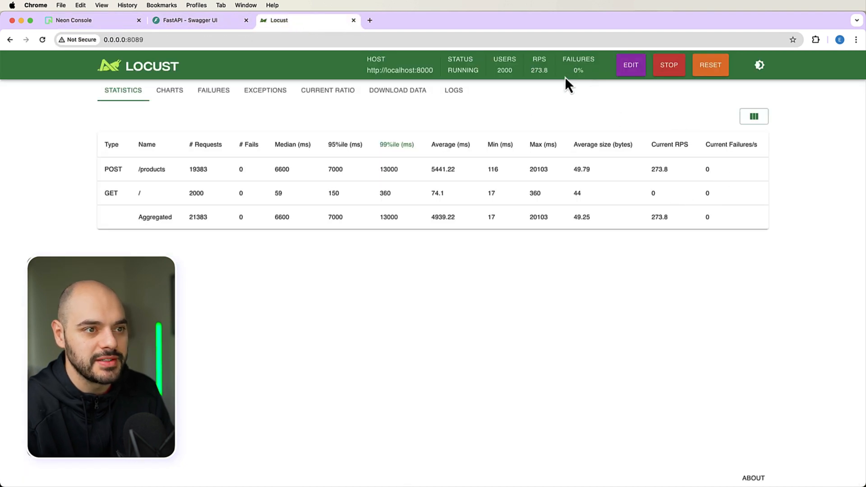
{"action": "mouse_move", "coordinate": [652, 124]}
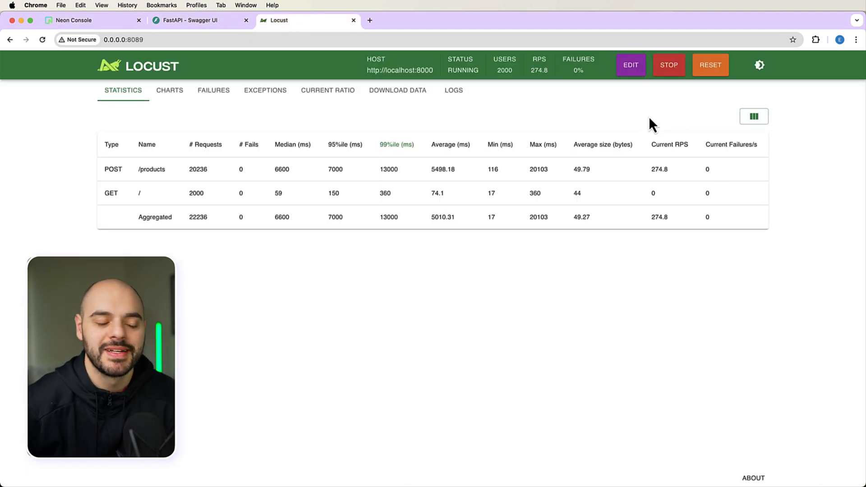